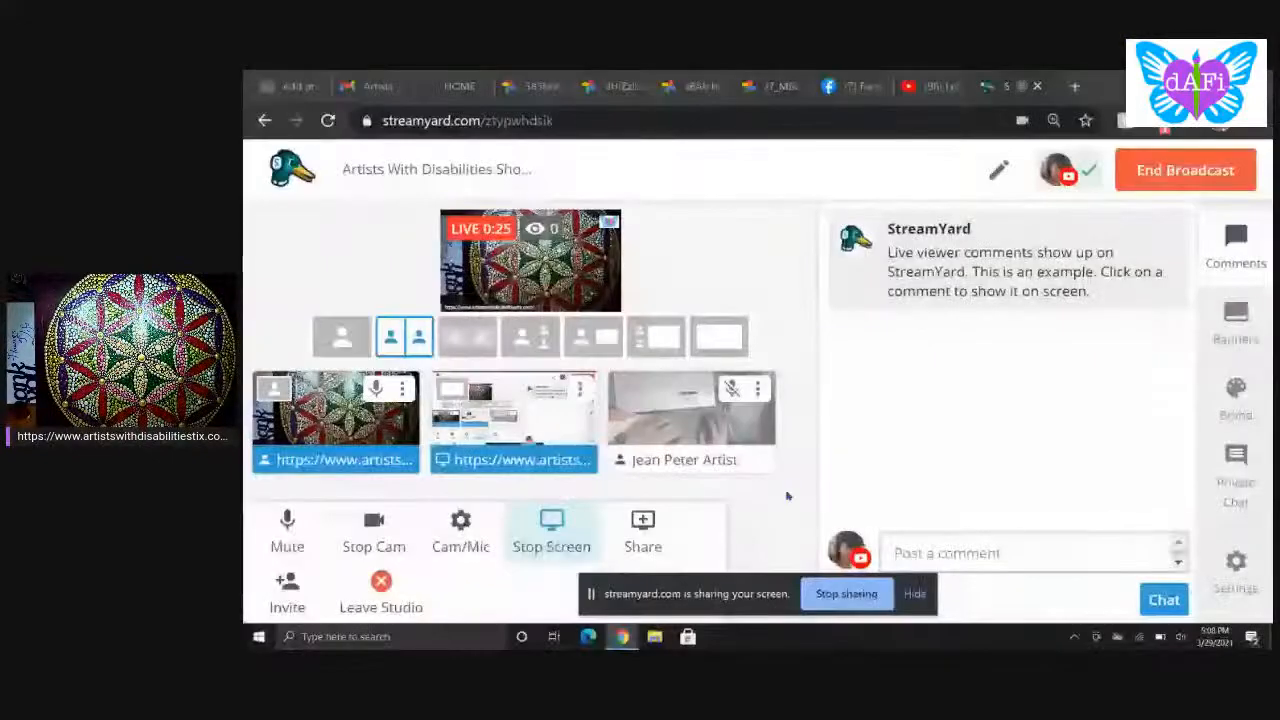
Step: Show the showcase flyer image on air, then return to the StreamYard broadcast studio
click(770, 86)
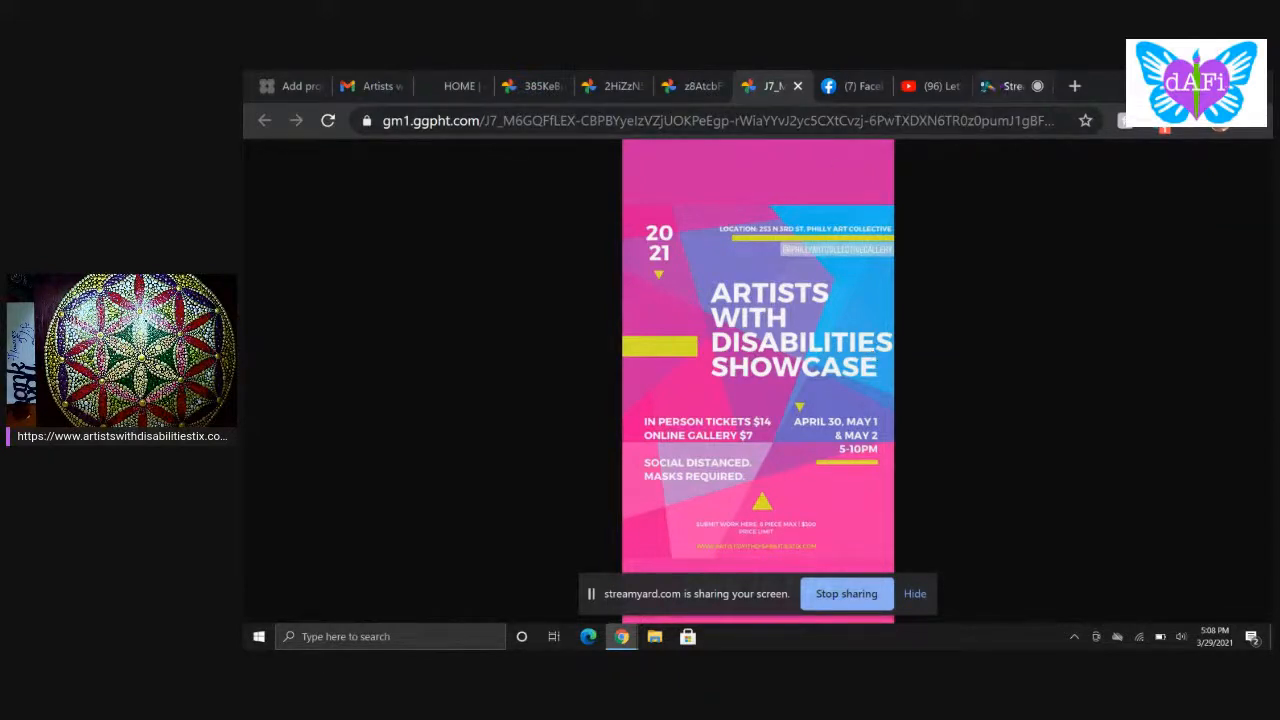
click(1004, 84)
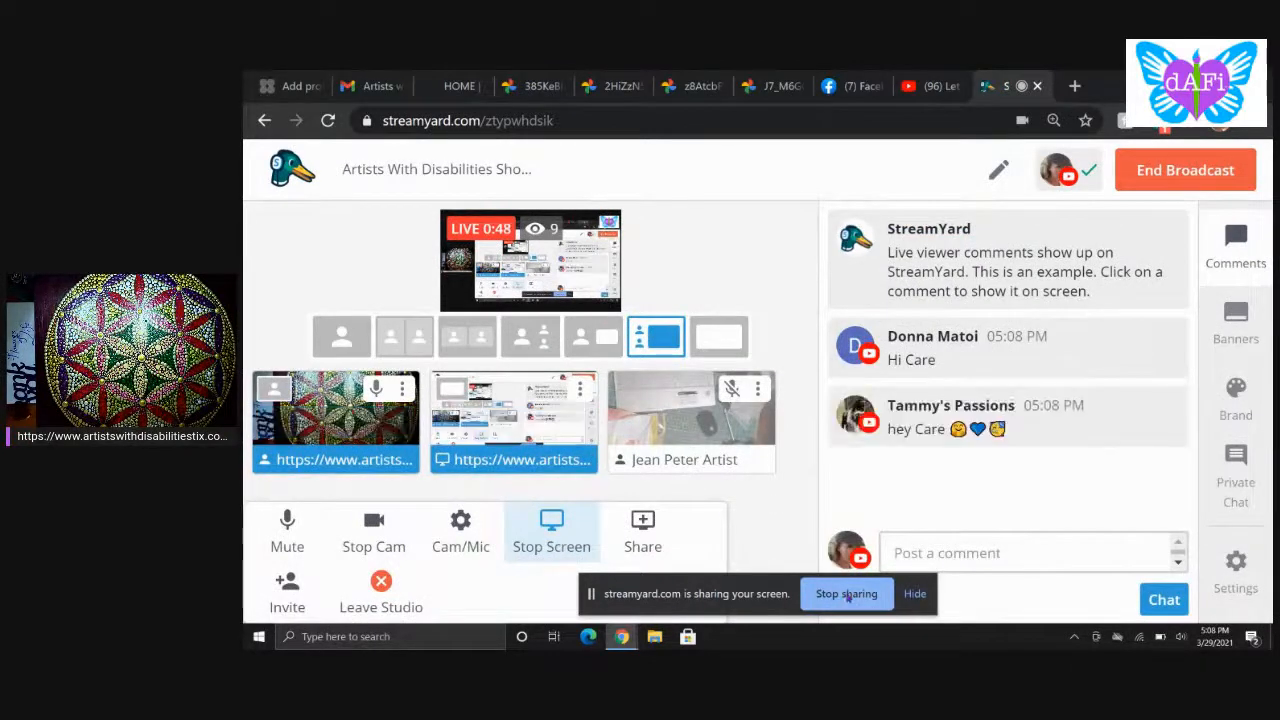
Step: Scroll the showcase flyer past location, ticket prices, dates and submission details to 'Link in bio'
click(772, 86)
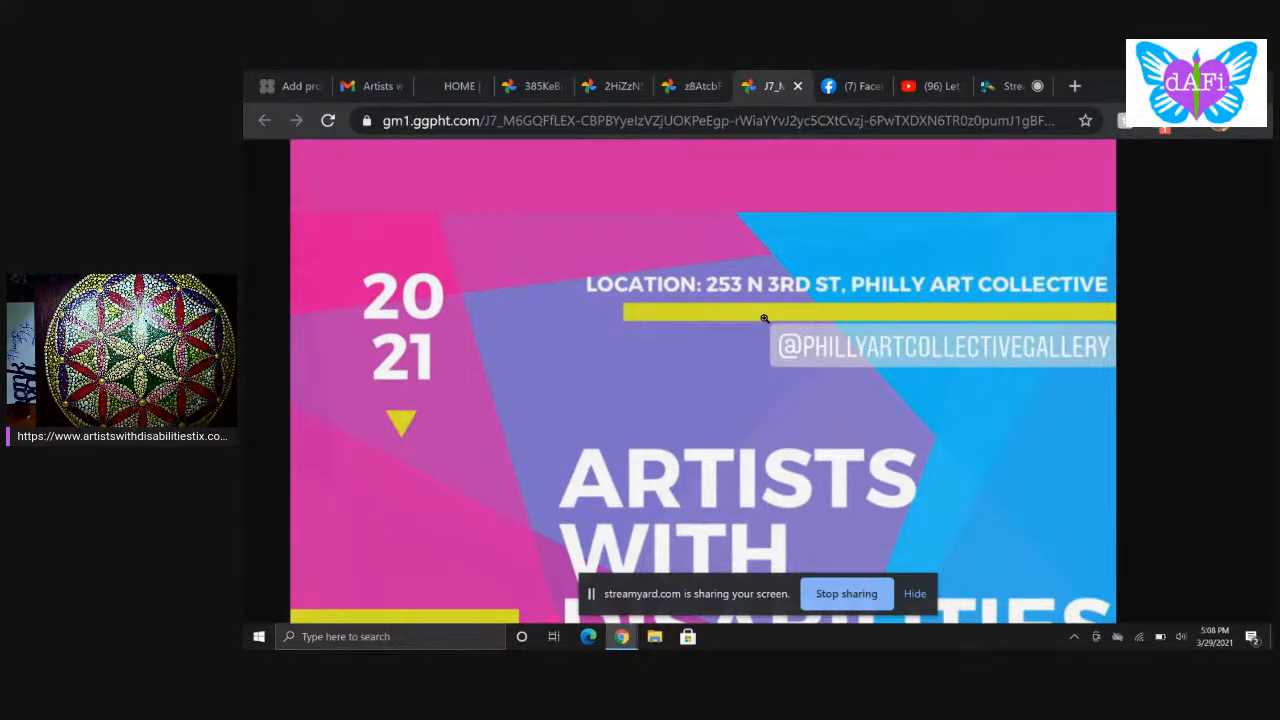
scroll(down, 3)
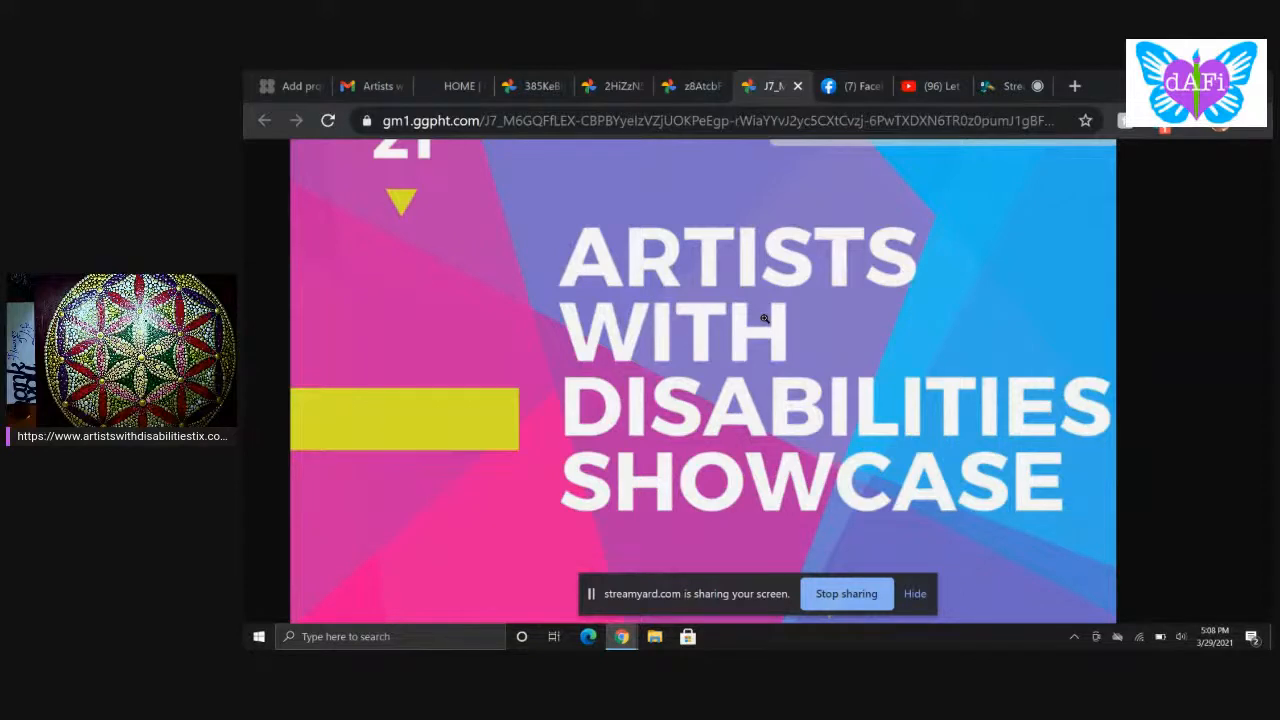
scroll(down, 3)
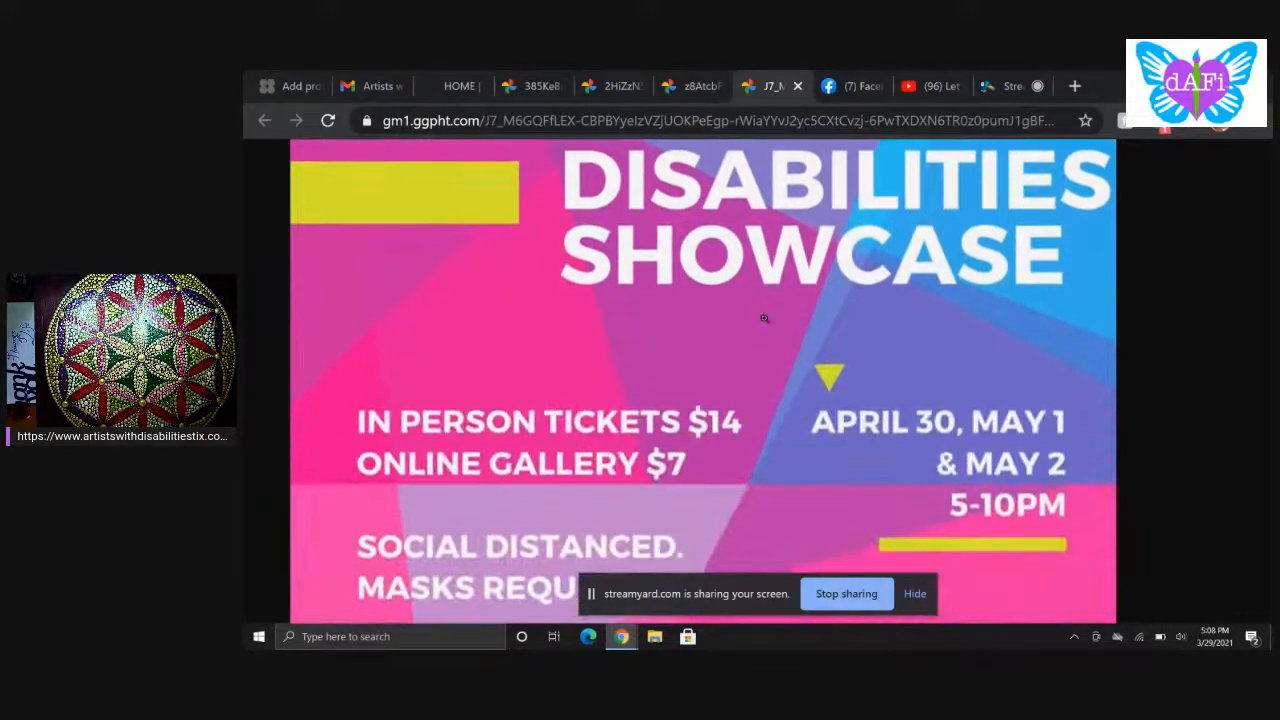
scroll(down, 3)
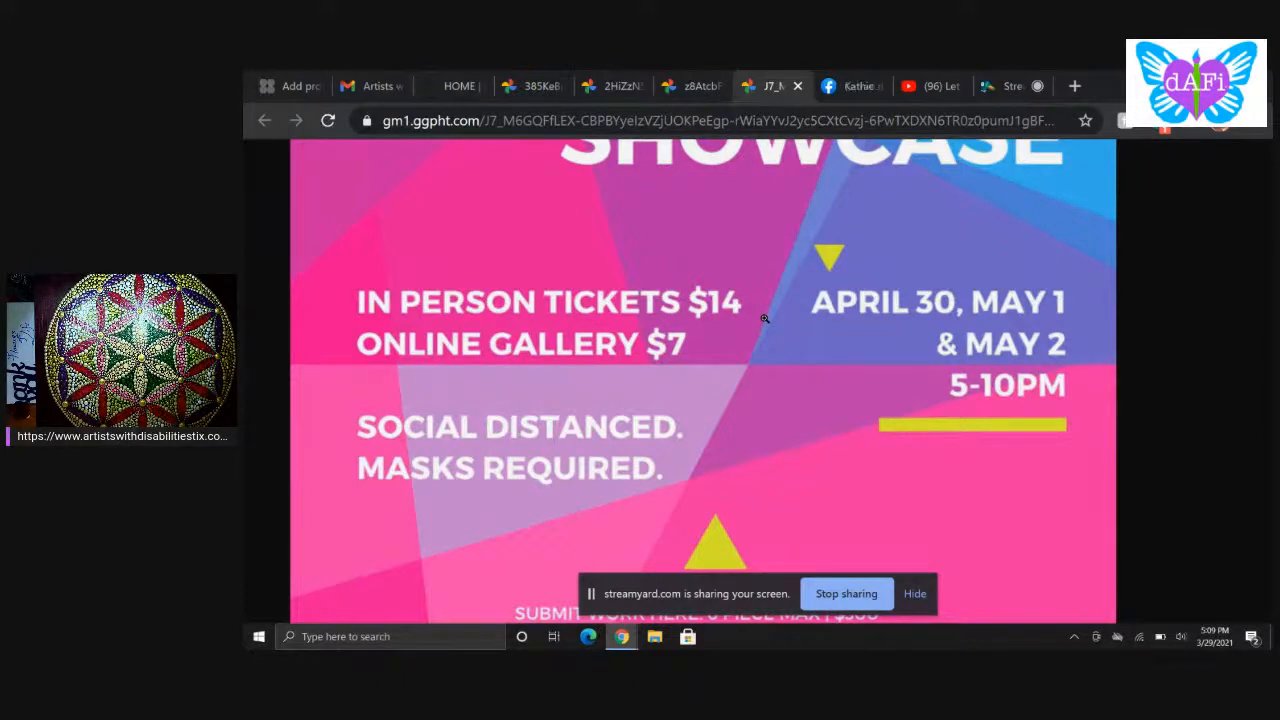
scroll(up, 3)
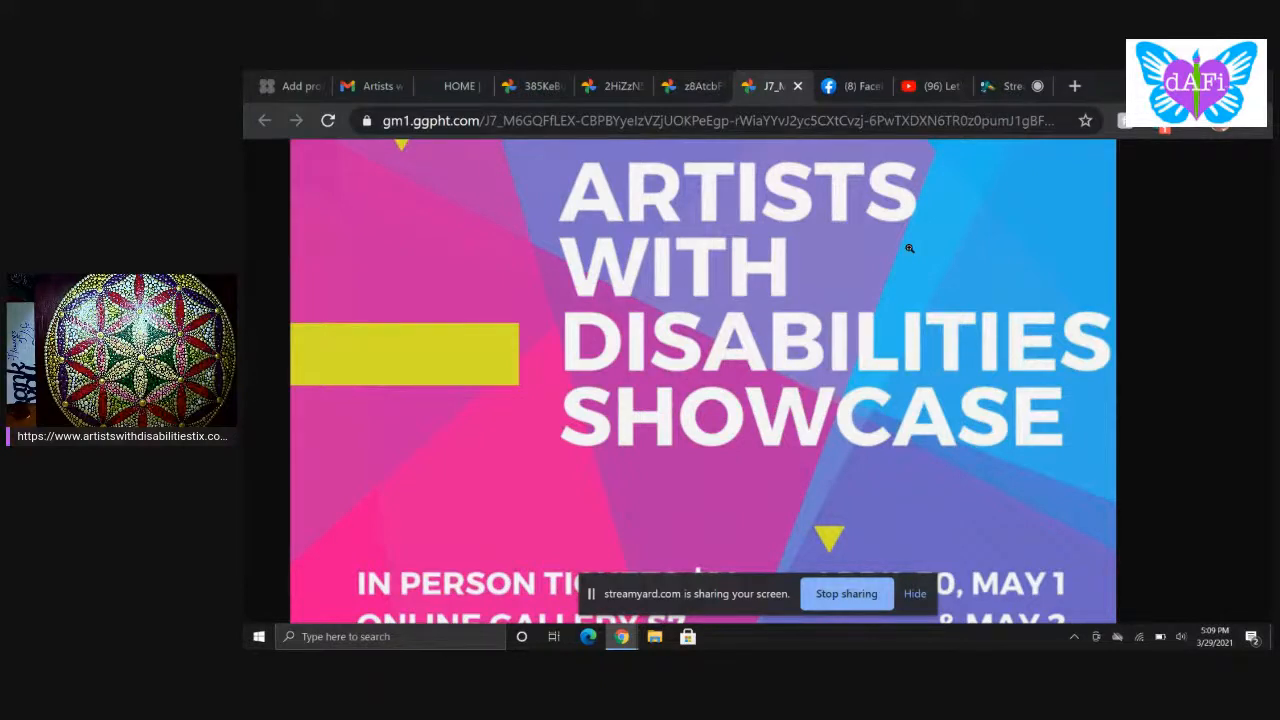
scroll(down, 3)
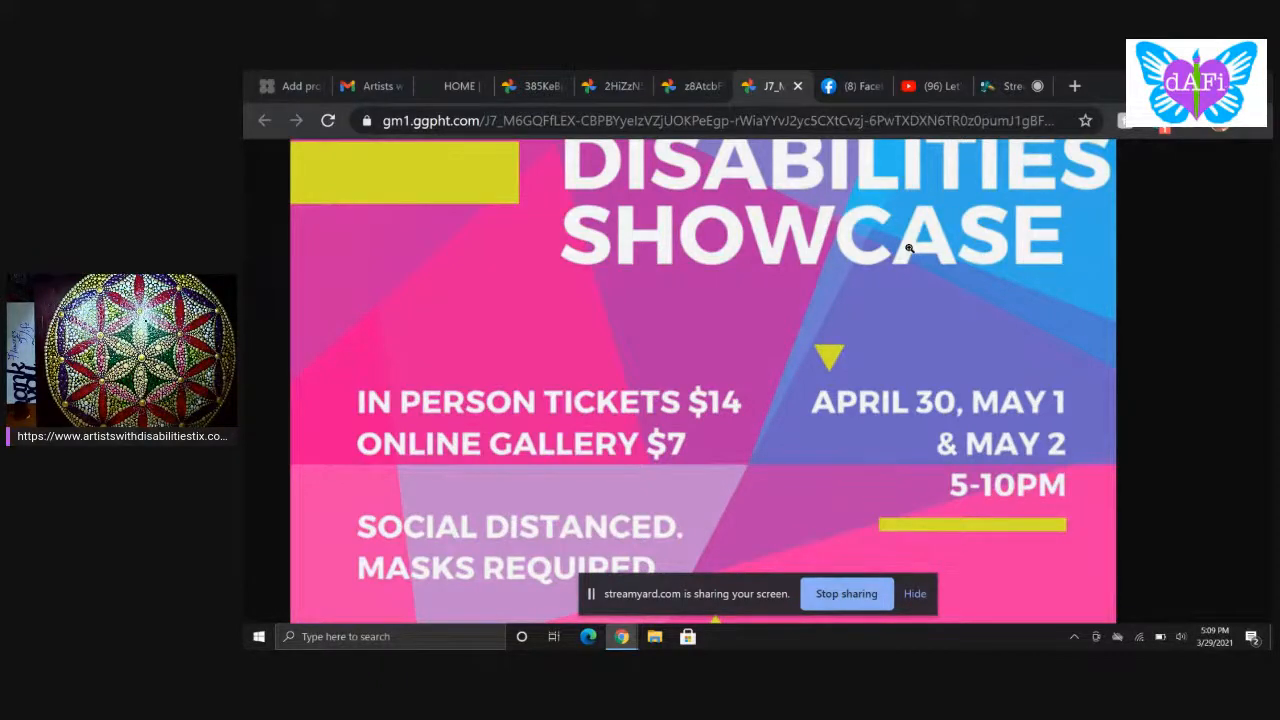
scroll(down, 3)
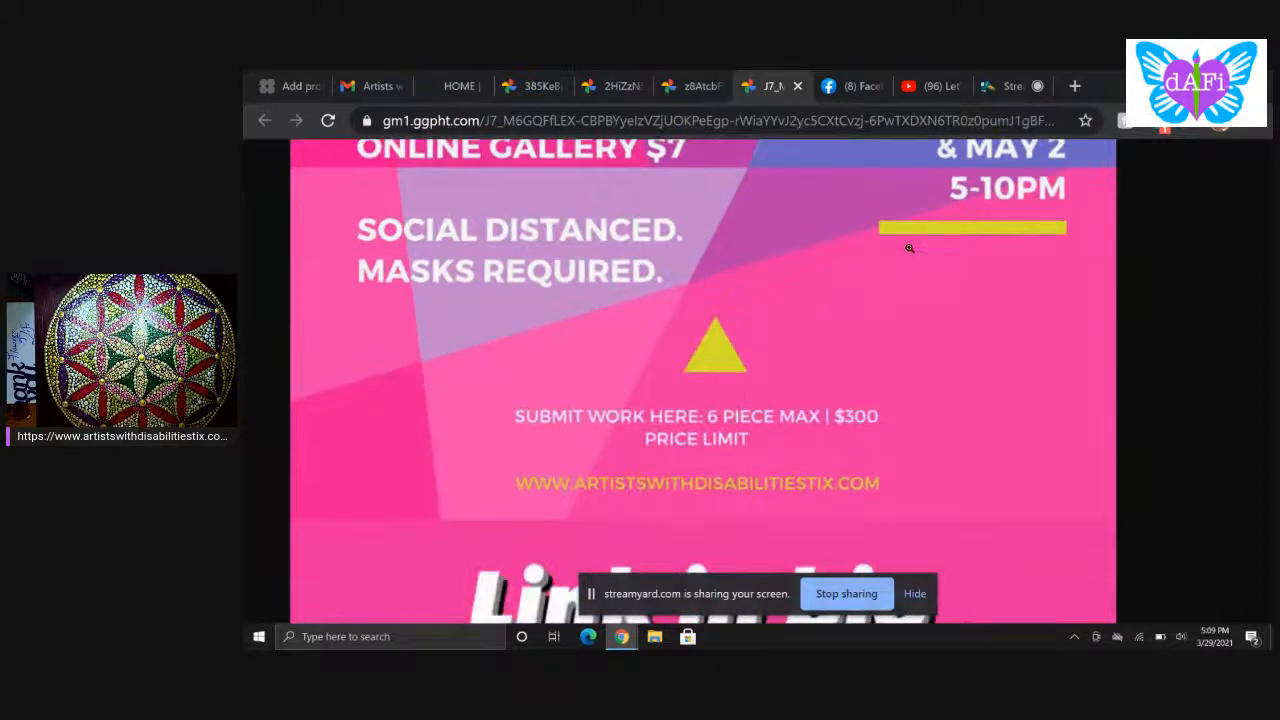
scroll(down, 3)
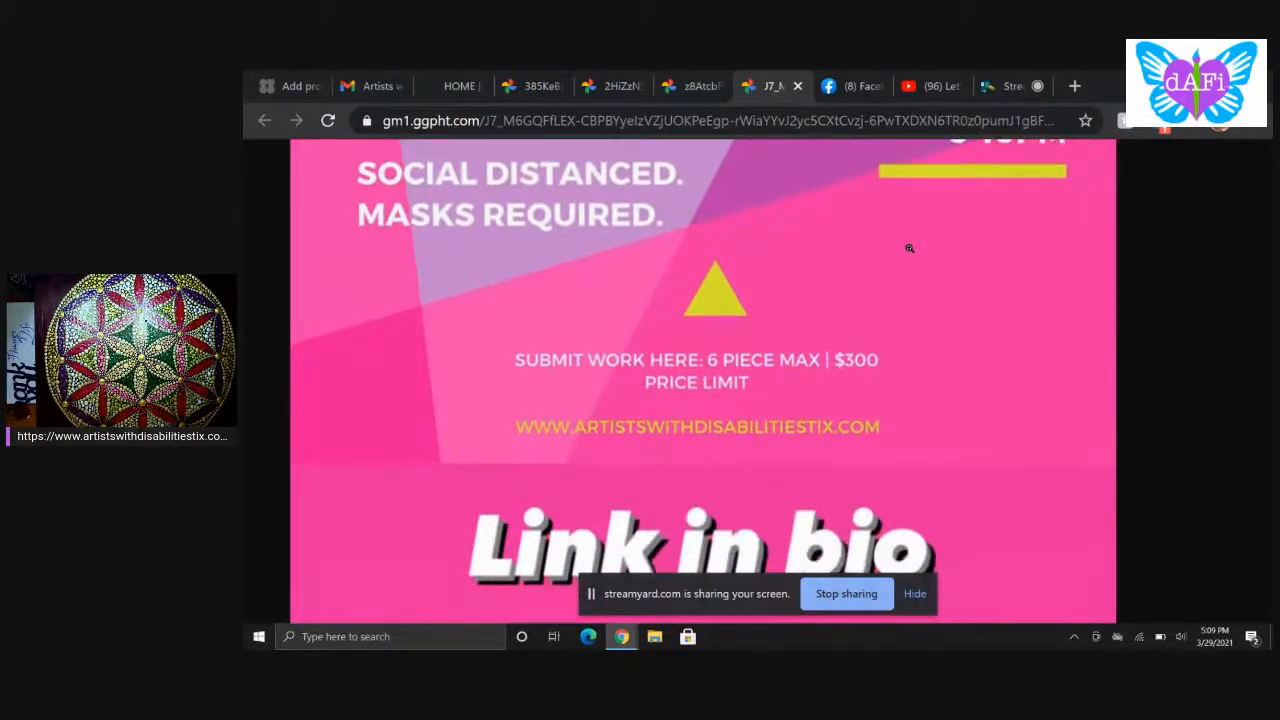
mouse_move(816, 396)
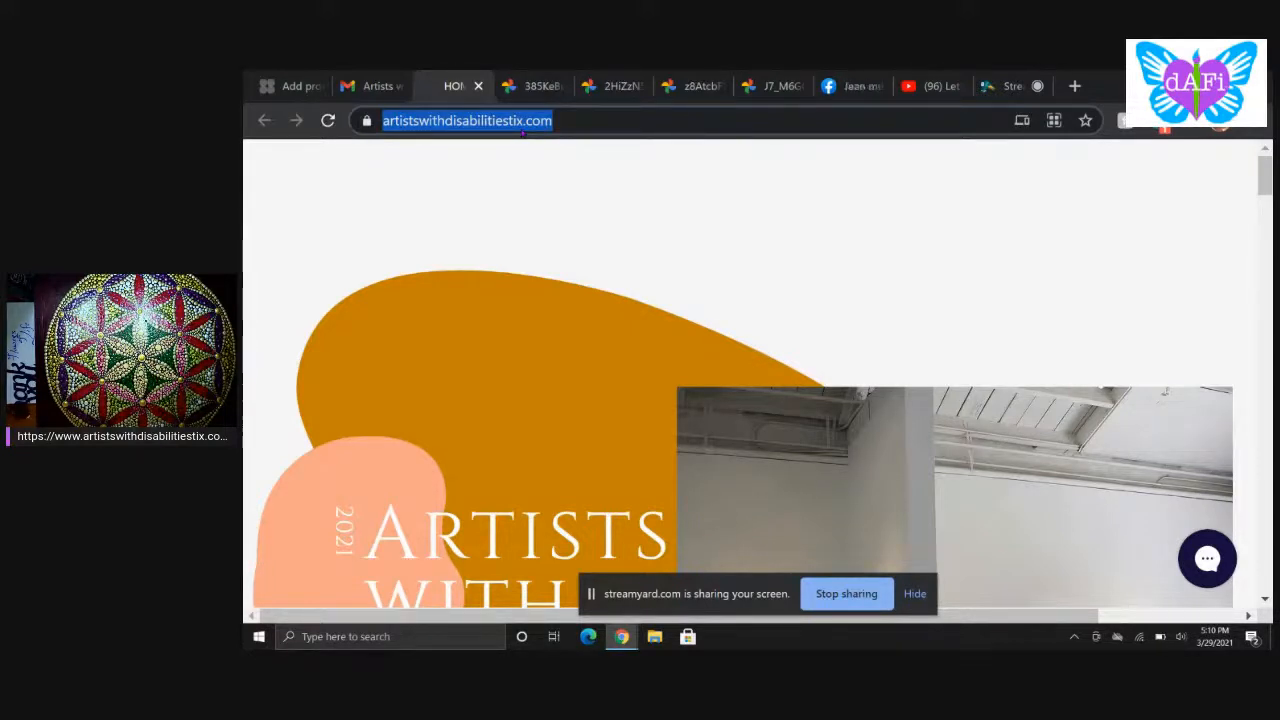
mouse_move(836, 330)
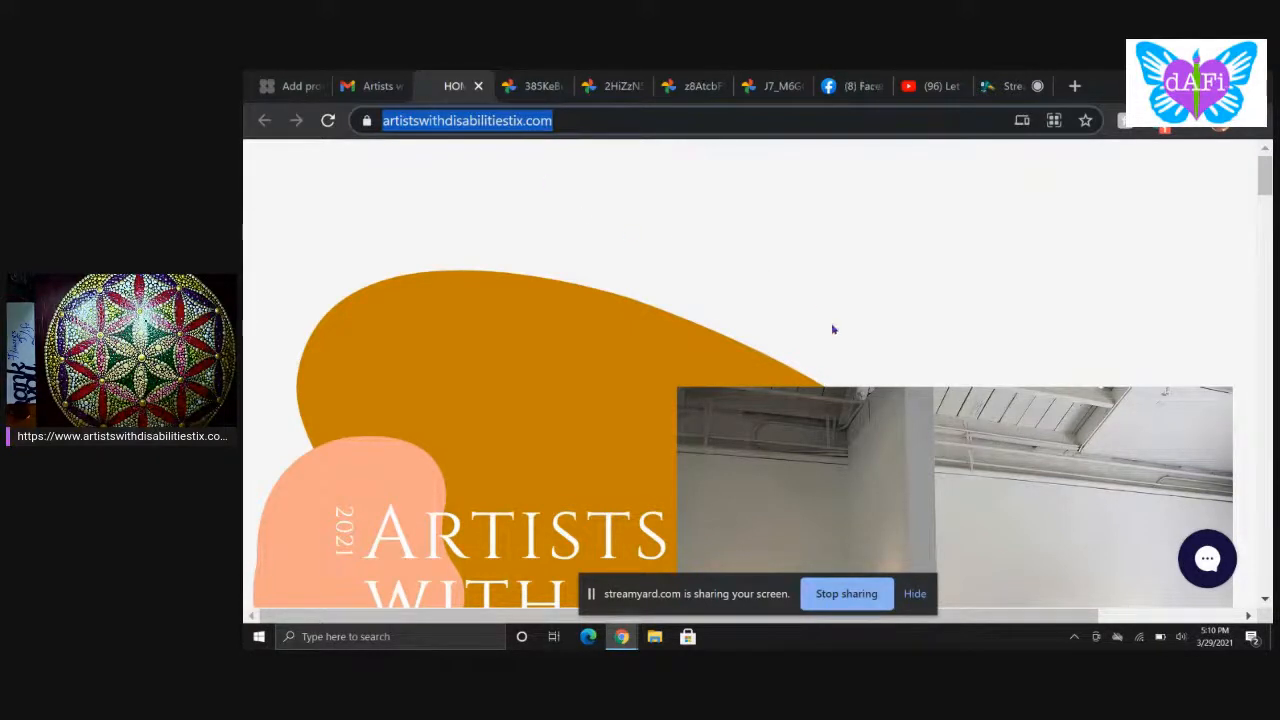
Step: Scroll down the showcase's Wix site from the top through its opening sections
scroll(down, 3)
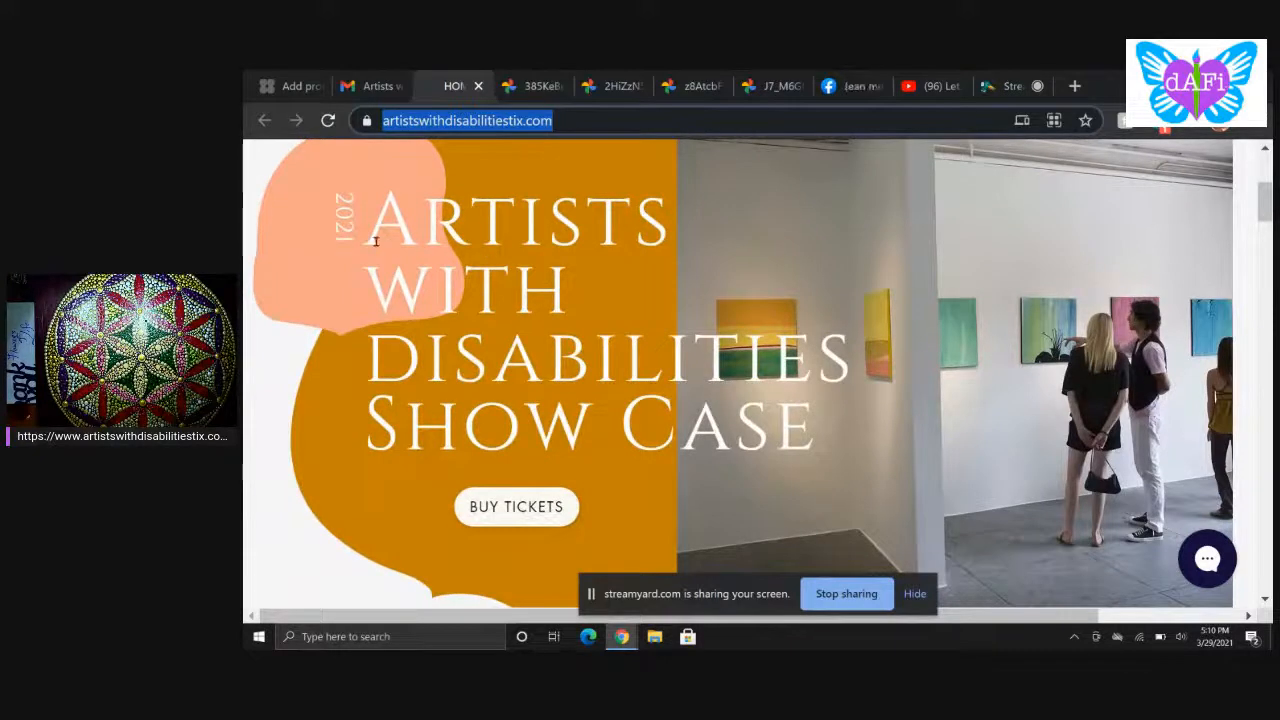
mouse_move(518, 504)
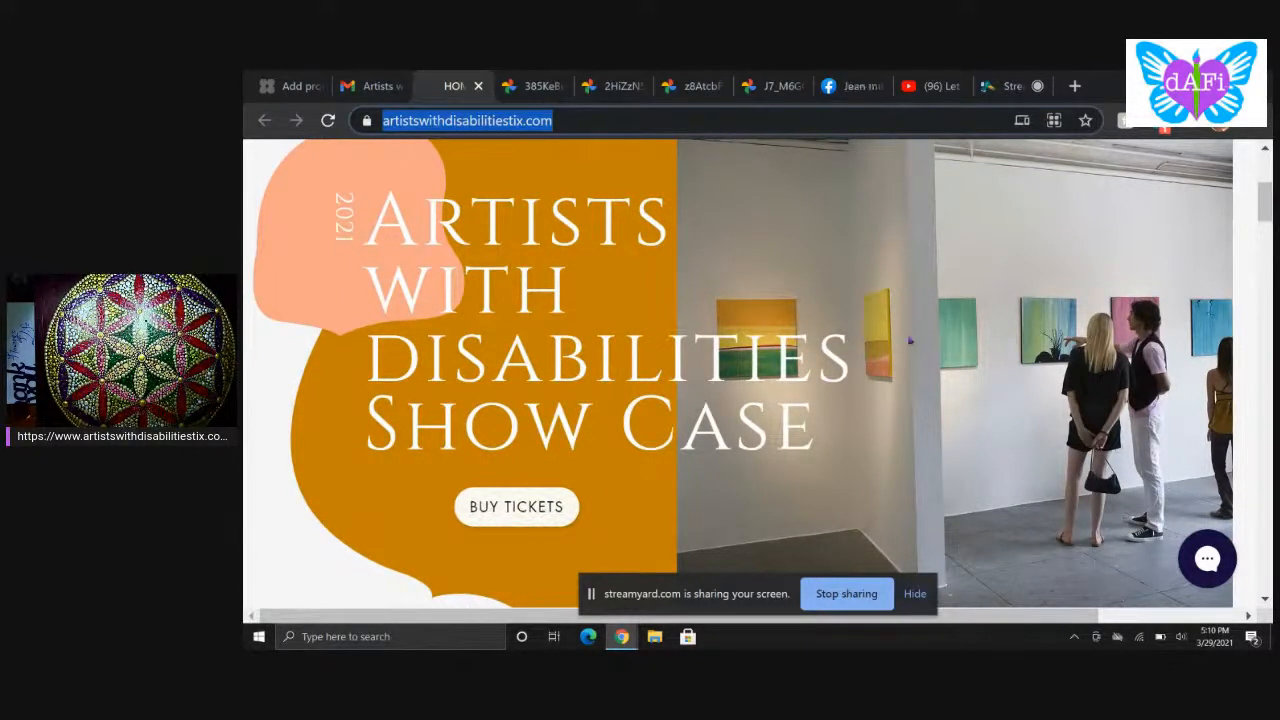
scroll(down, 3)
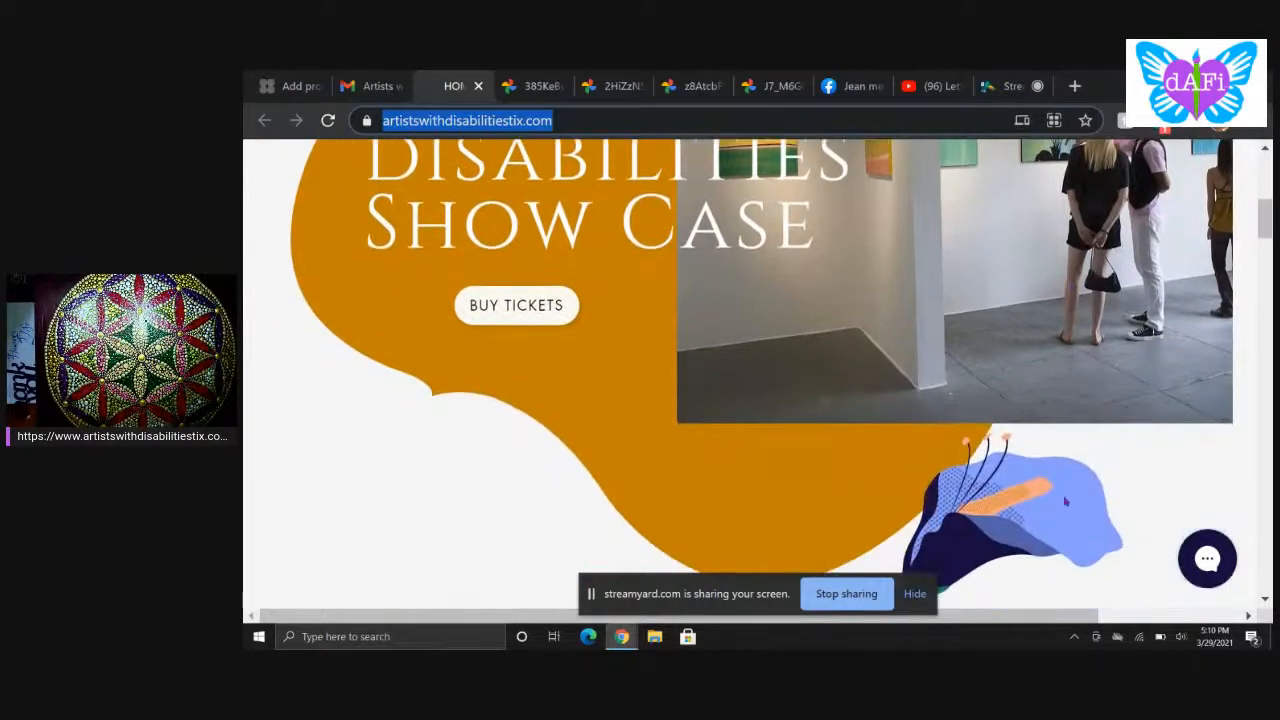
scroll(down, 3)
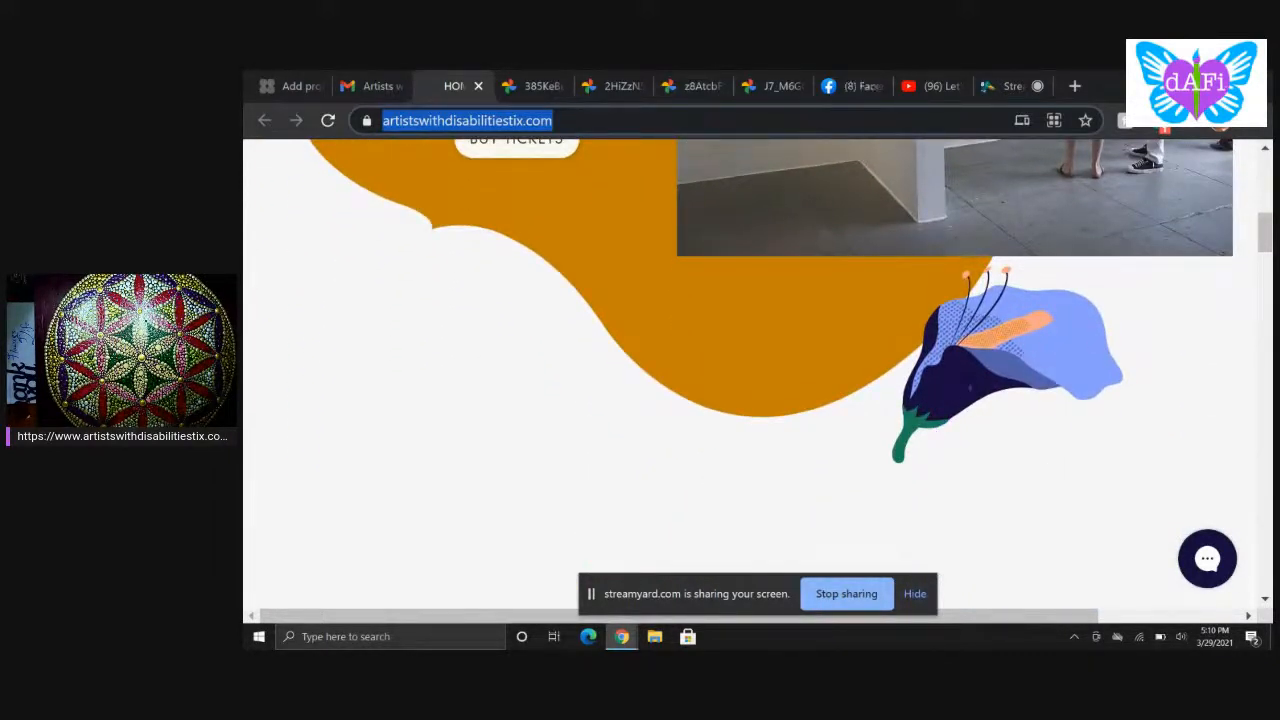
mouse_move(904, 460)
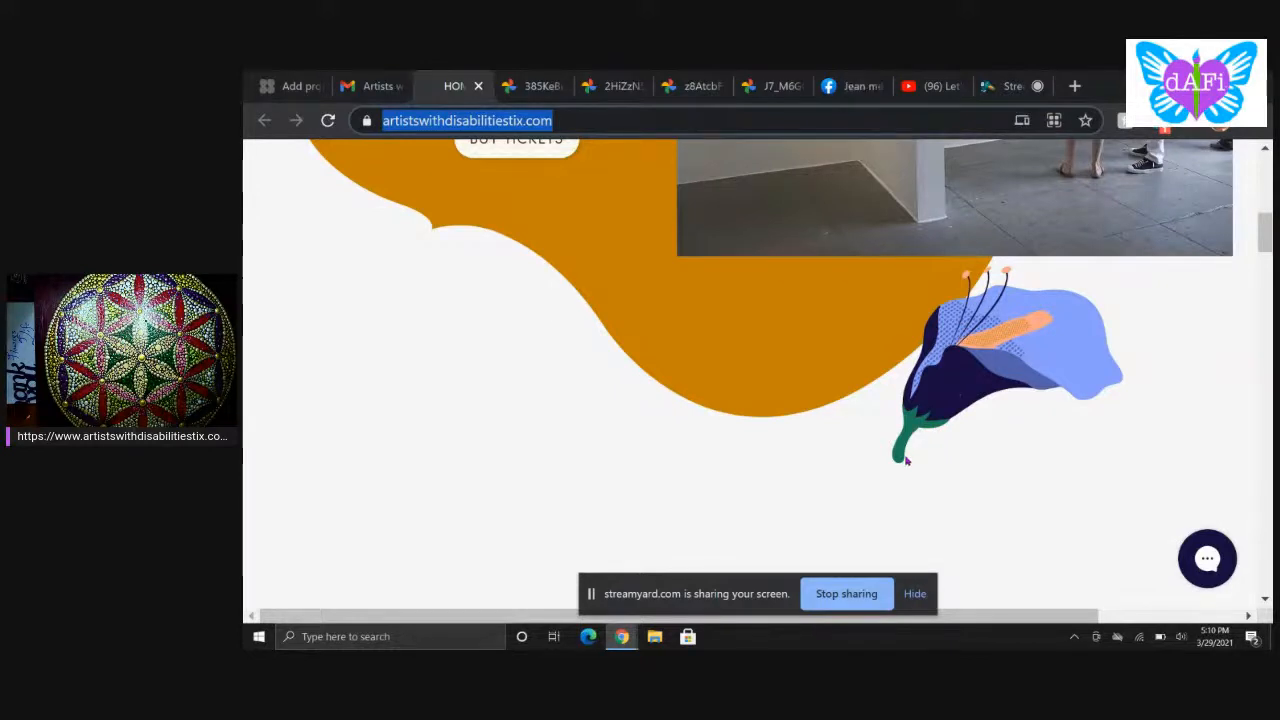
scroll(down, 3)
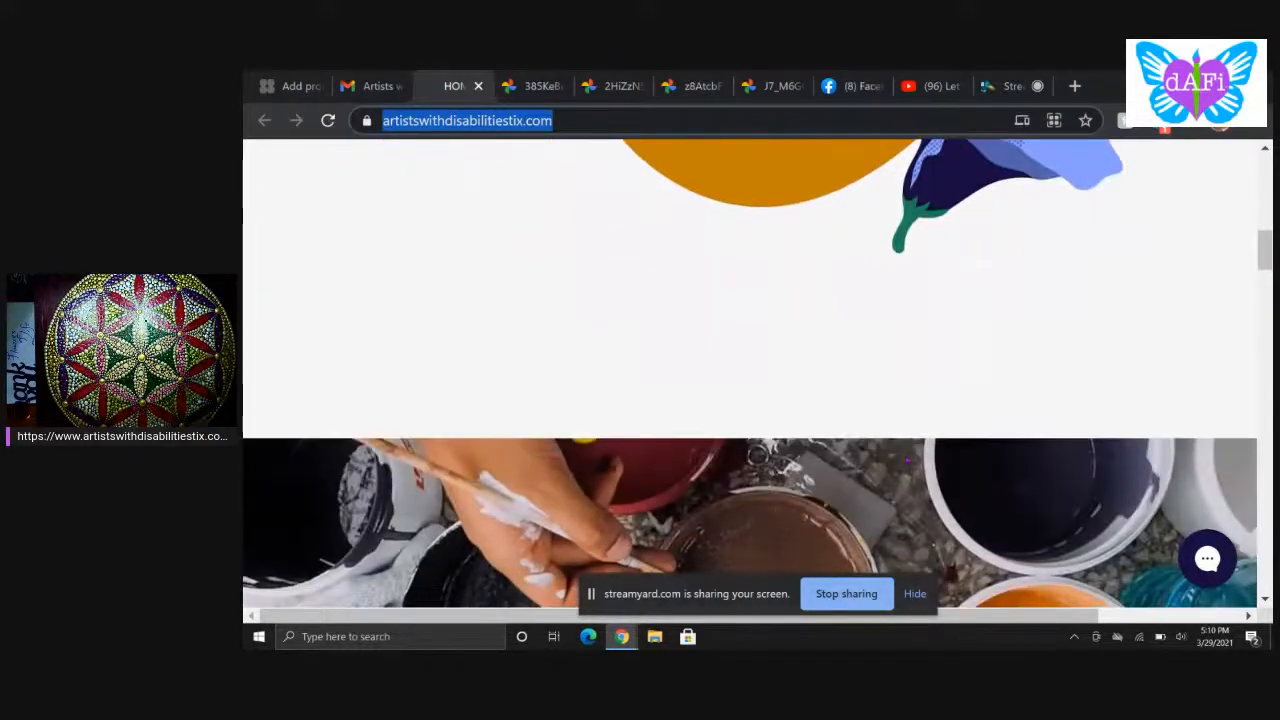
scroll(down, 3)
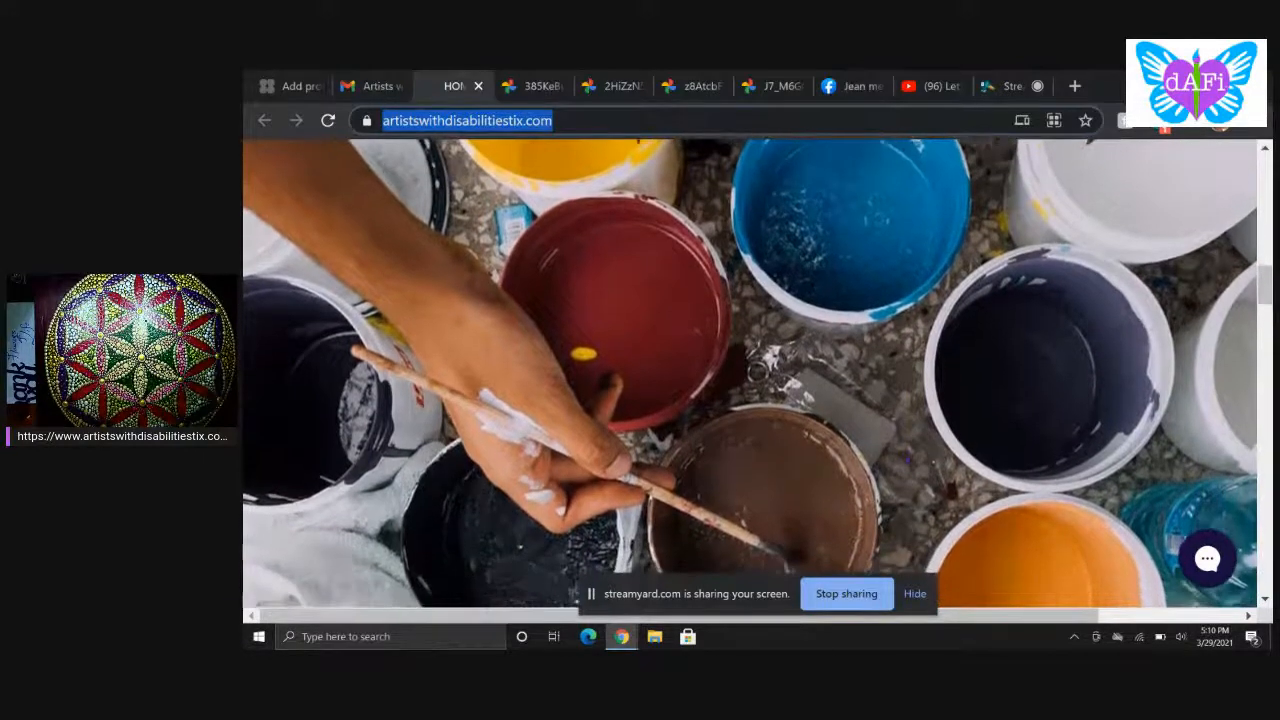
scroll(down, 3)
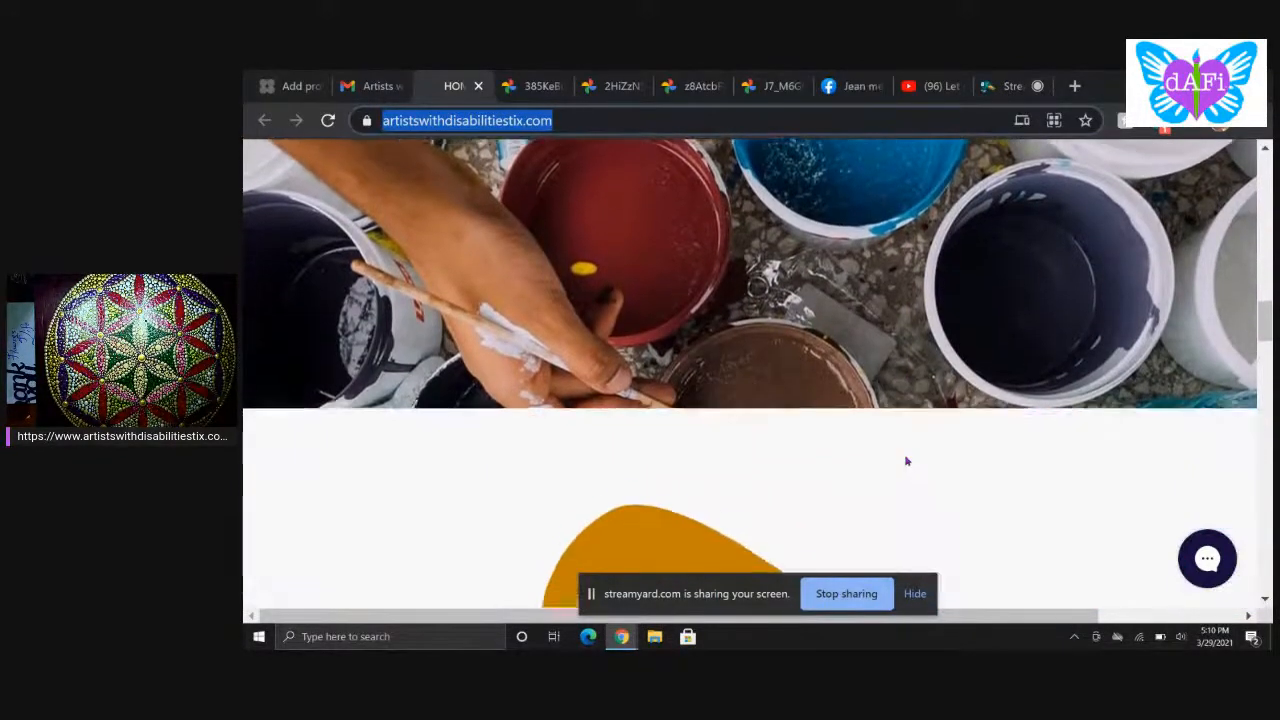
scroll(down, 3)
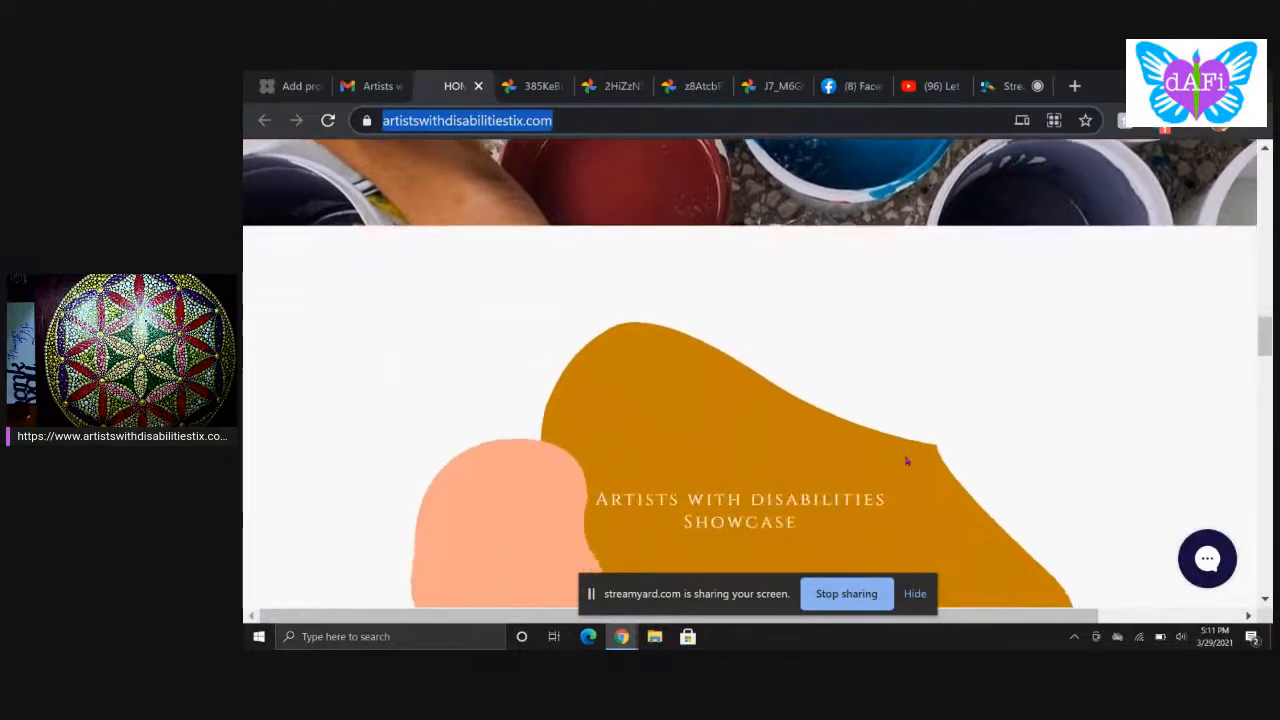
Step: Continue down to the 'Submit your art by April 16th' section and its Submit Here button
scroll(down, 3)
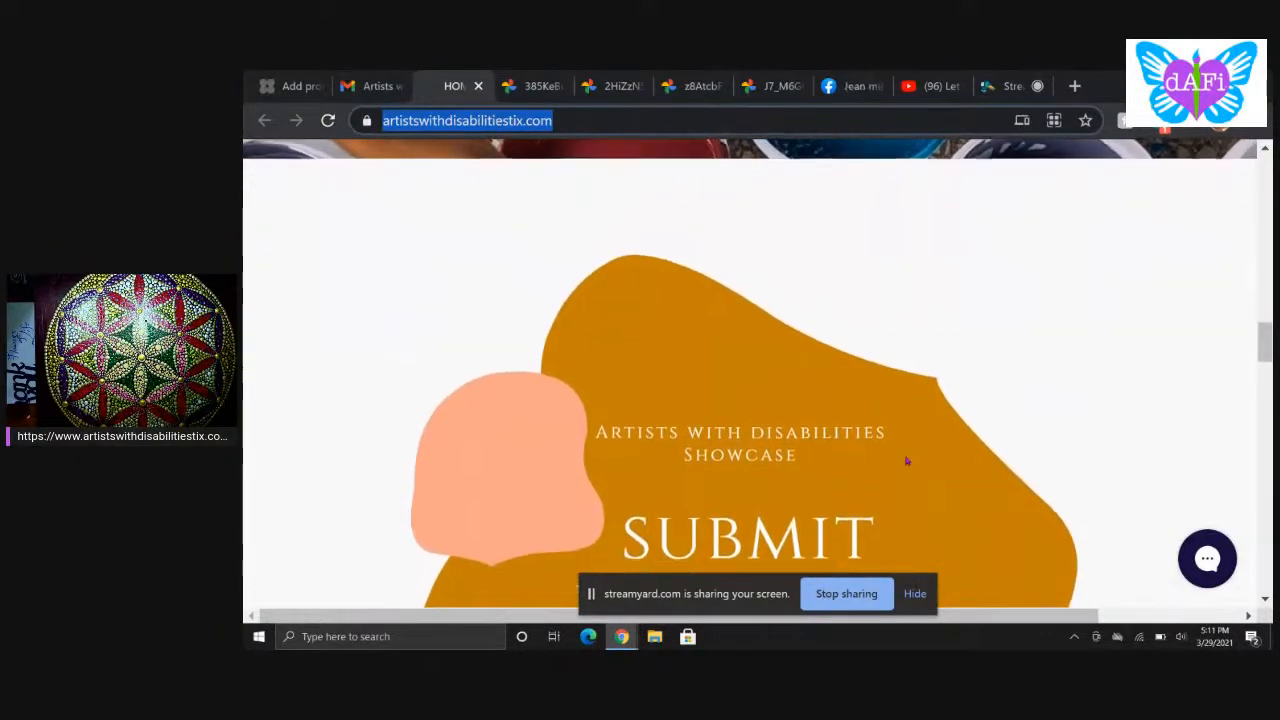
scroll(down, 3)
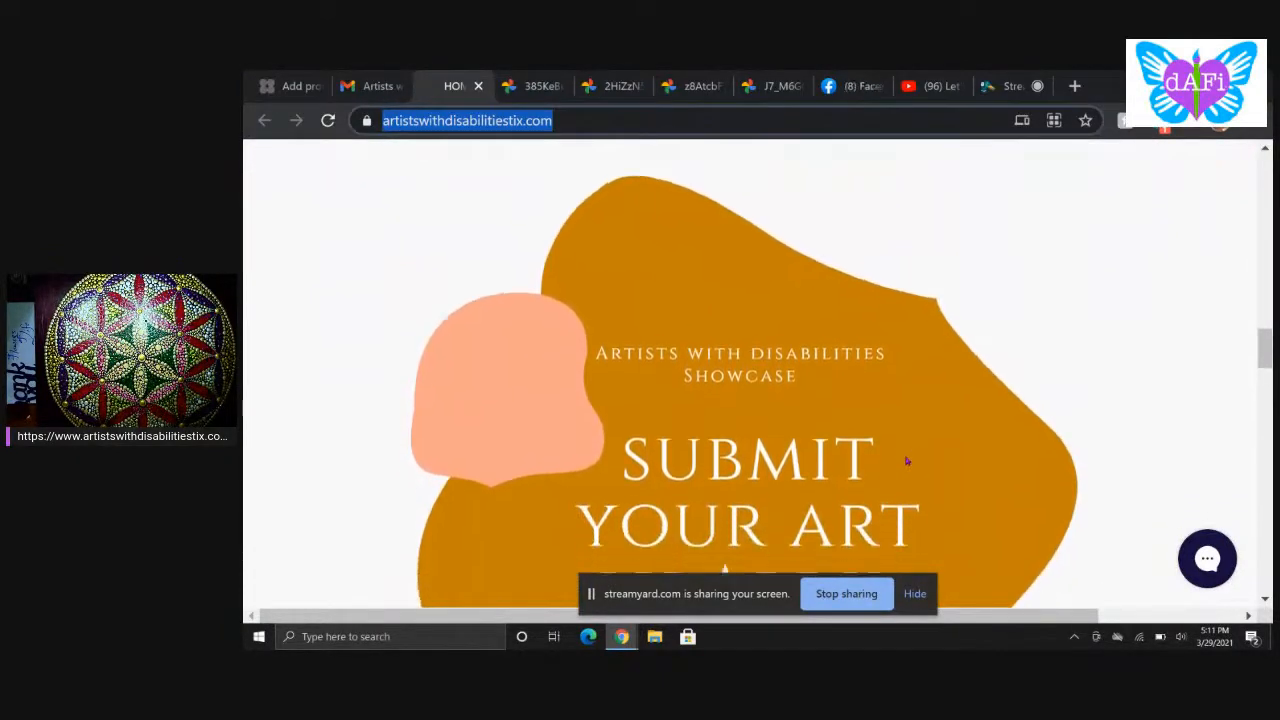
scroll(down, 3)
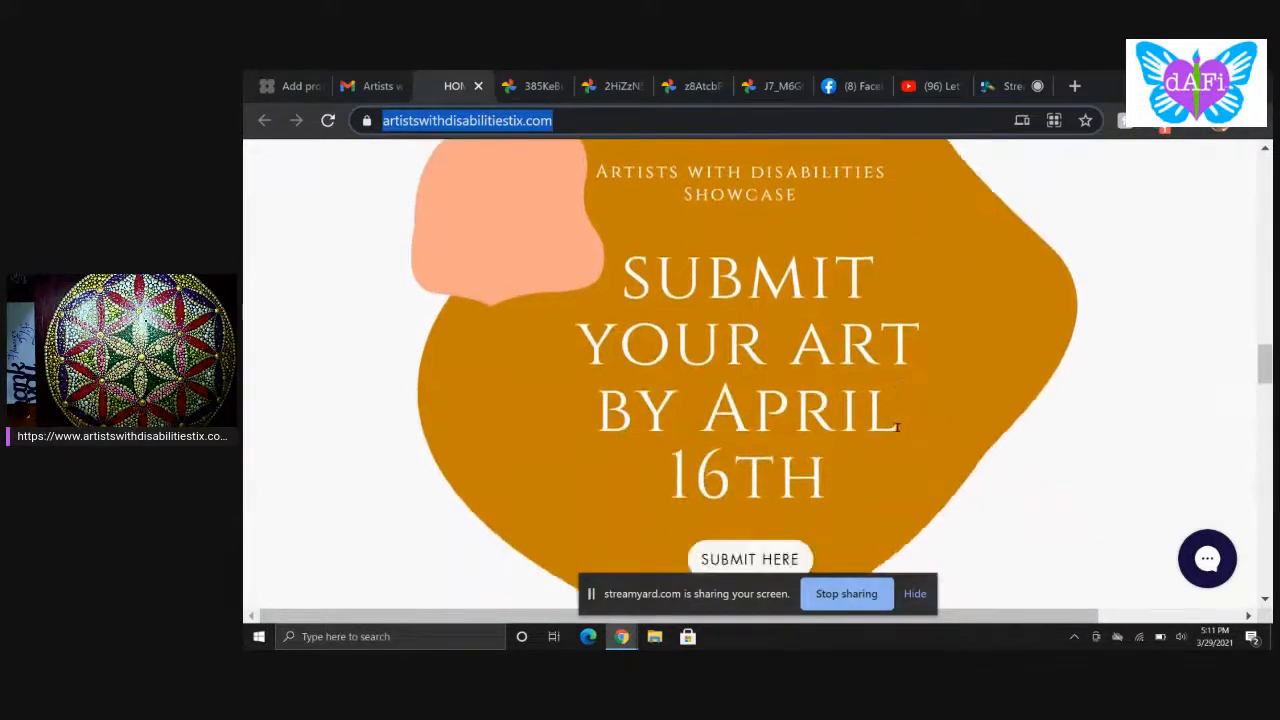
scroll(down, 3)
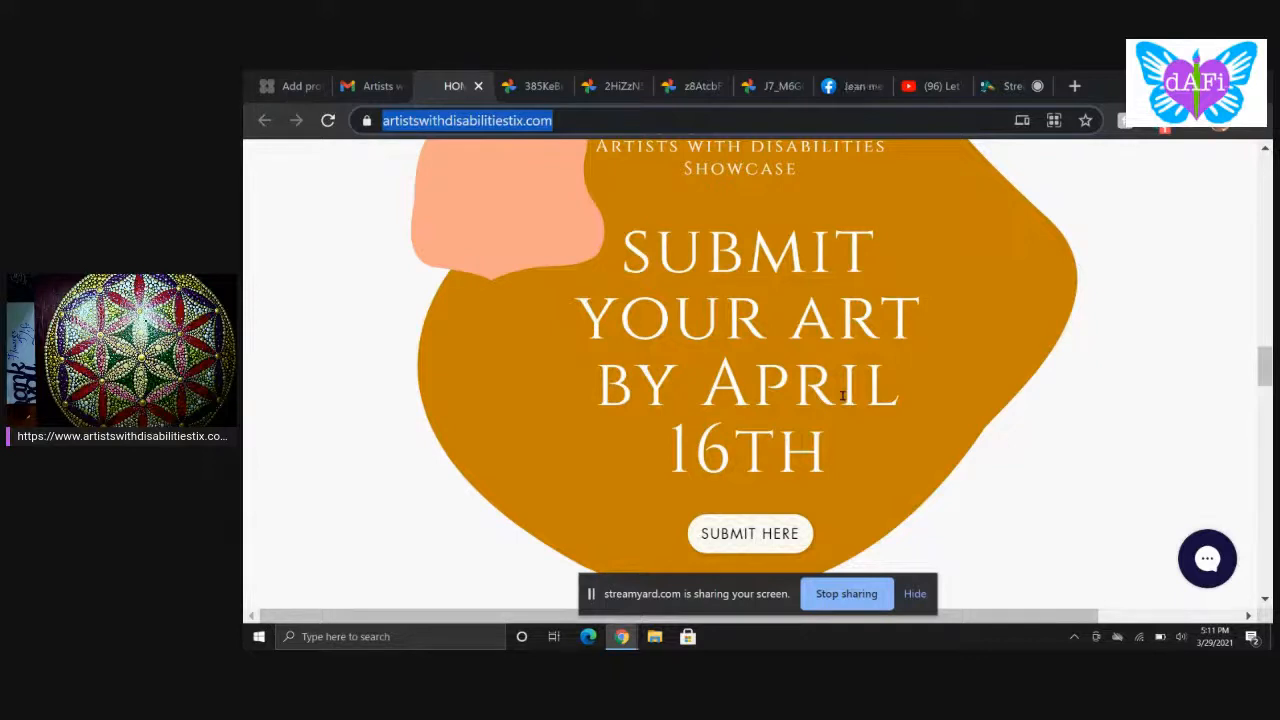
scroll(down, 3)
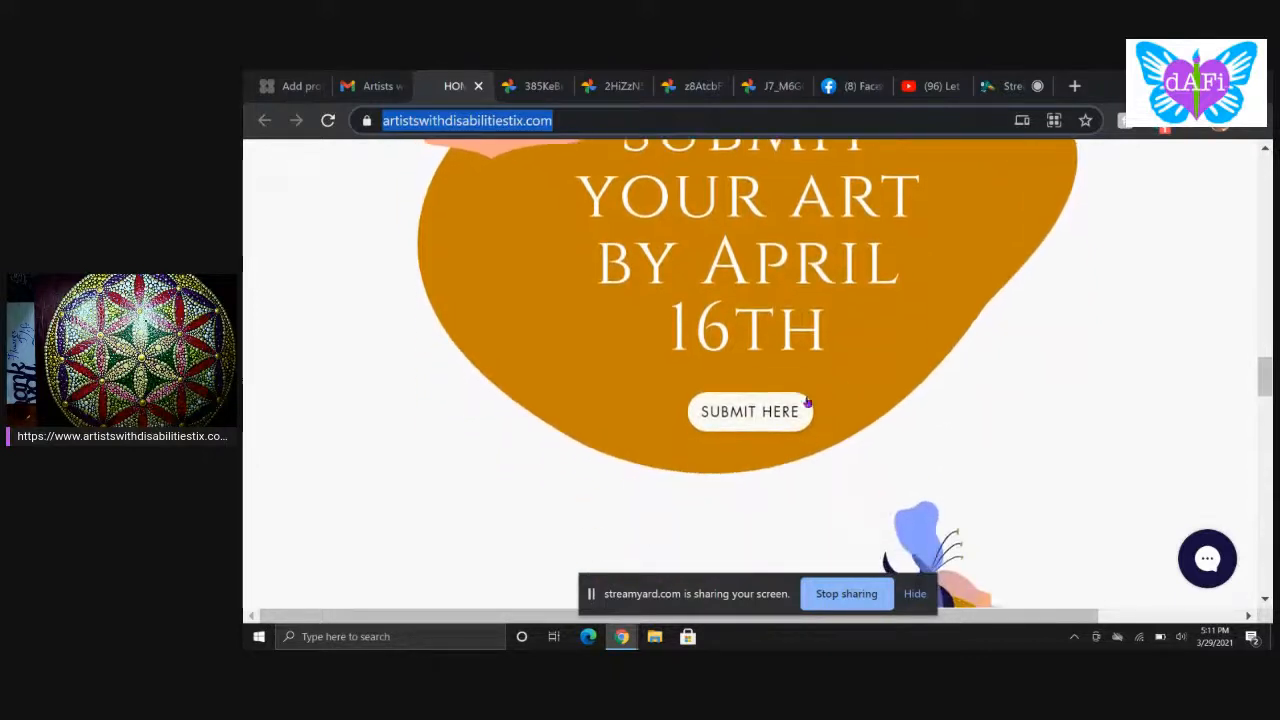
mouse_move(748, 418)
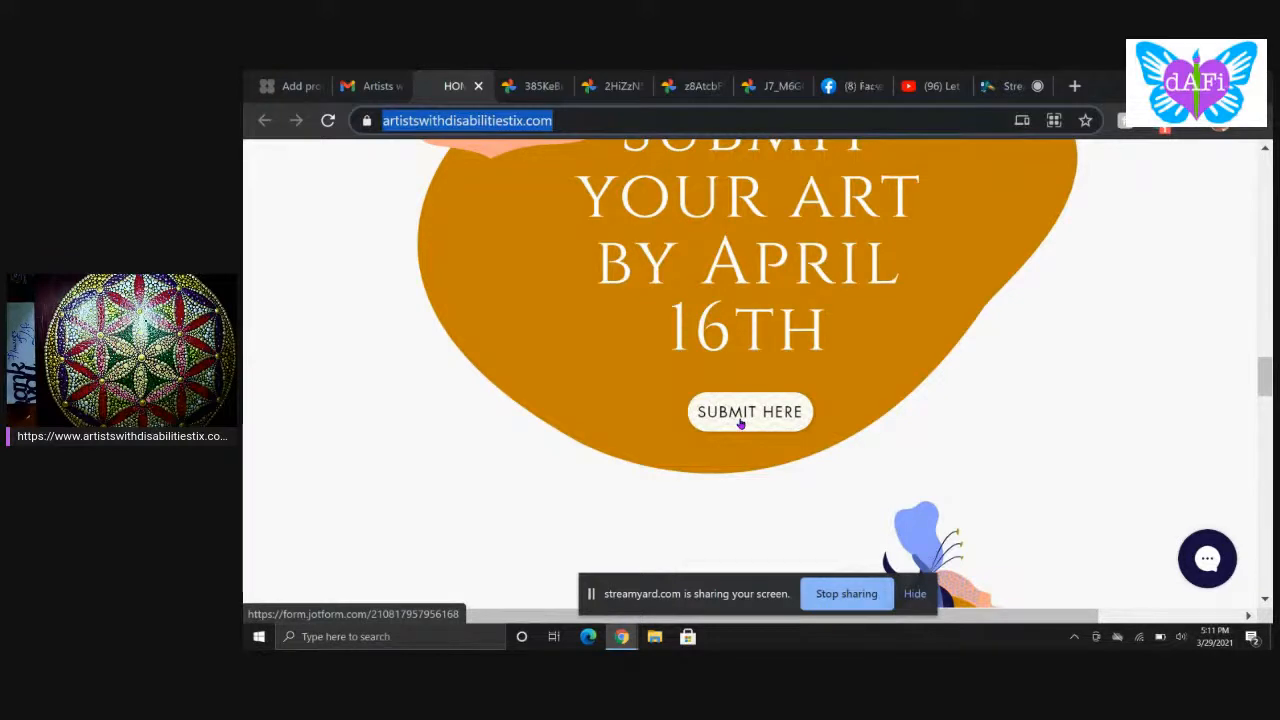
scroll(down, 3)
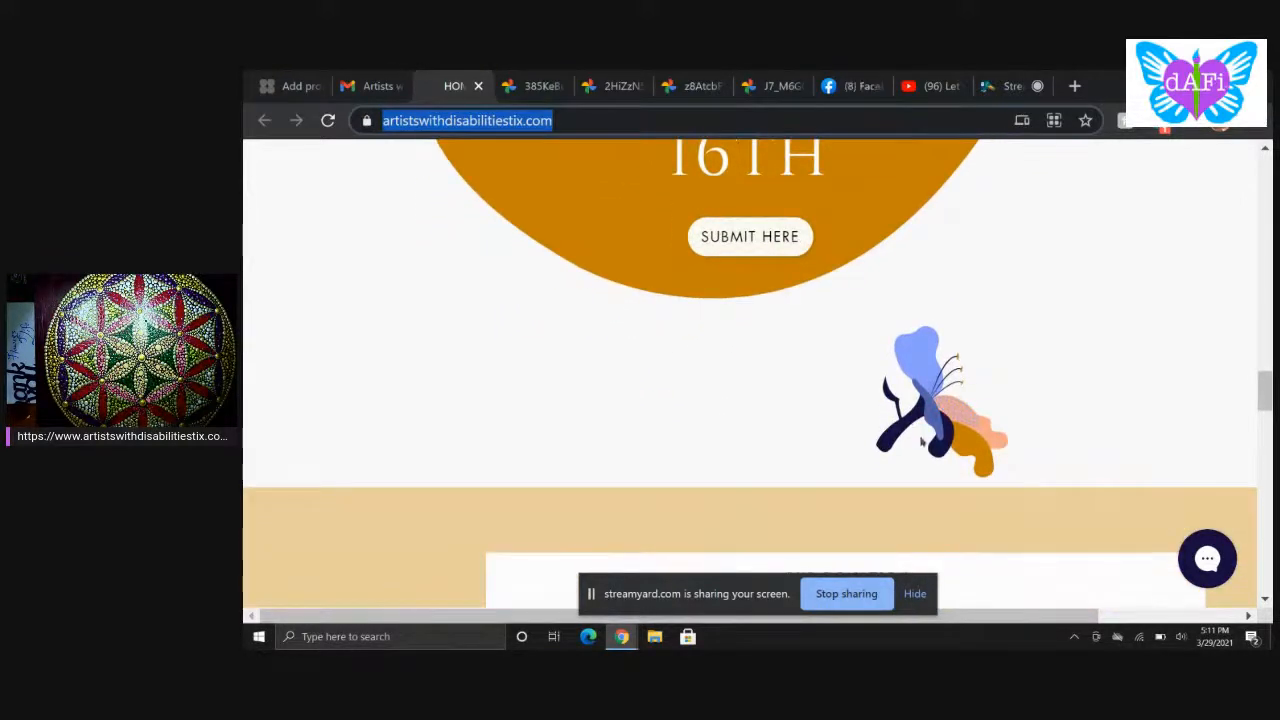
Step: Scroll to the Our Donation Partner box and the About heading, hovering the disabledartists.org link
scroll(down, 3)
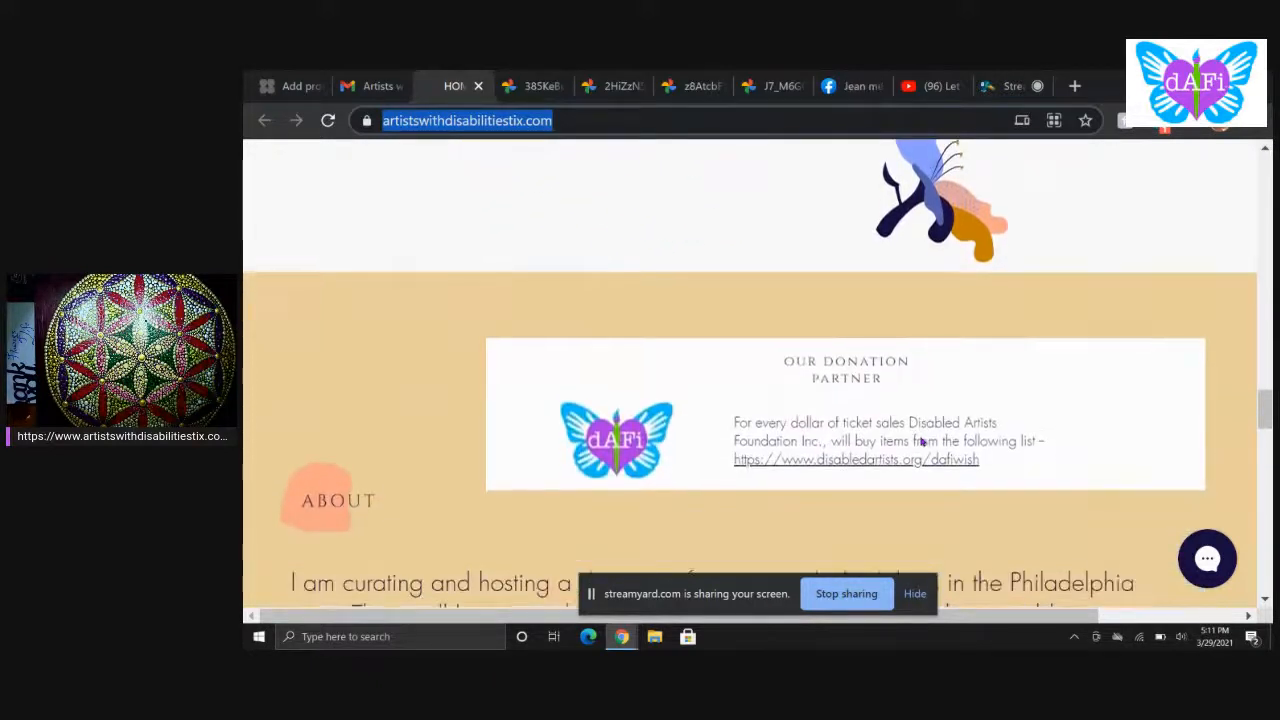
scroll(down, 3)
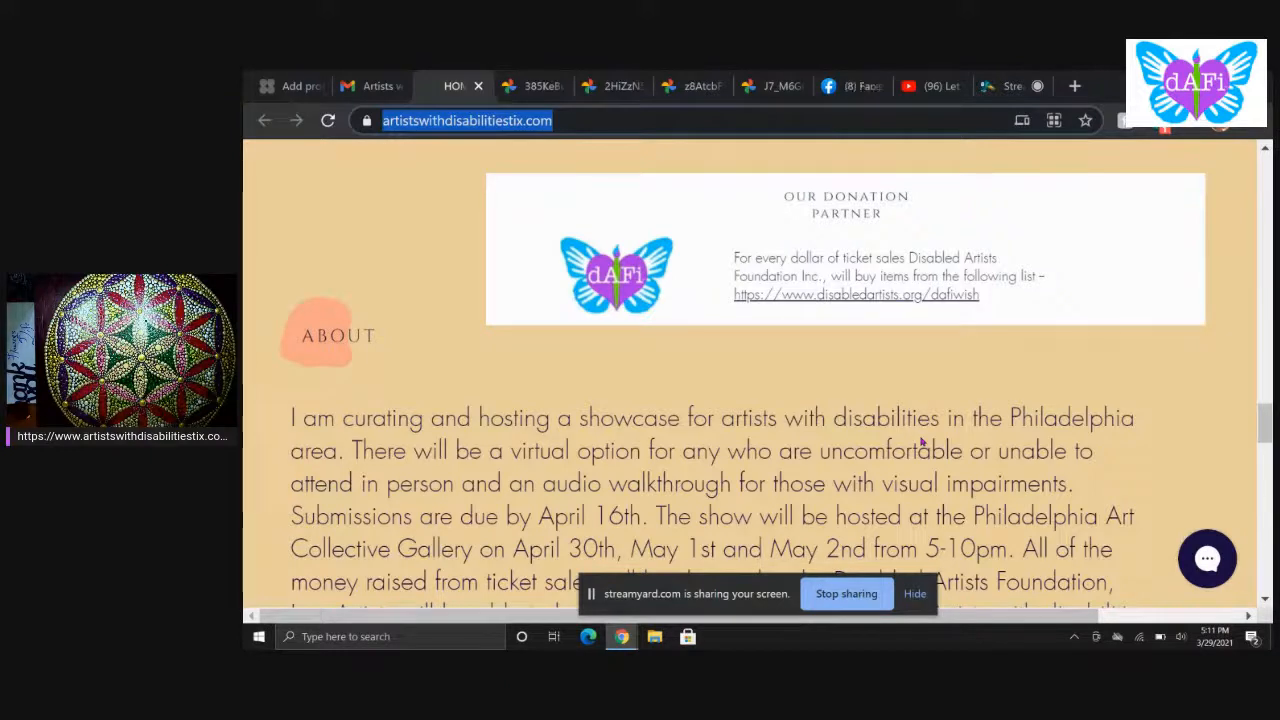
mouse_move(856, 294)
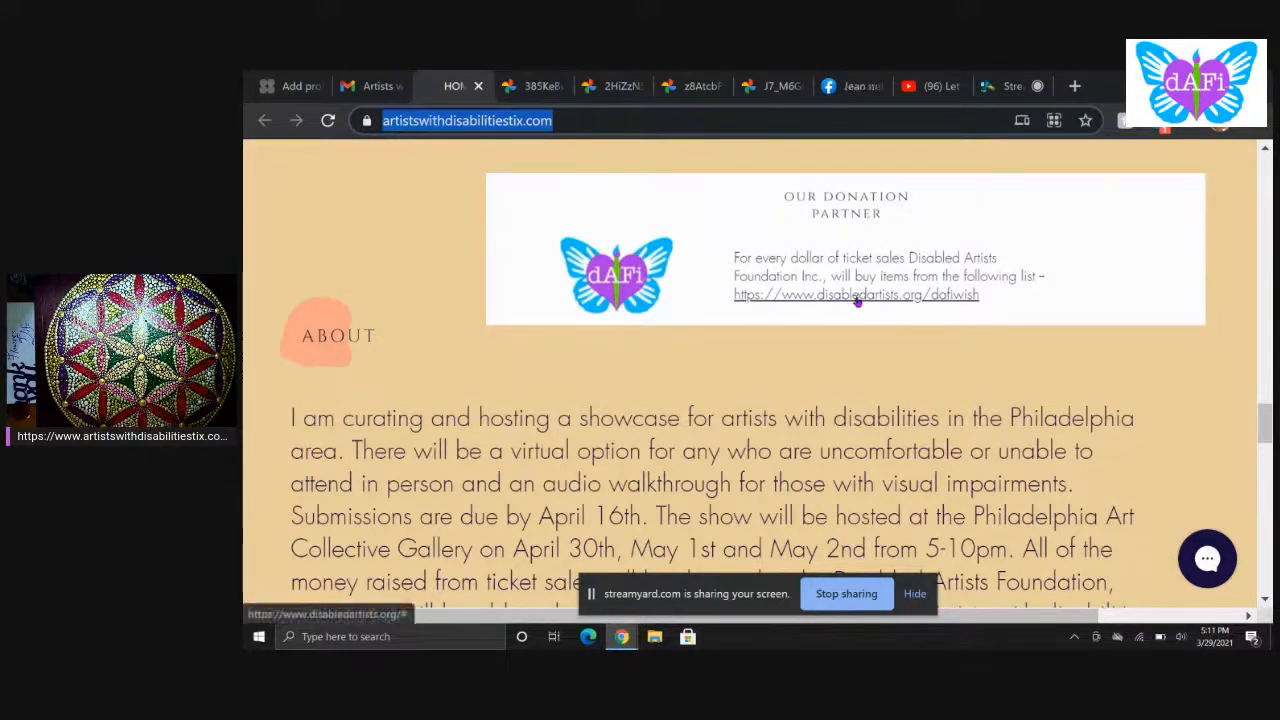
mouse_move(856, 296)
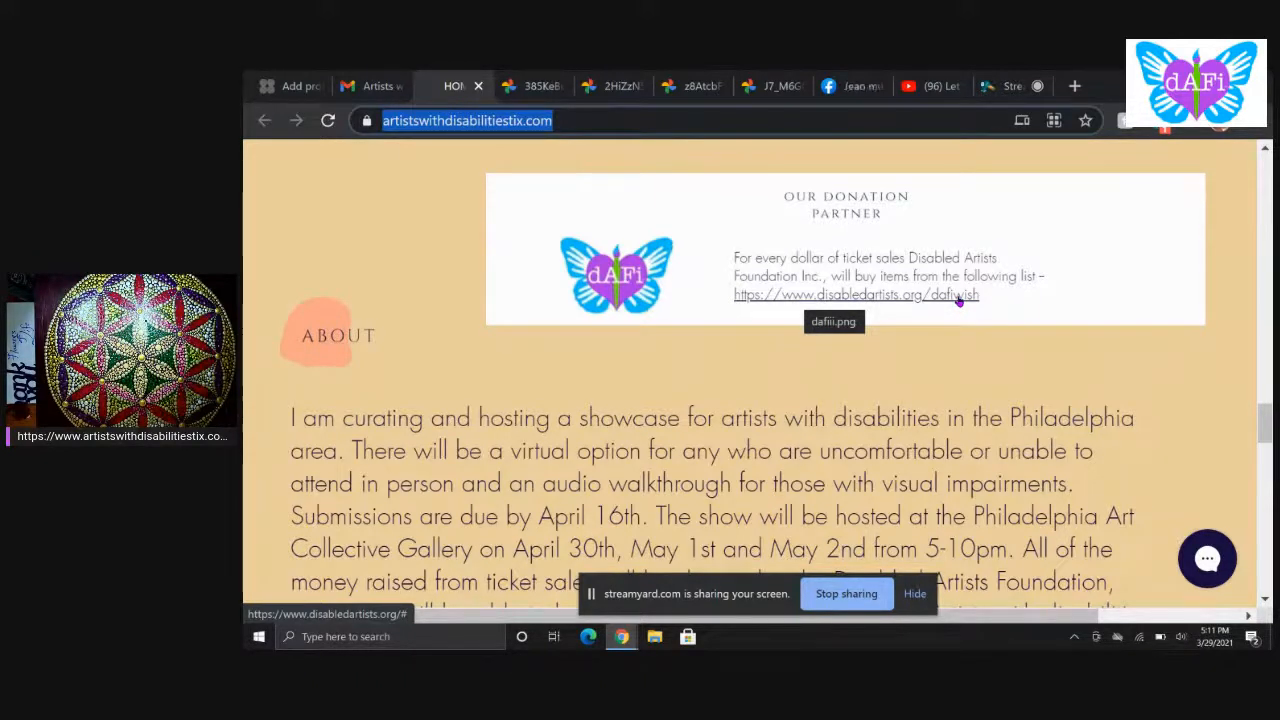
mouse_move(962, 362)
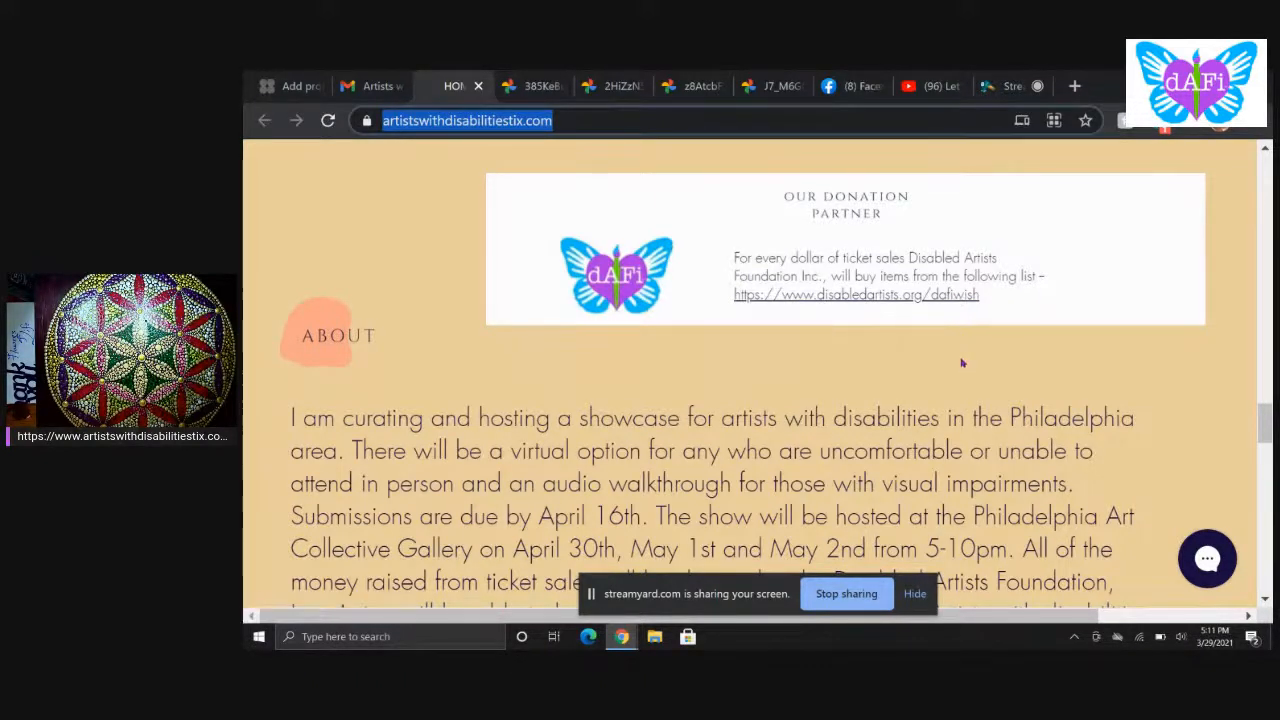
Step: Scroll slowly through the About paragraph until the Location heading with Philly Art Collective appears
scroll(down, 3)
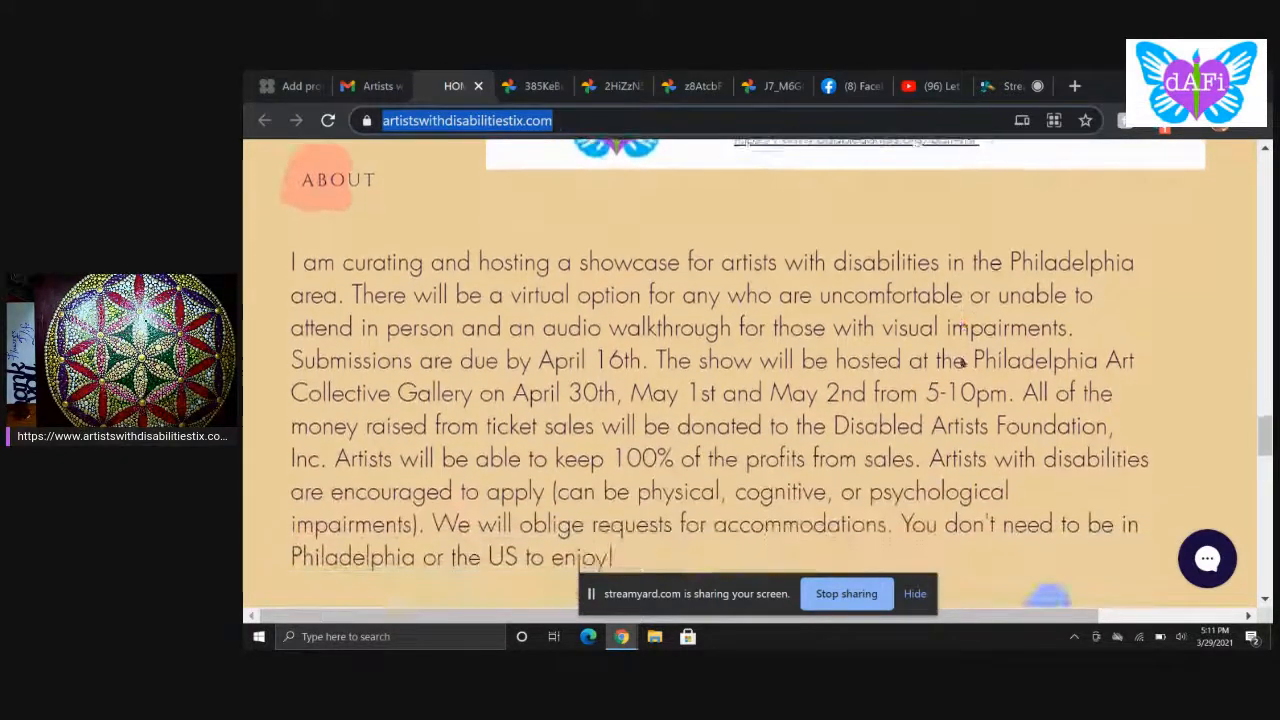
scroll(down, 3)
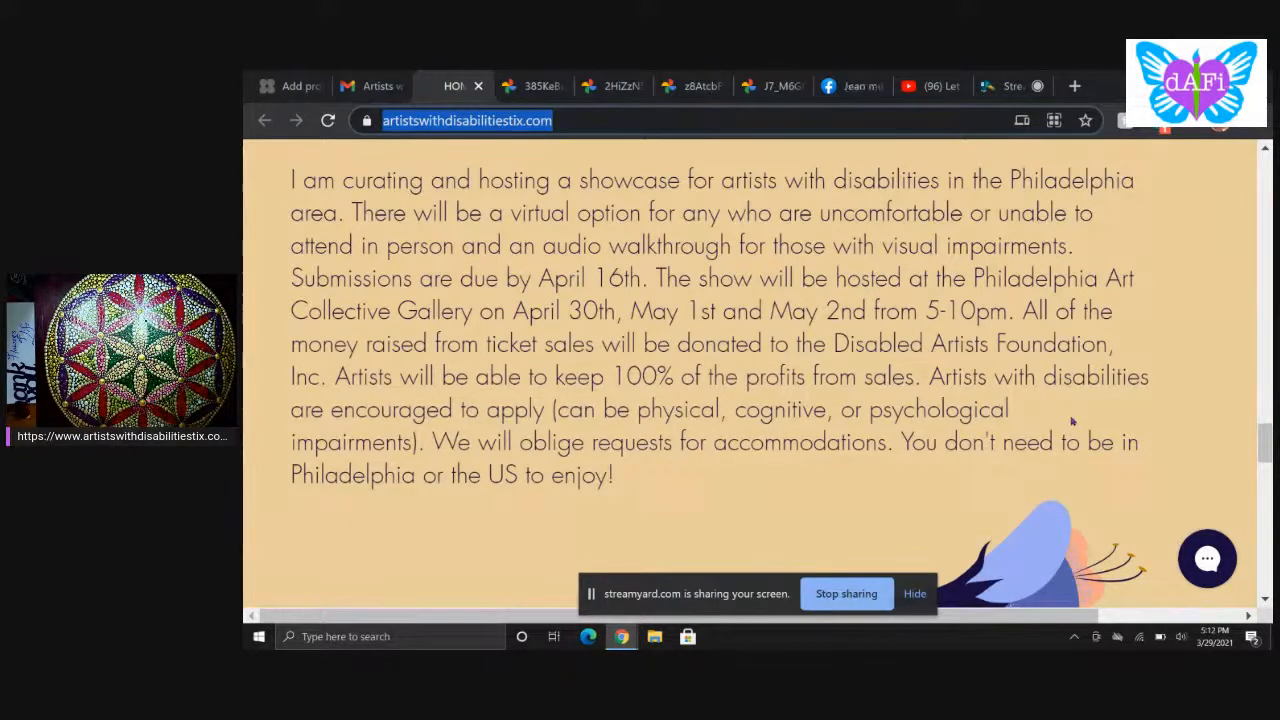
scroll(down, 3)
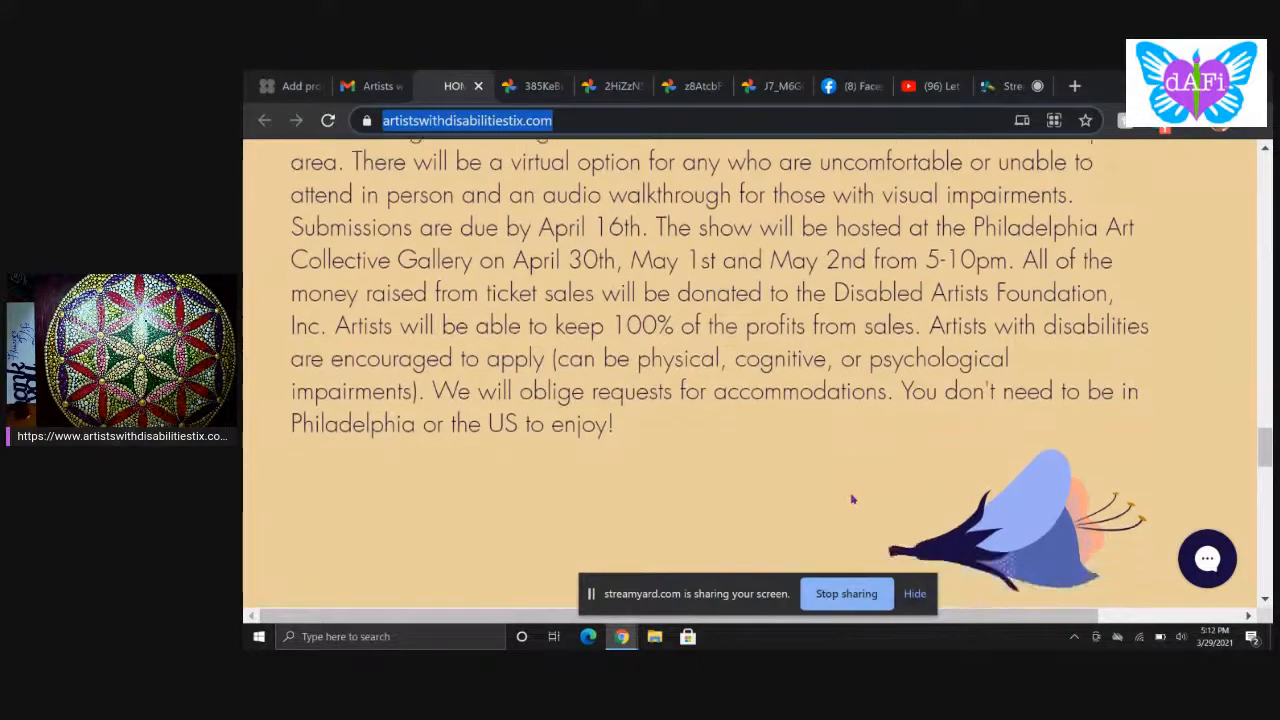
scroll(down, 3)
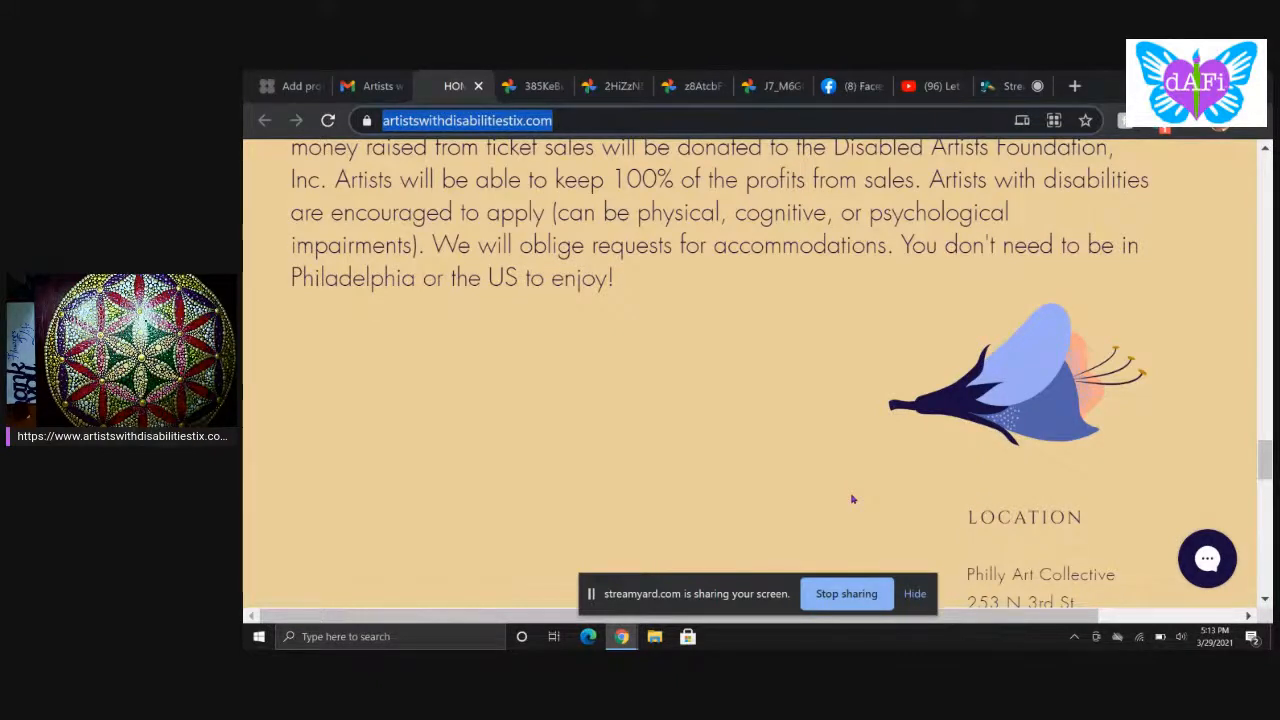
Step: View the Philly Art Collective address and artwork banner, then open the donation partner's disabledartists.org/dafiwish link
scroll(down, 3)
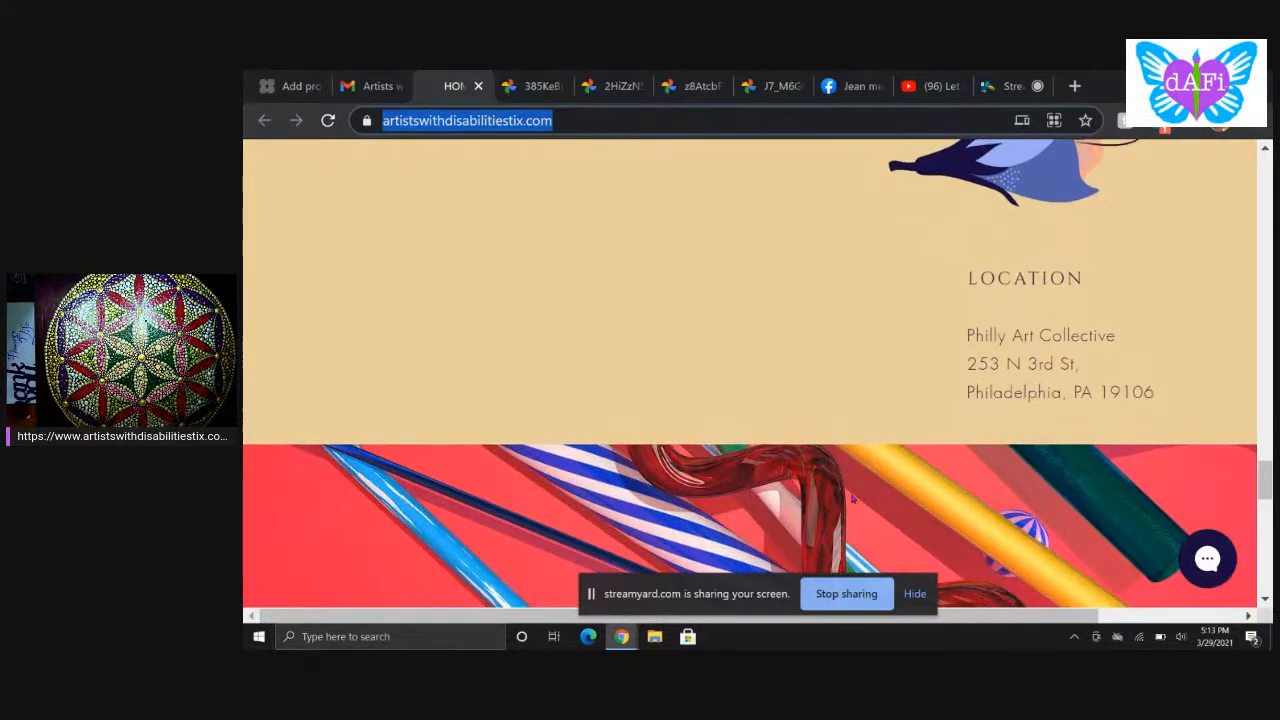
scroll(down, 3)
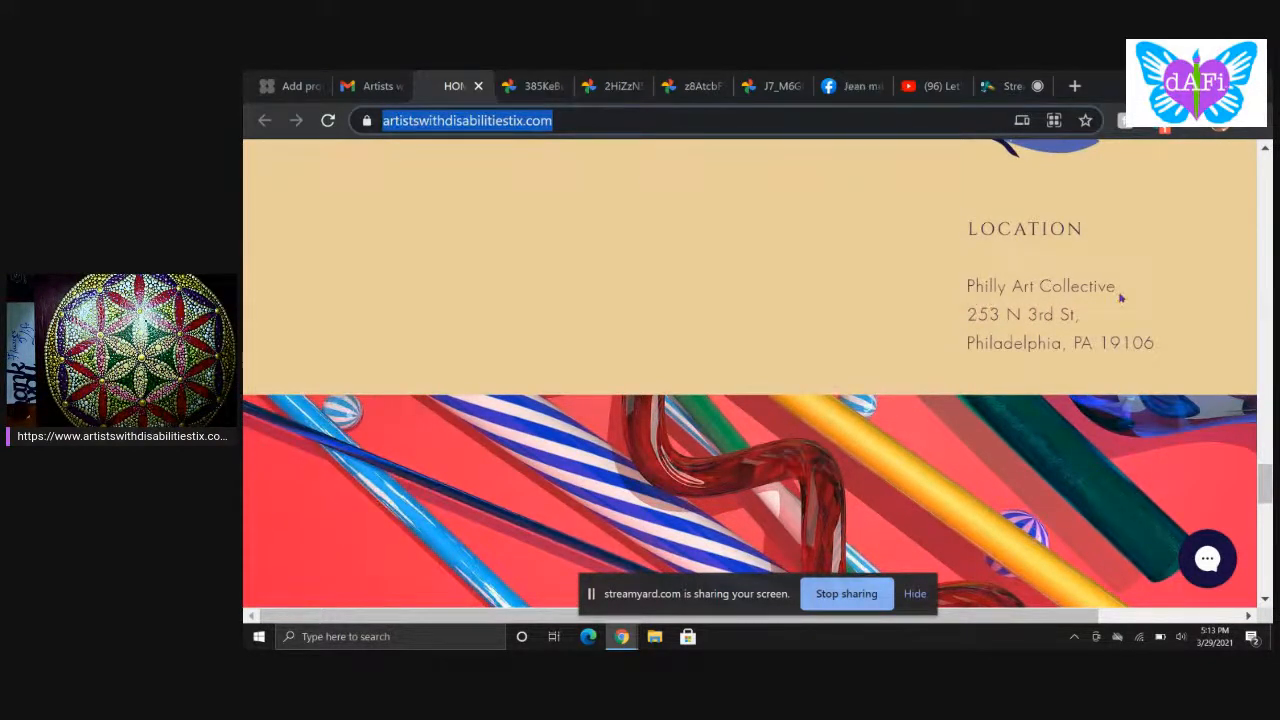
mouse_move(1092, 318)
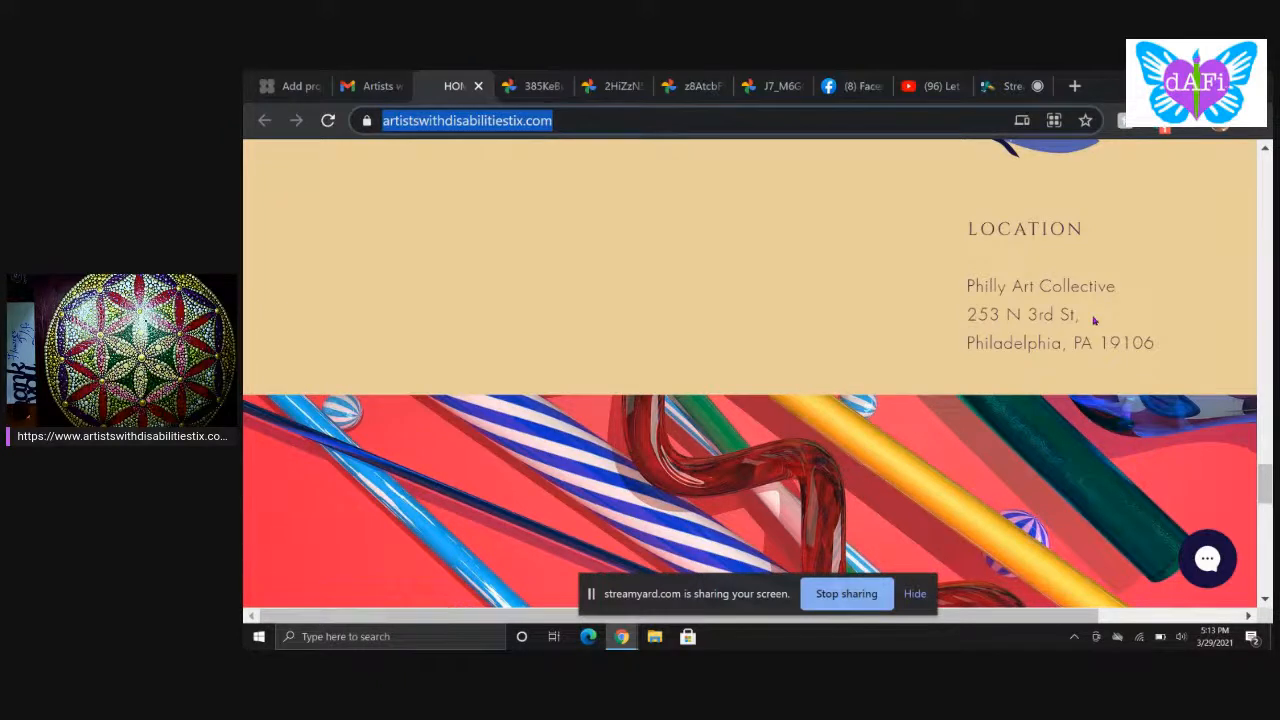
mouse_move(1088, 366)
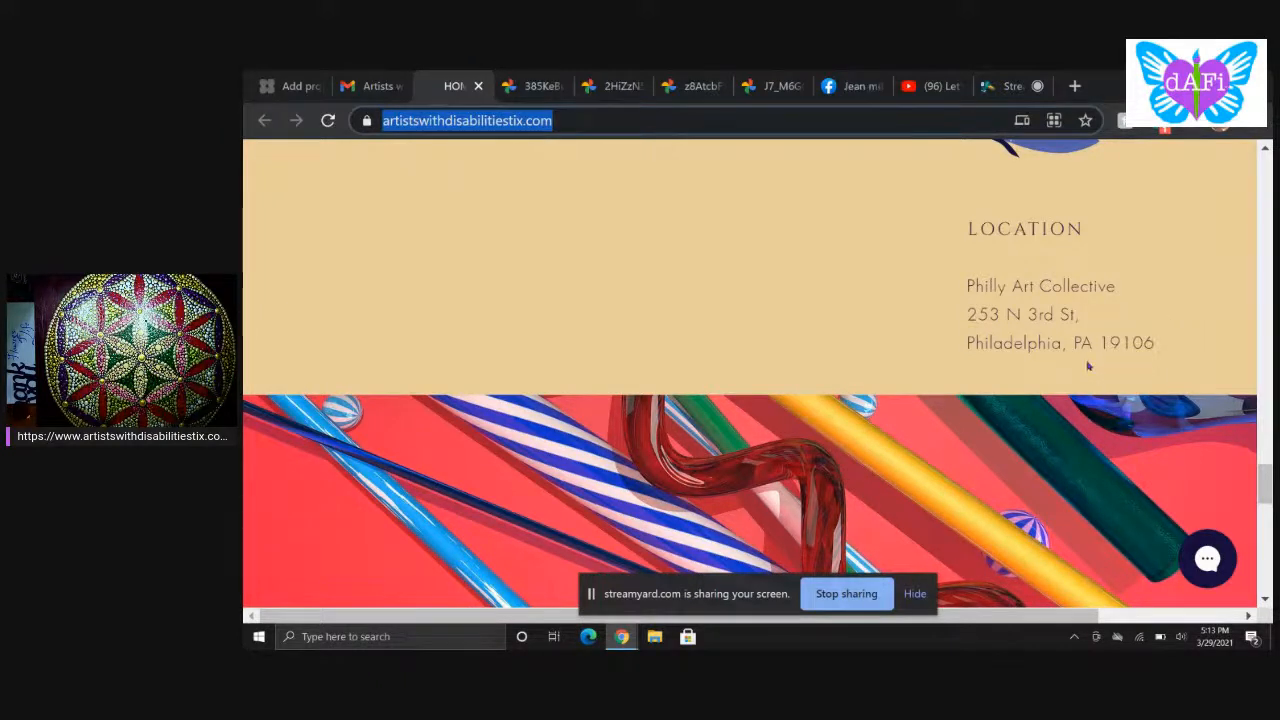
scroll(down, 3)
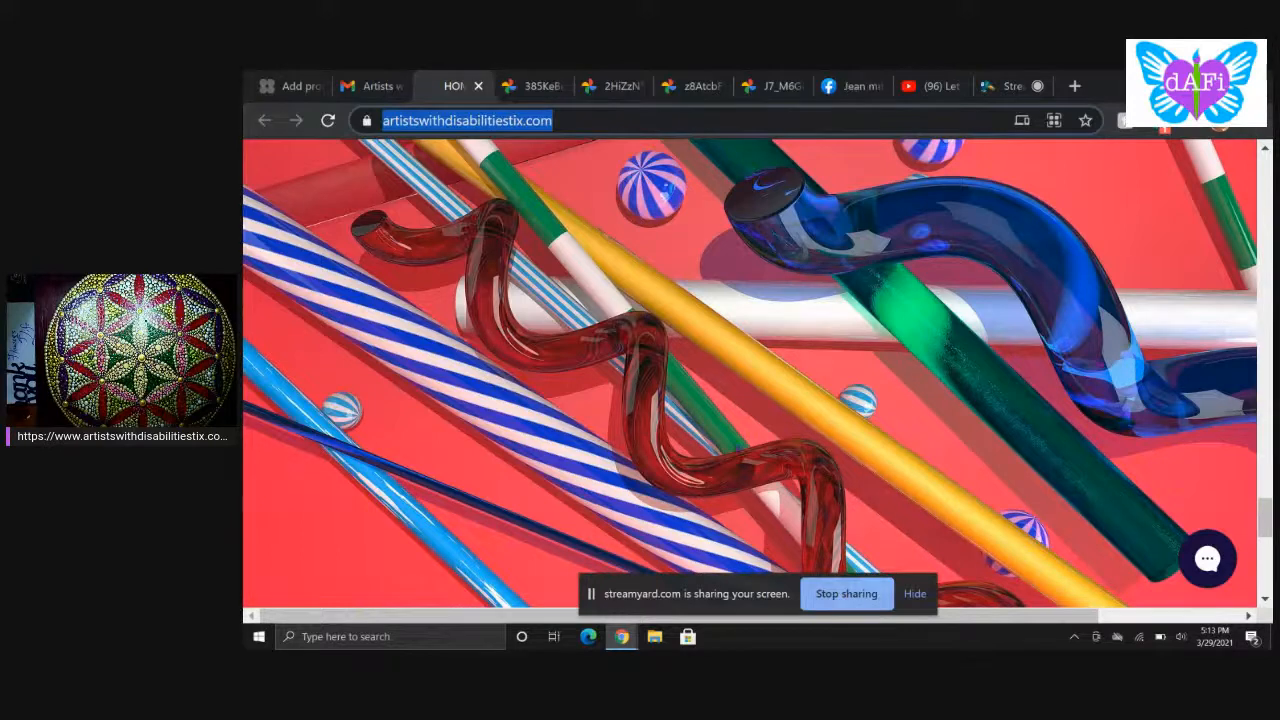
scroll(down, 3)
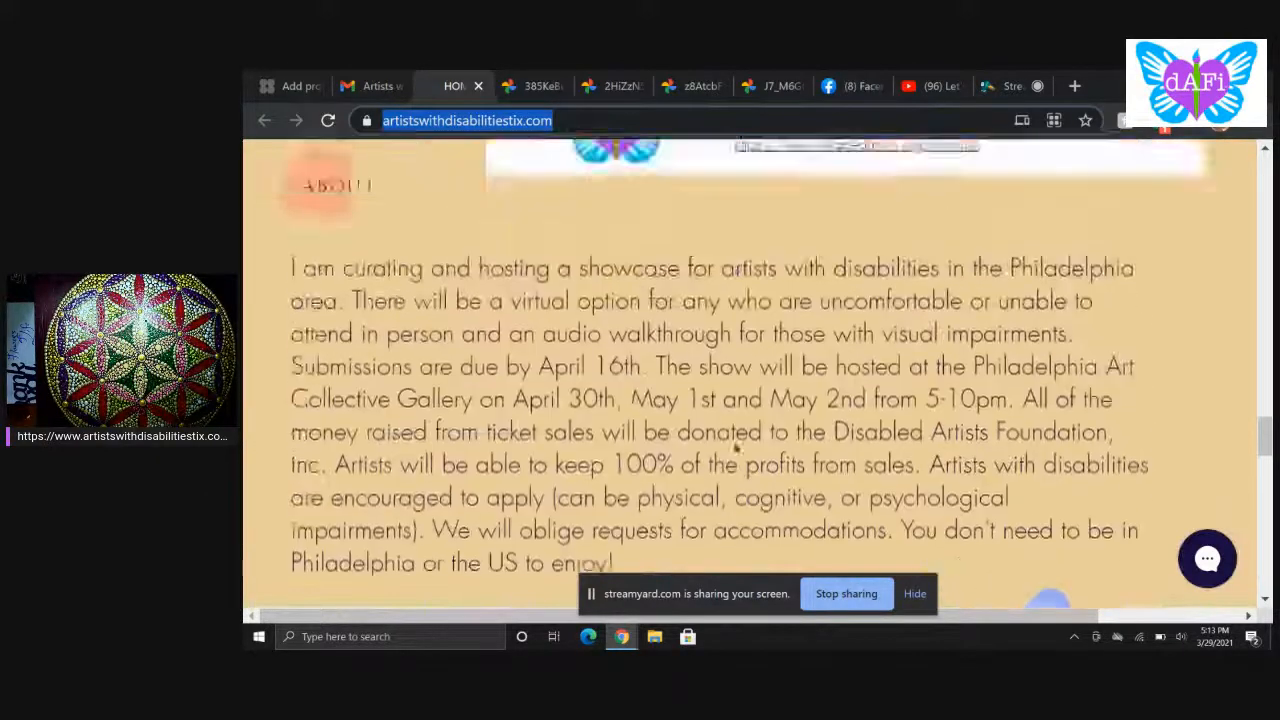
scroll(up, 3)
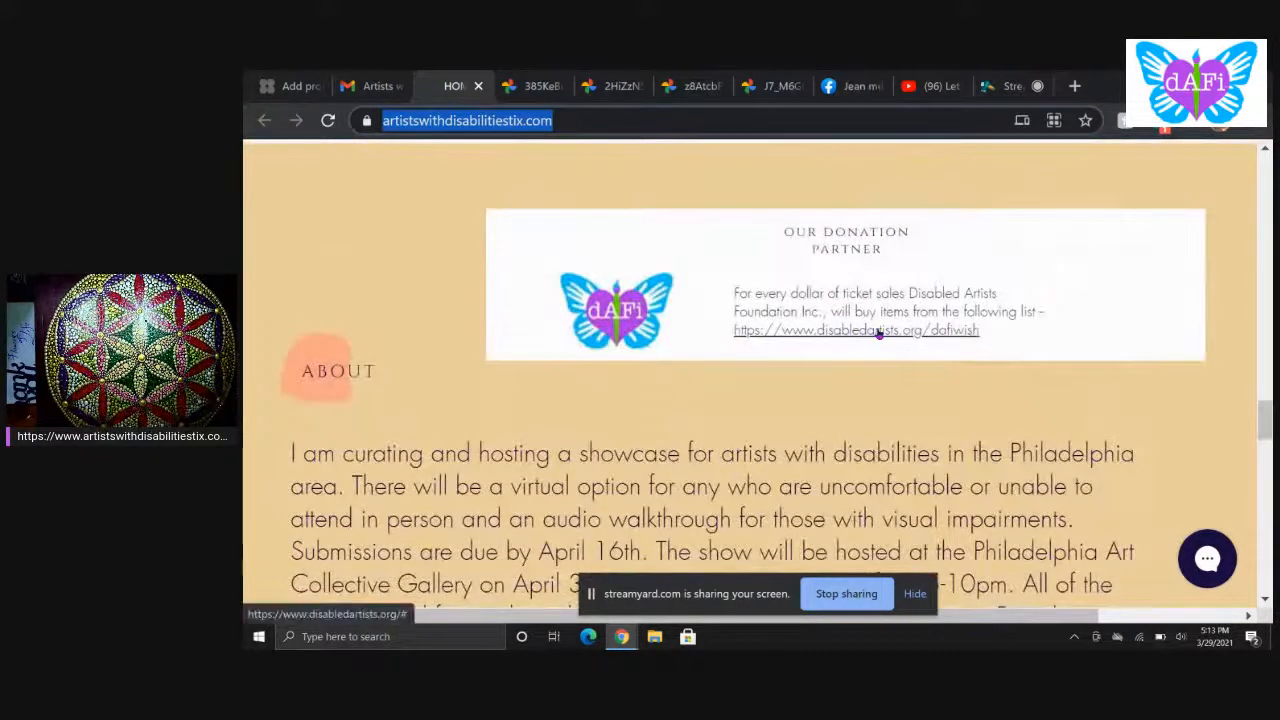
mouse_move(856, 330)
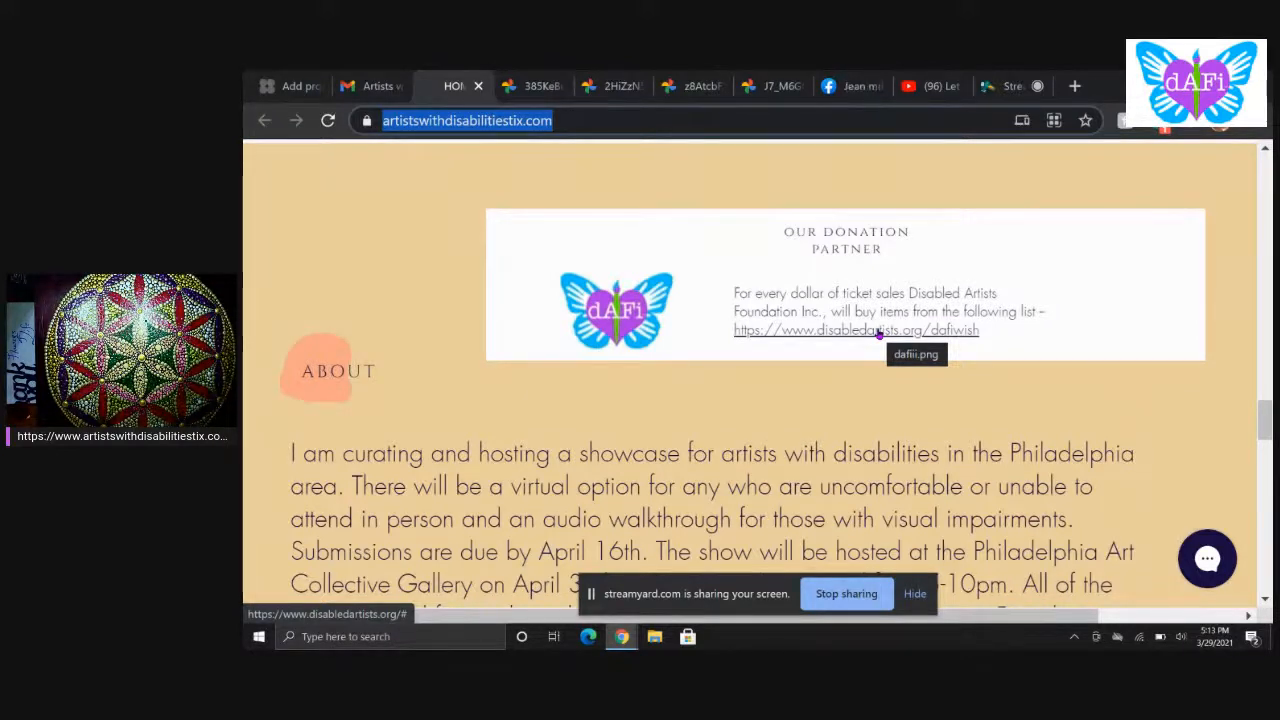
click(856, 330)
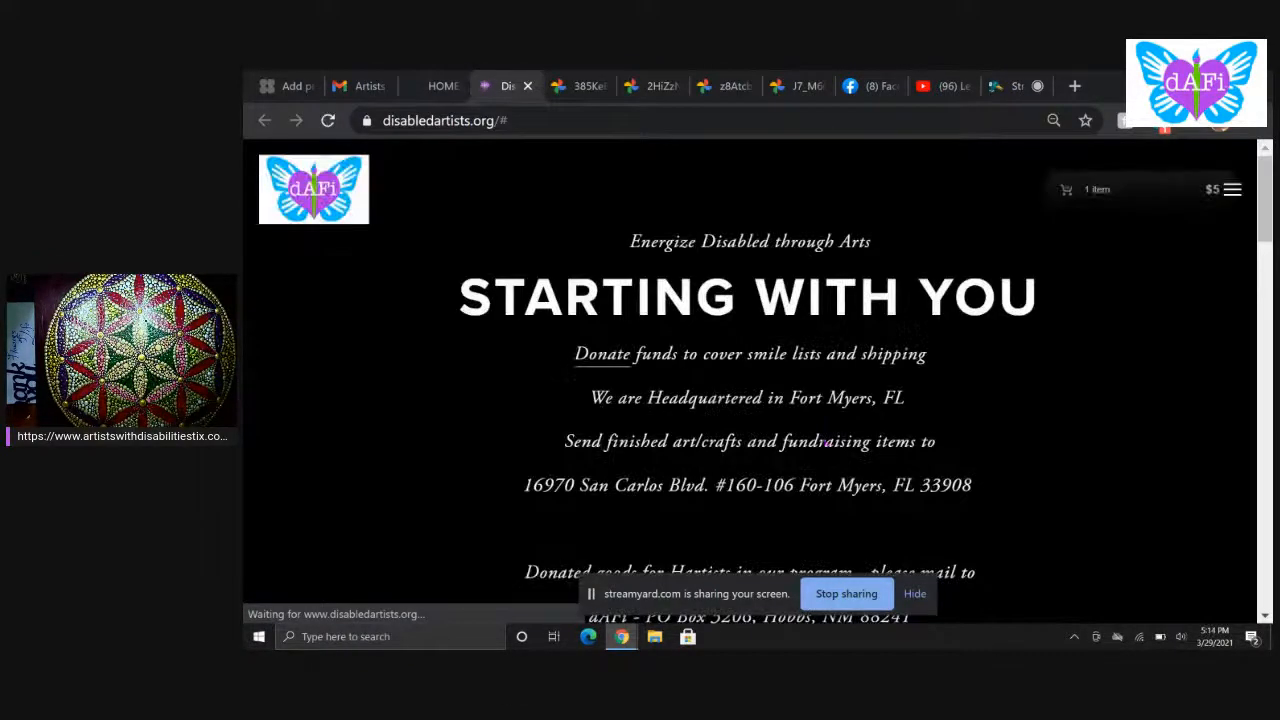
Step: Scroll the Disabled Artists Foundation site while the dAFi wish list page loads
scroll(down, 3)
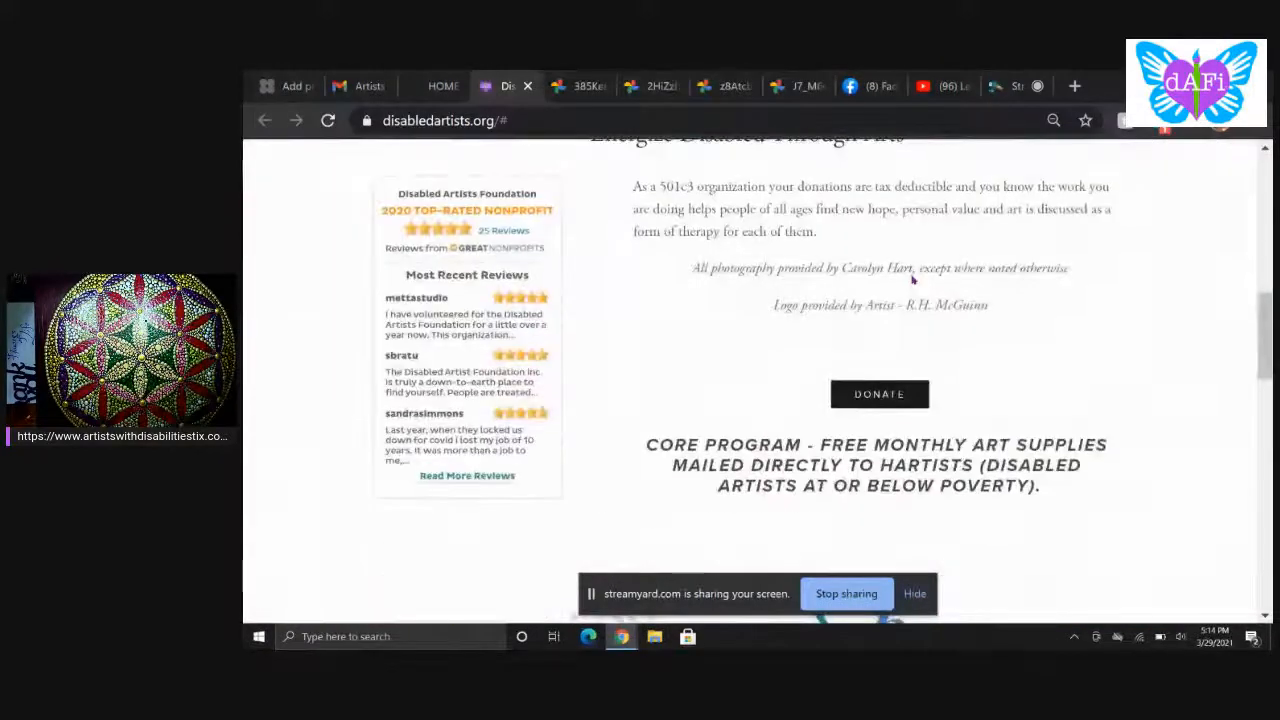
scroll(up, 3)
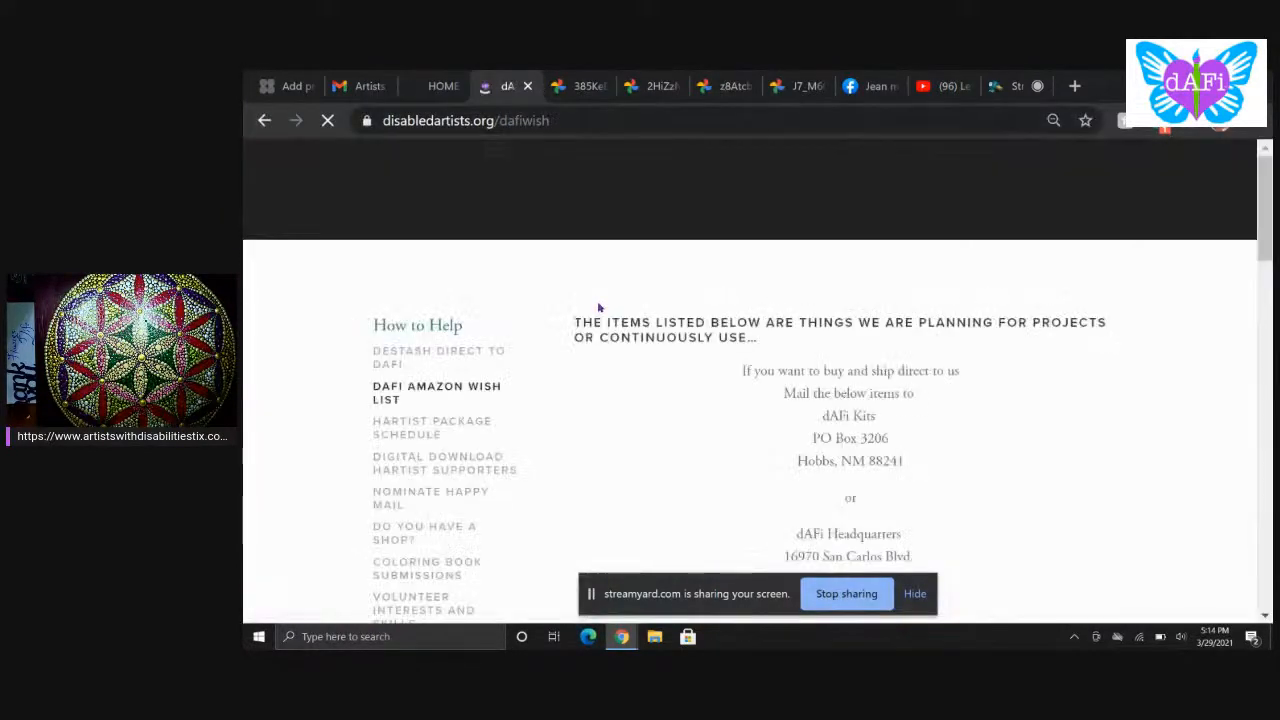
scroll(down, 3)
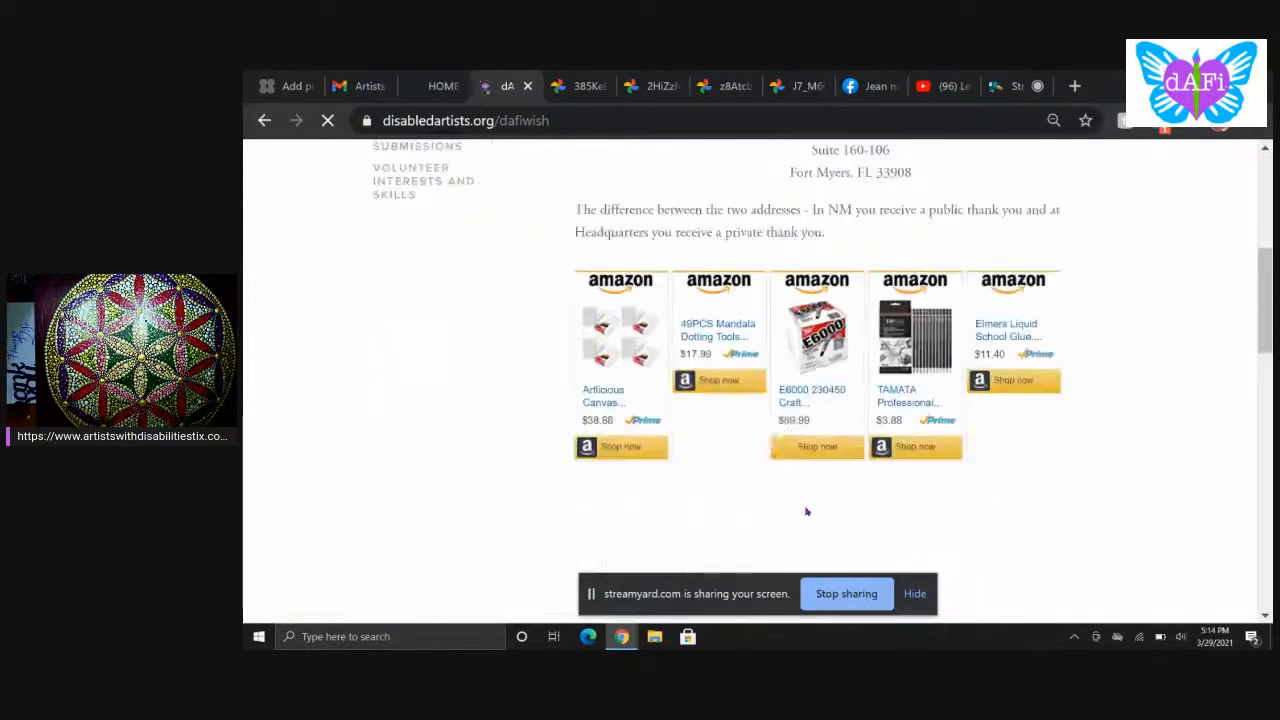
scroll(down, 3)
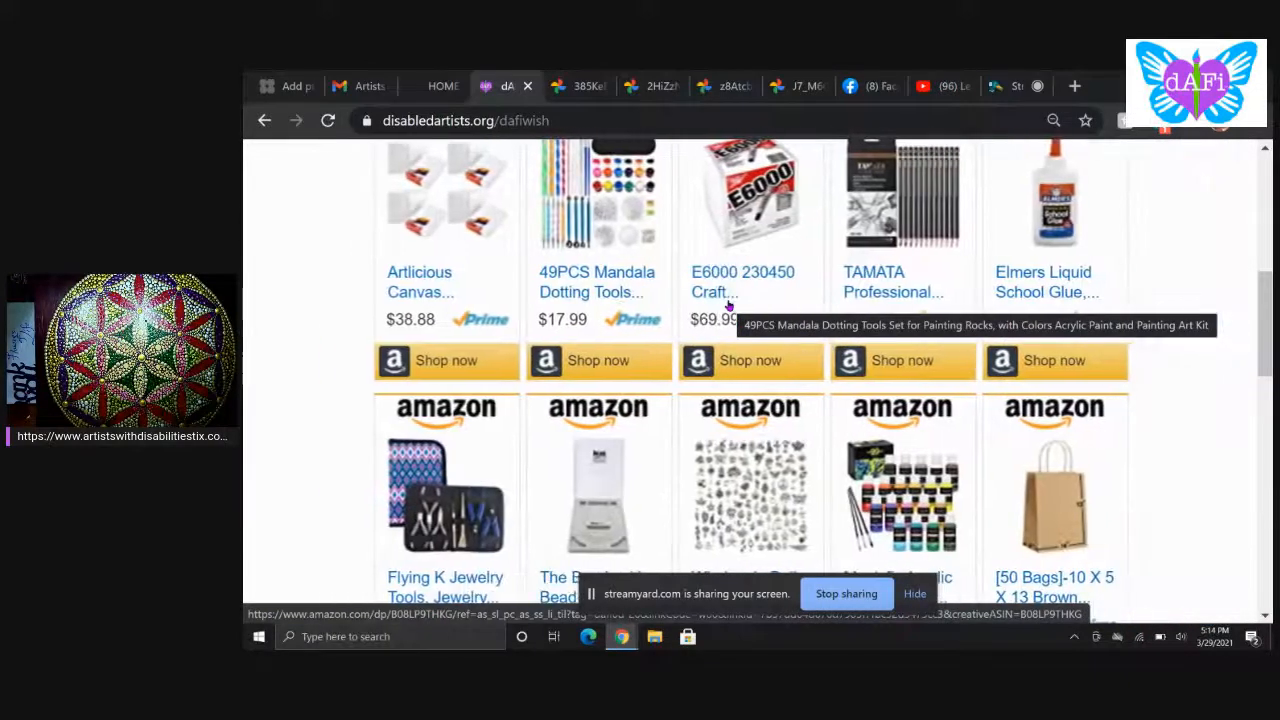
scroll(up, 3)
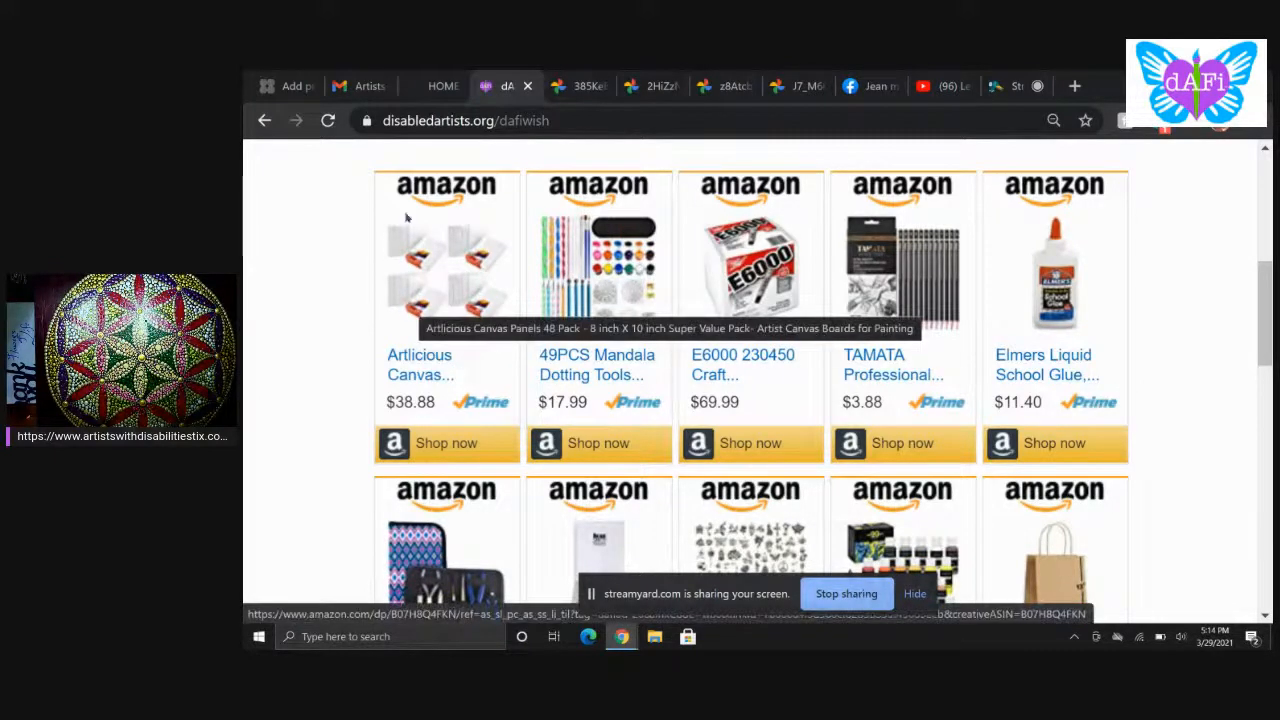
mouse_move(416, 356)
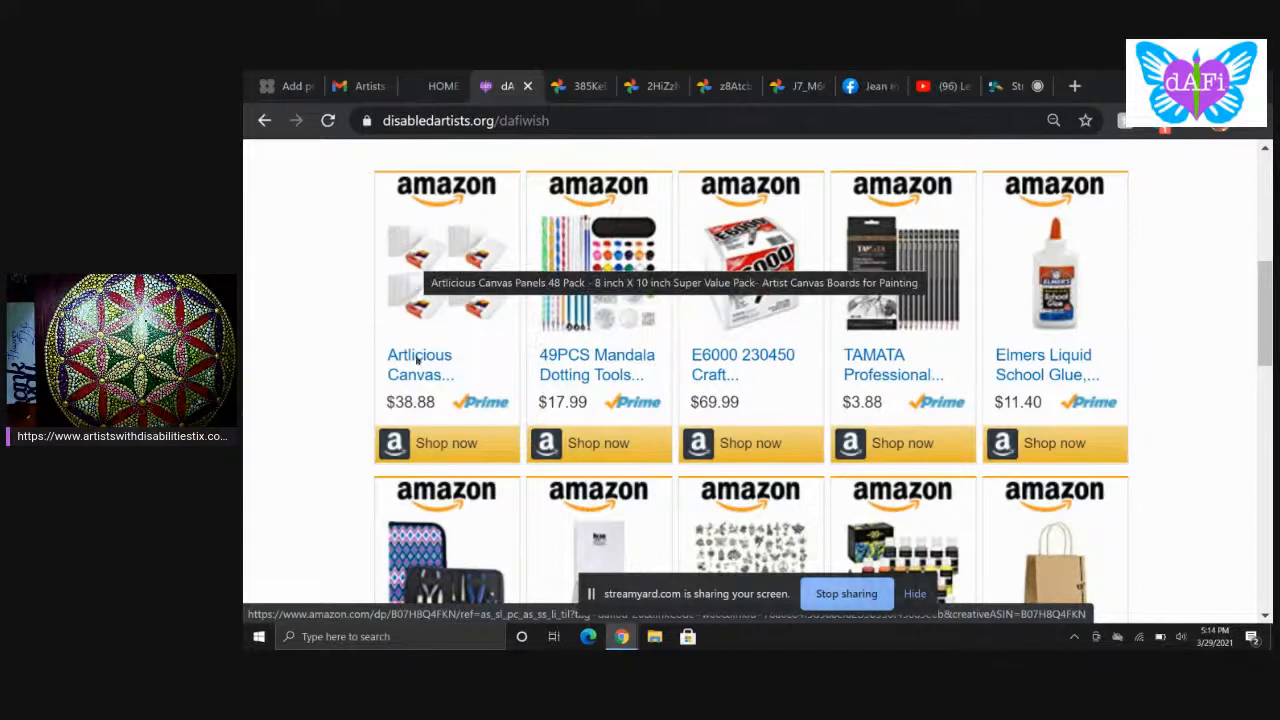
mouse_move(620, 384)
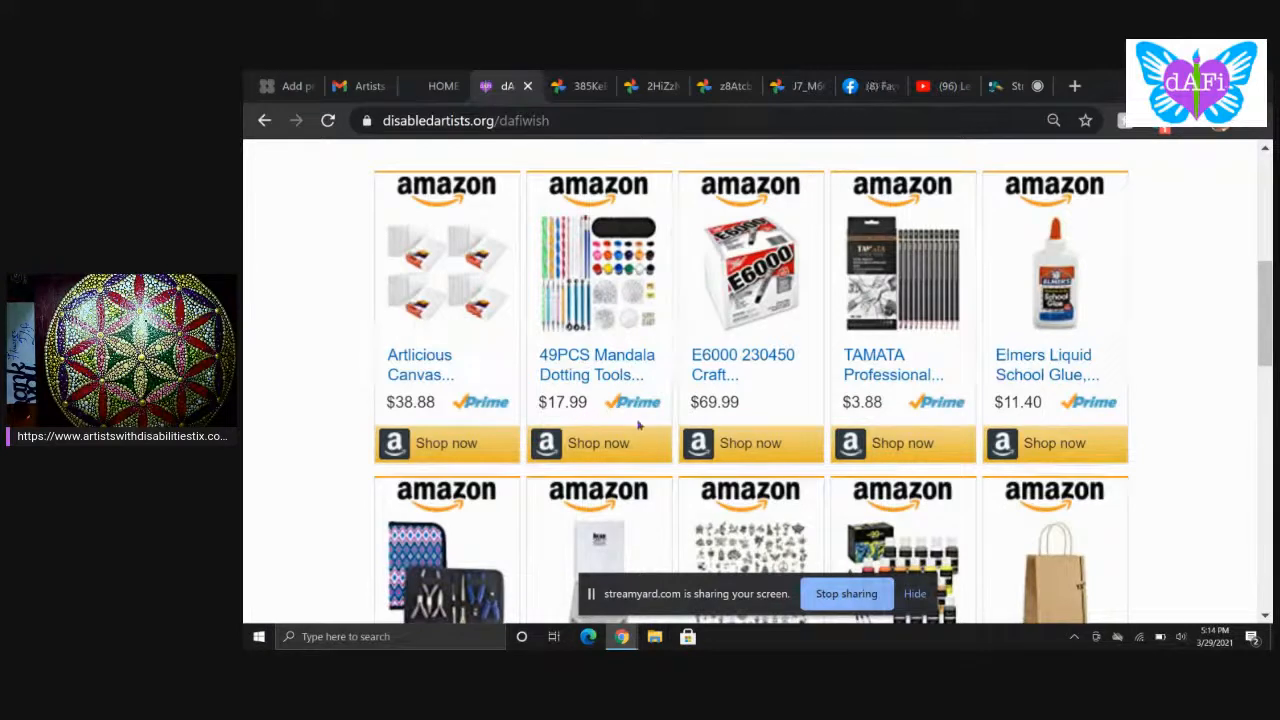
mouse_move(770, 376)
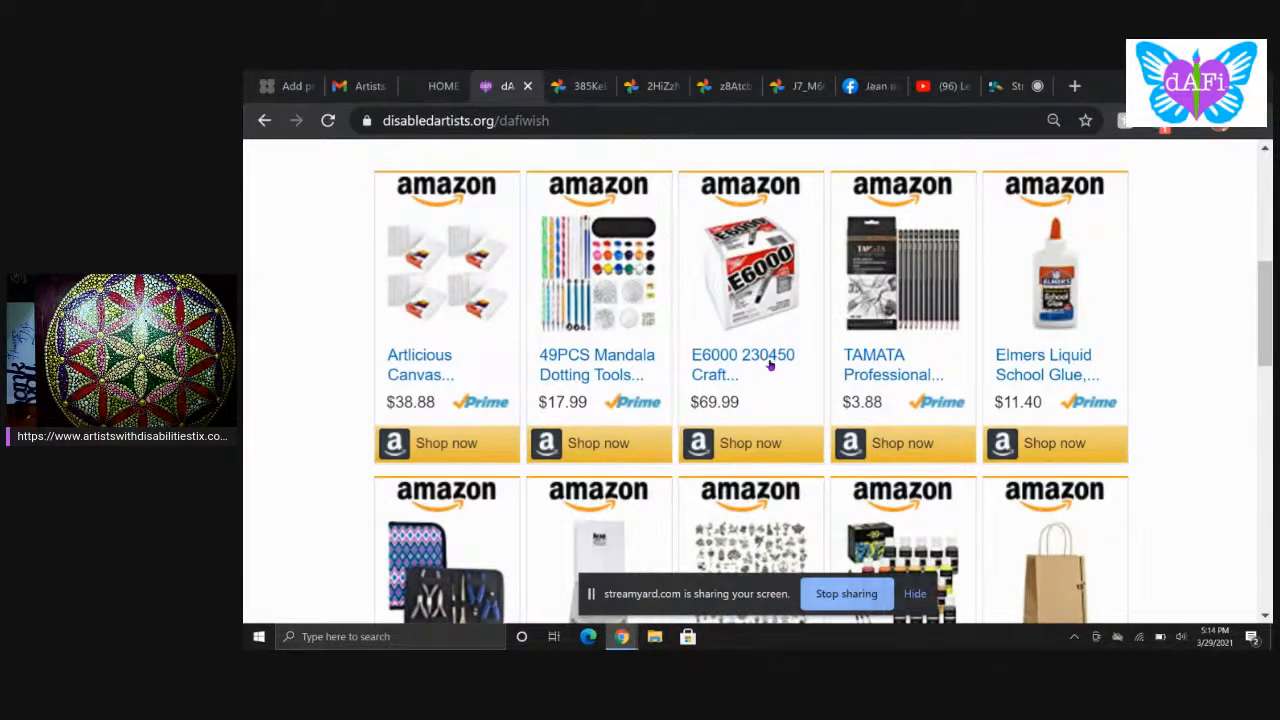
mouse_move(744, 364)
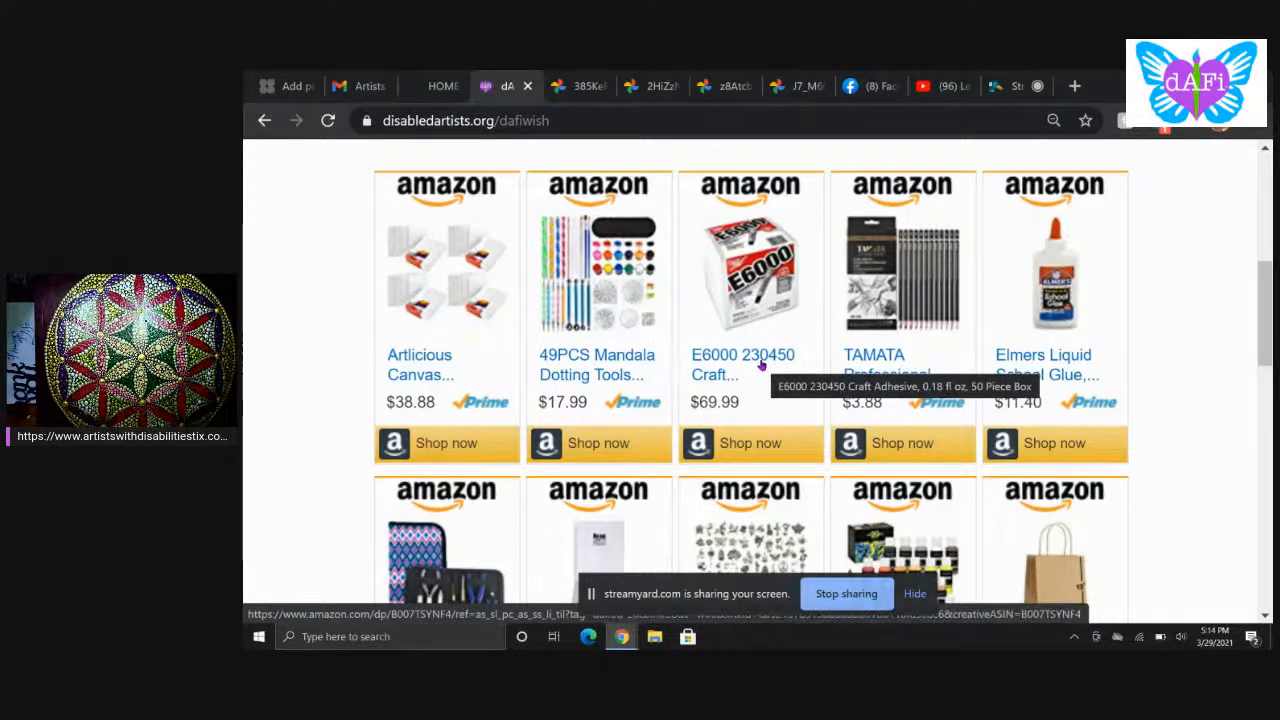
mouse_move(756, 330)
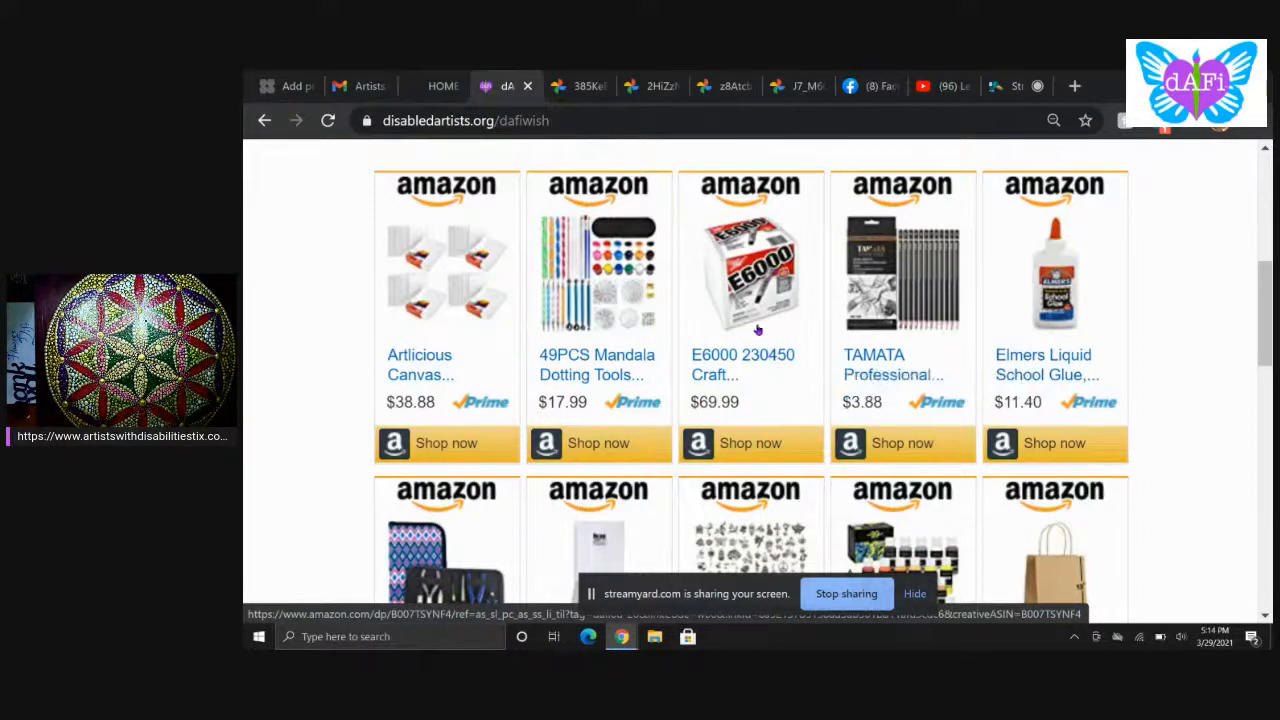
mouse_move(736, 364)
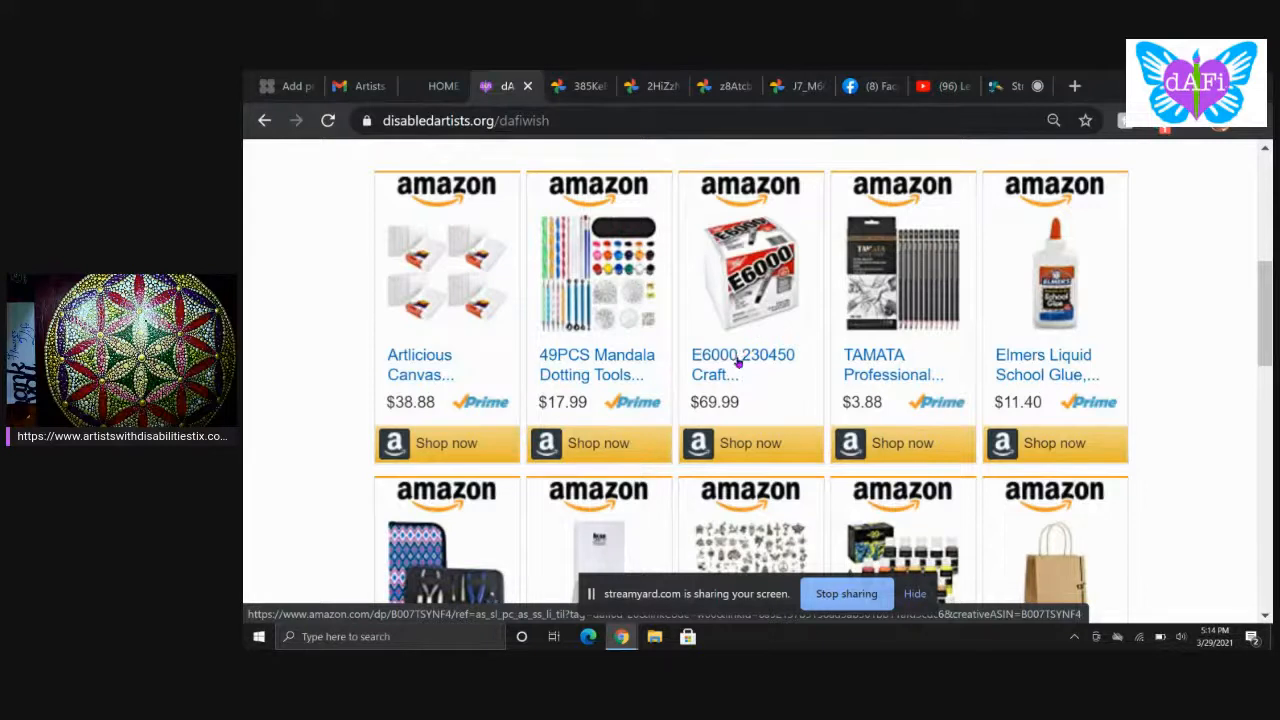
mouse_move(760, 398)
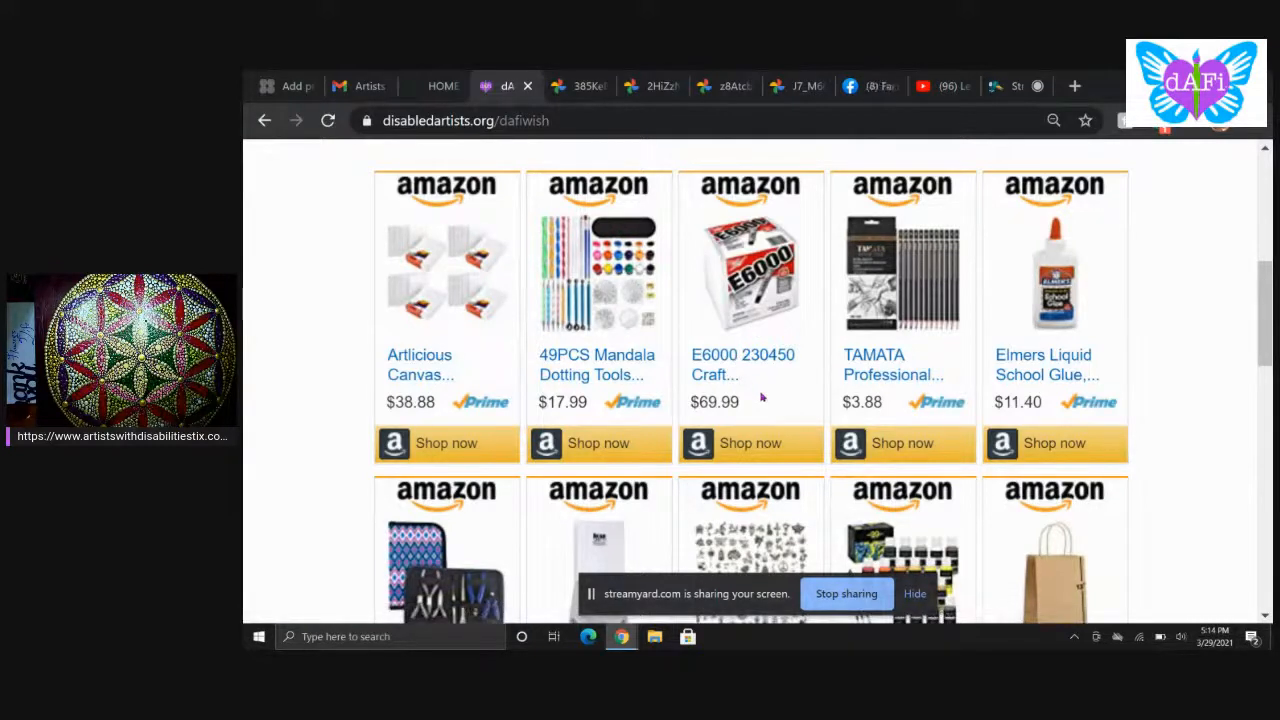
mouse_move(920, 374)
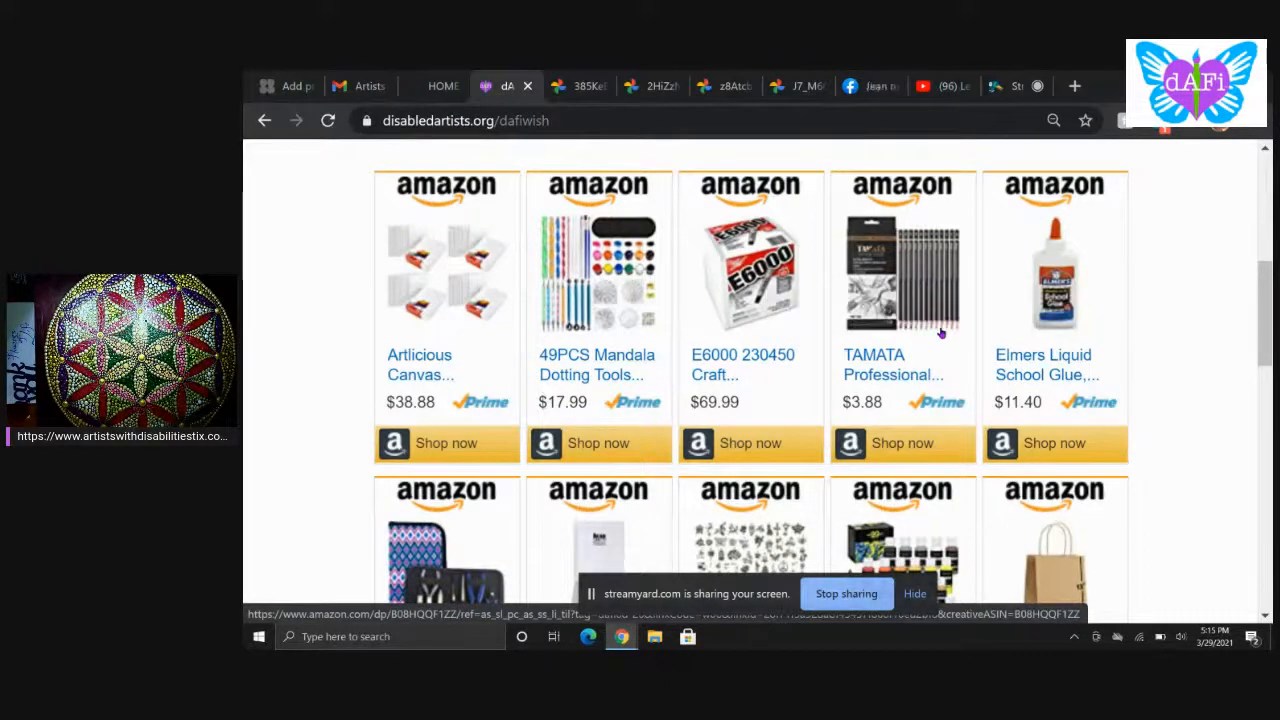
scroll(down, 3)
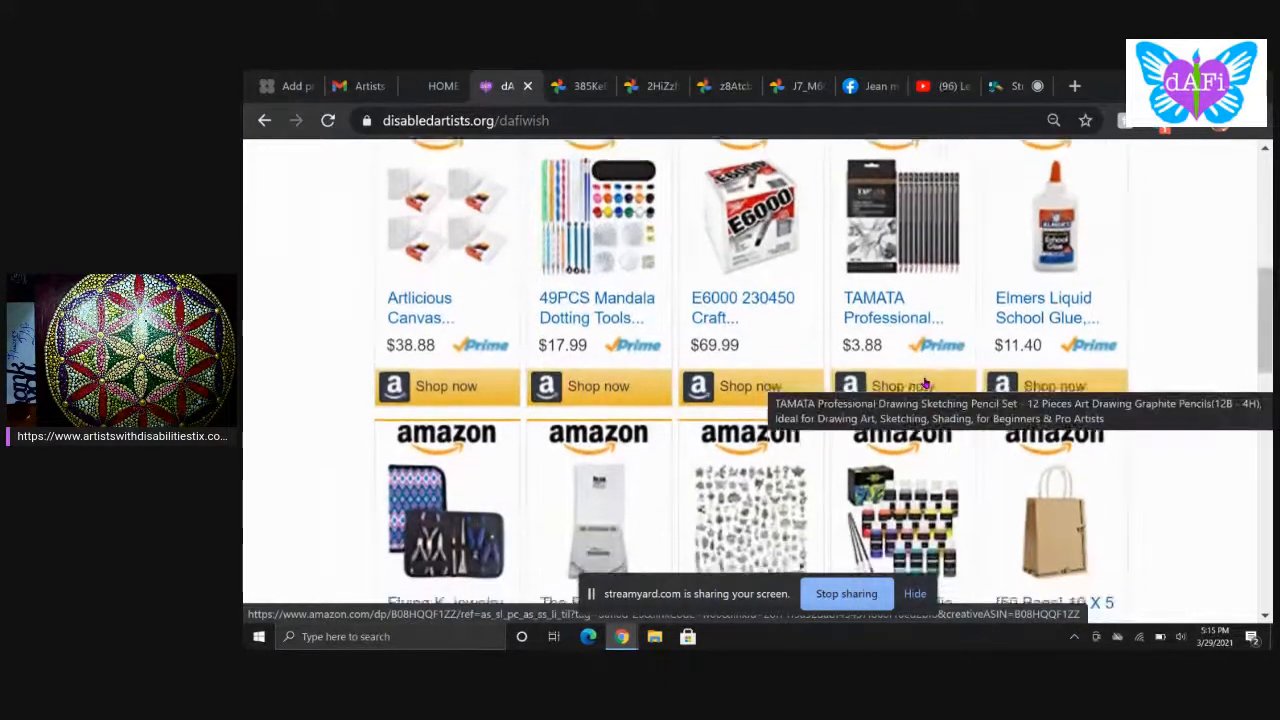
Step: Scroll the dAFi wish list through air dry clay, beading wire, sculpting tools and bookbinding kits
scroll(down, 3)
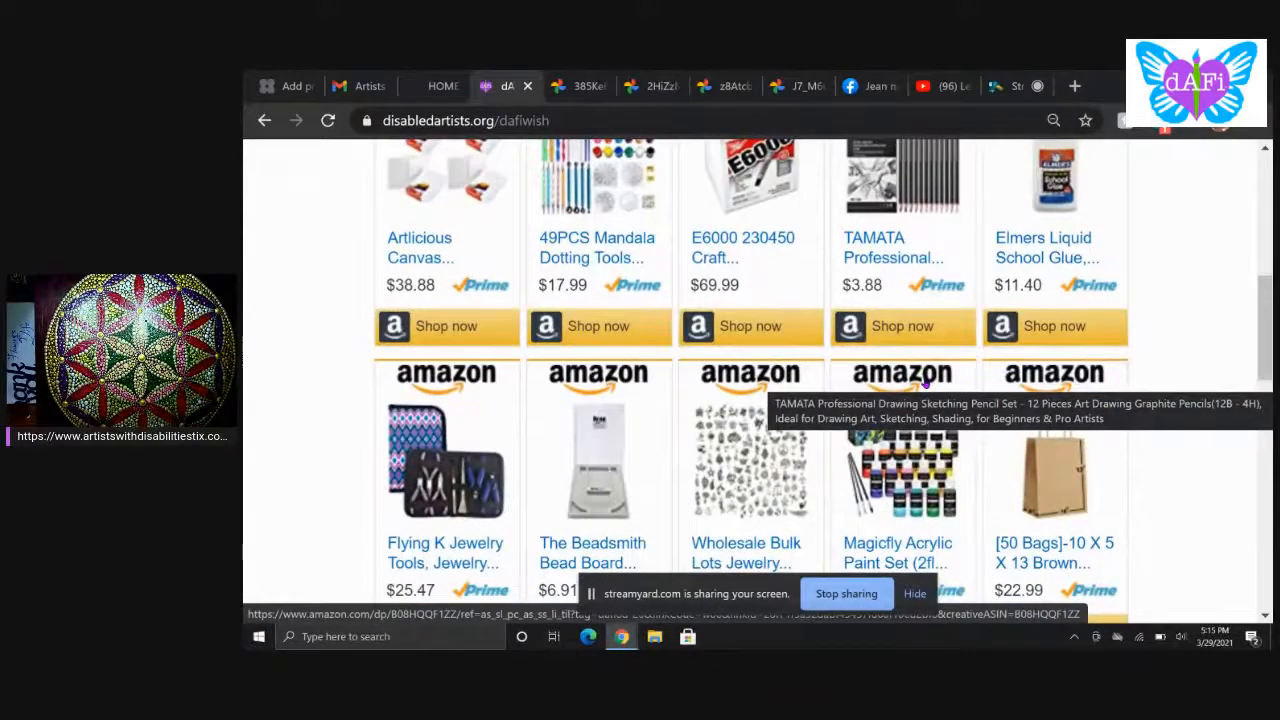
scroll(down, 3)
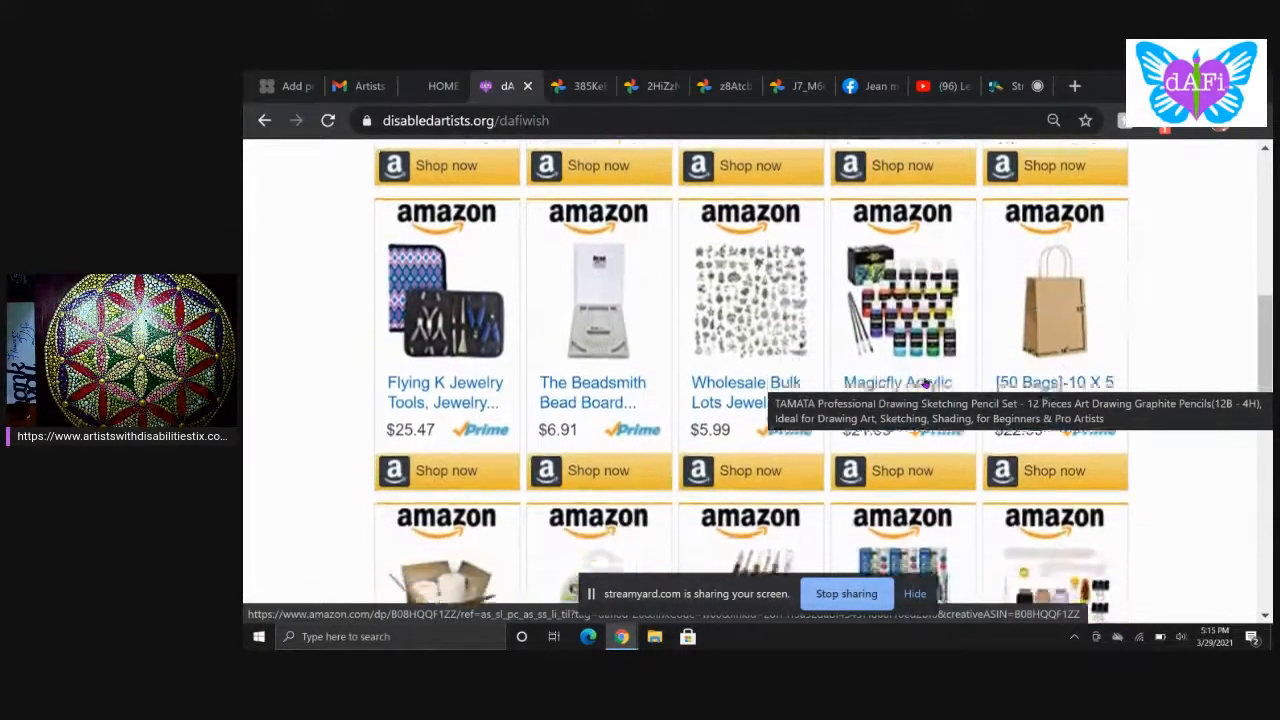
scroll(down, 3)
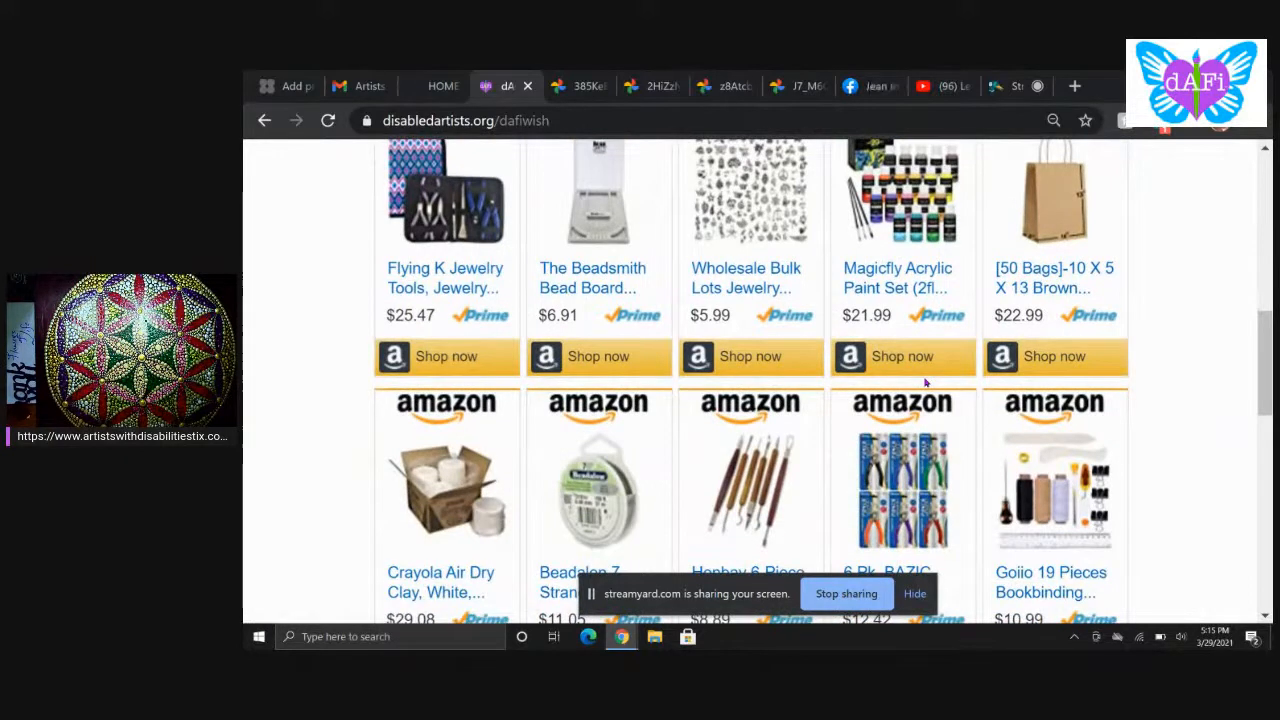
scroll(down, 3)
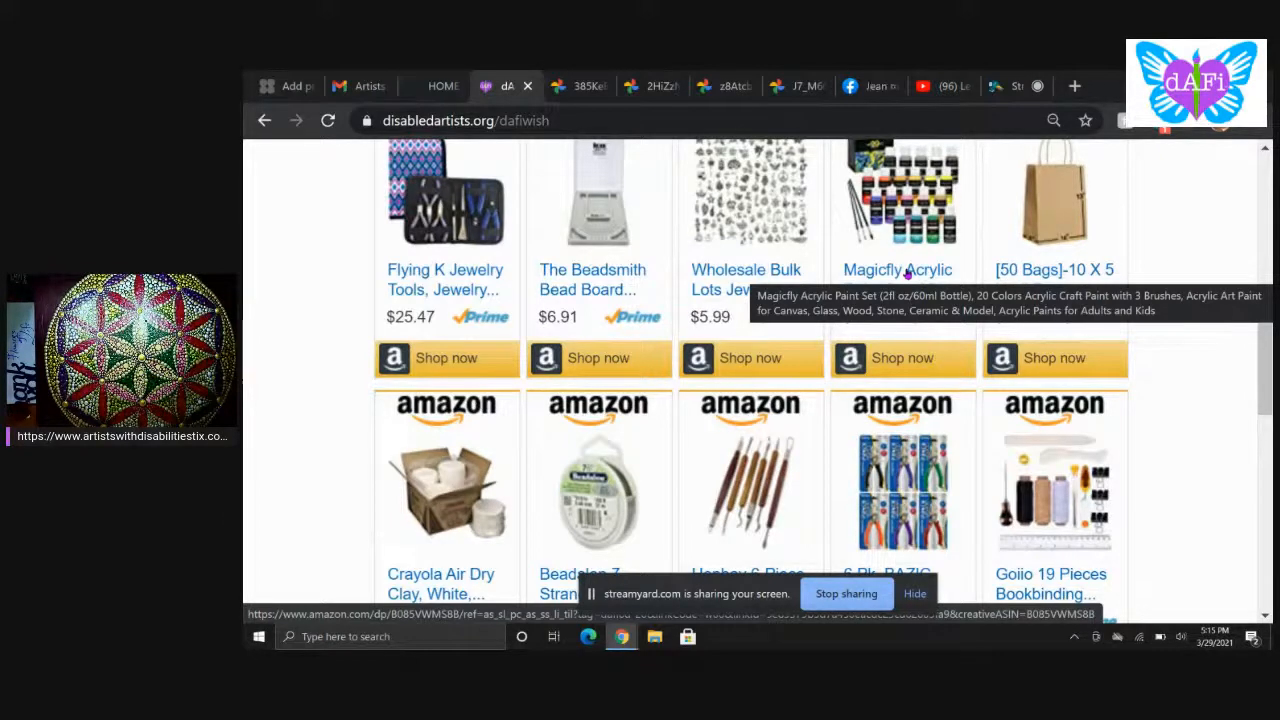
scroll(down, 3)
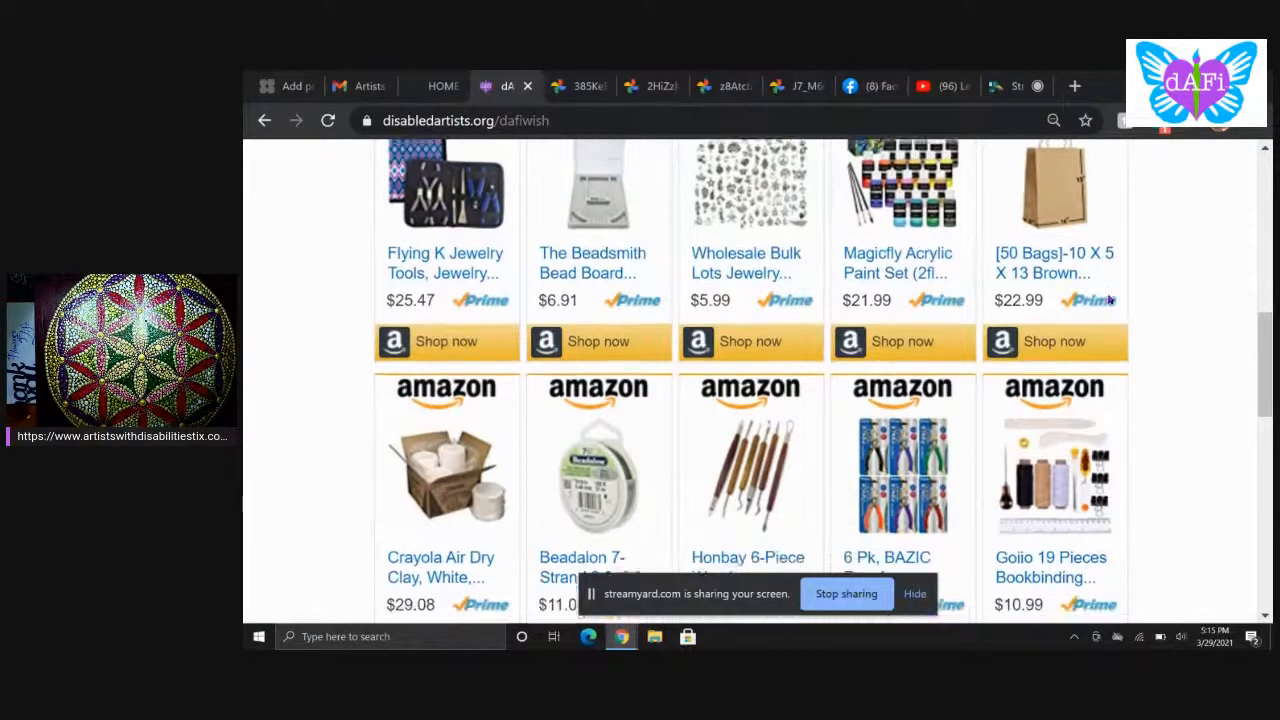
scroll(down, 3)
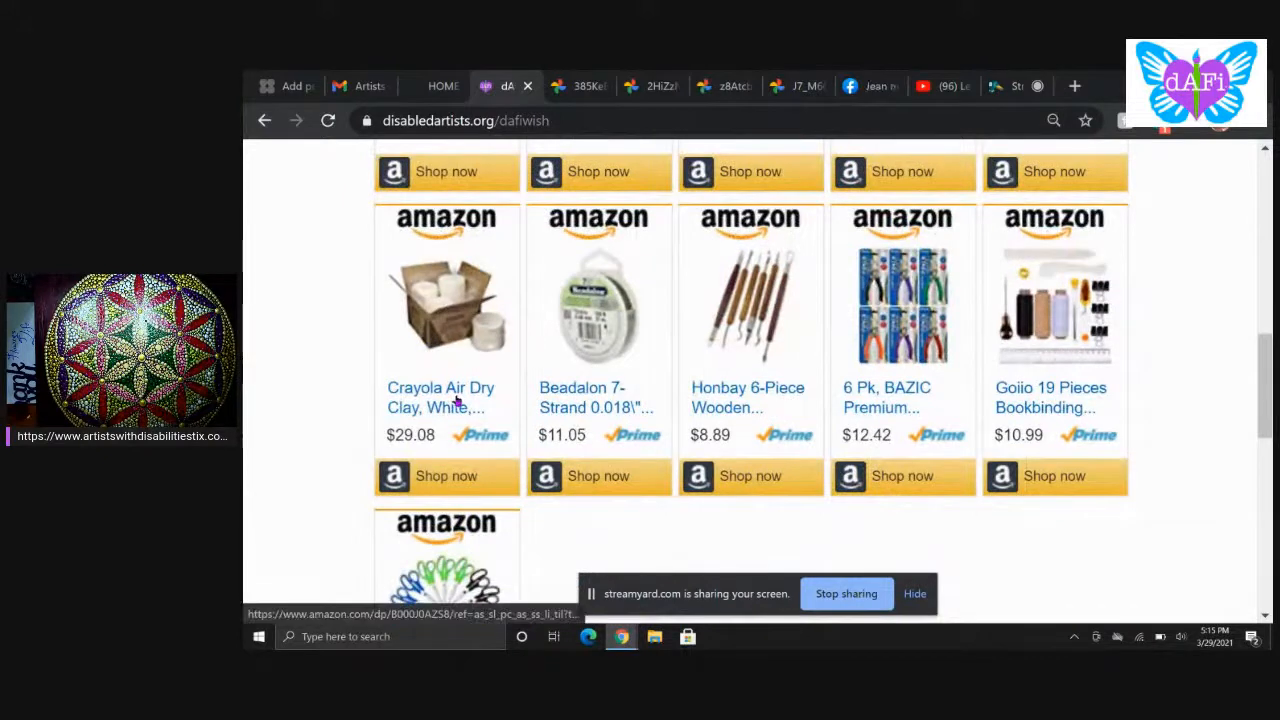
mouse_move(724, 384)
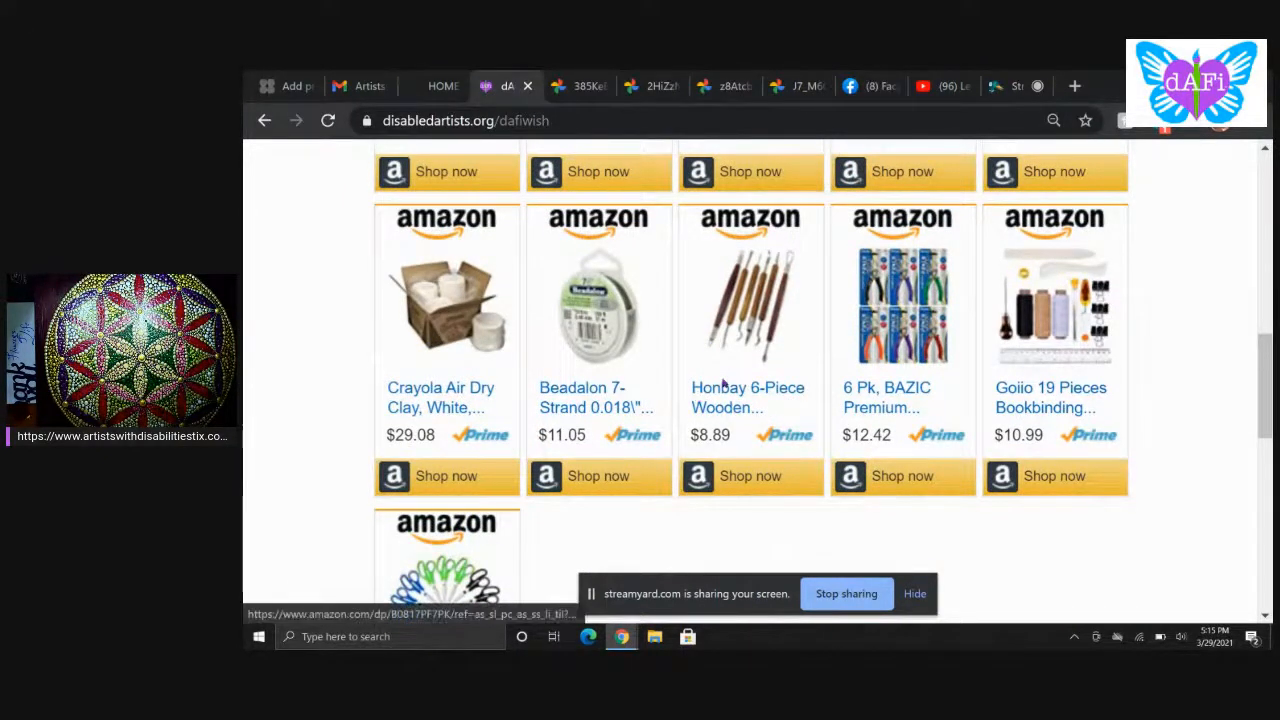
mouse_move(460, 398)
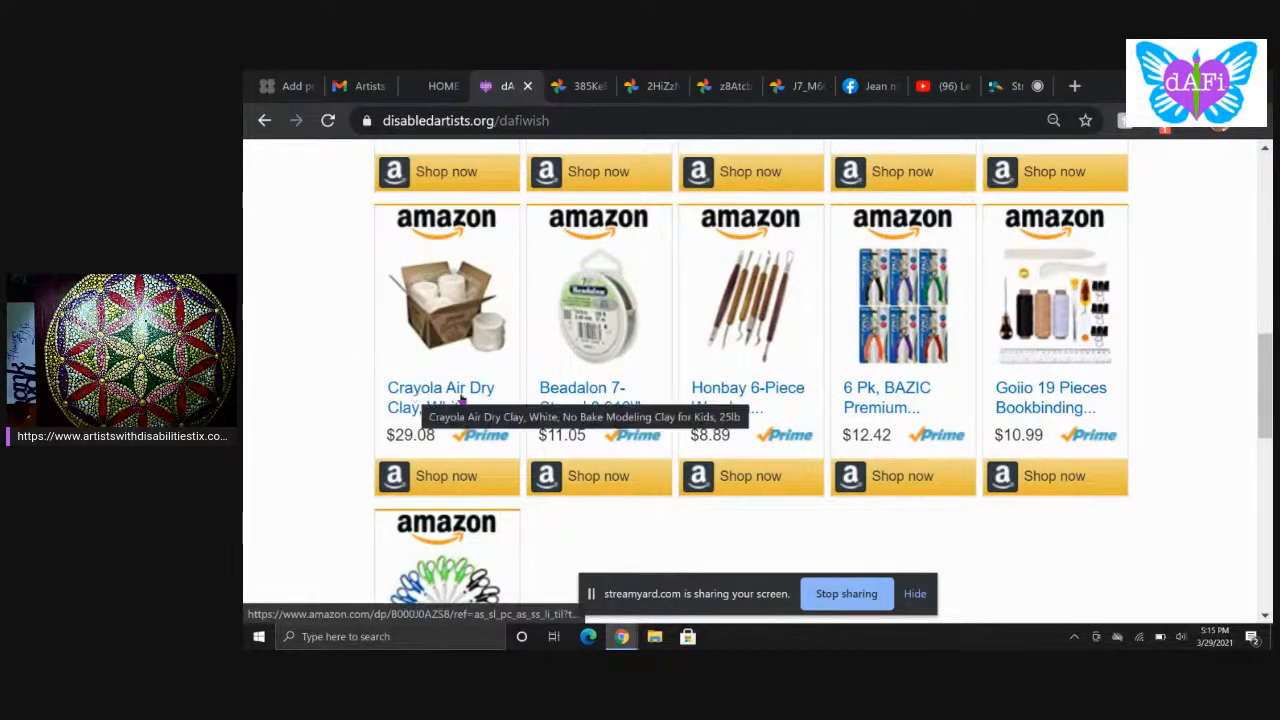
mouse_move(750, 408)
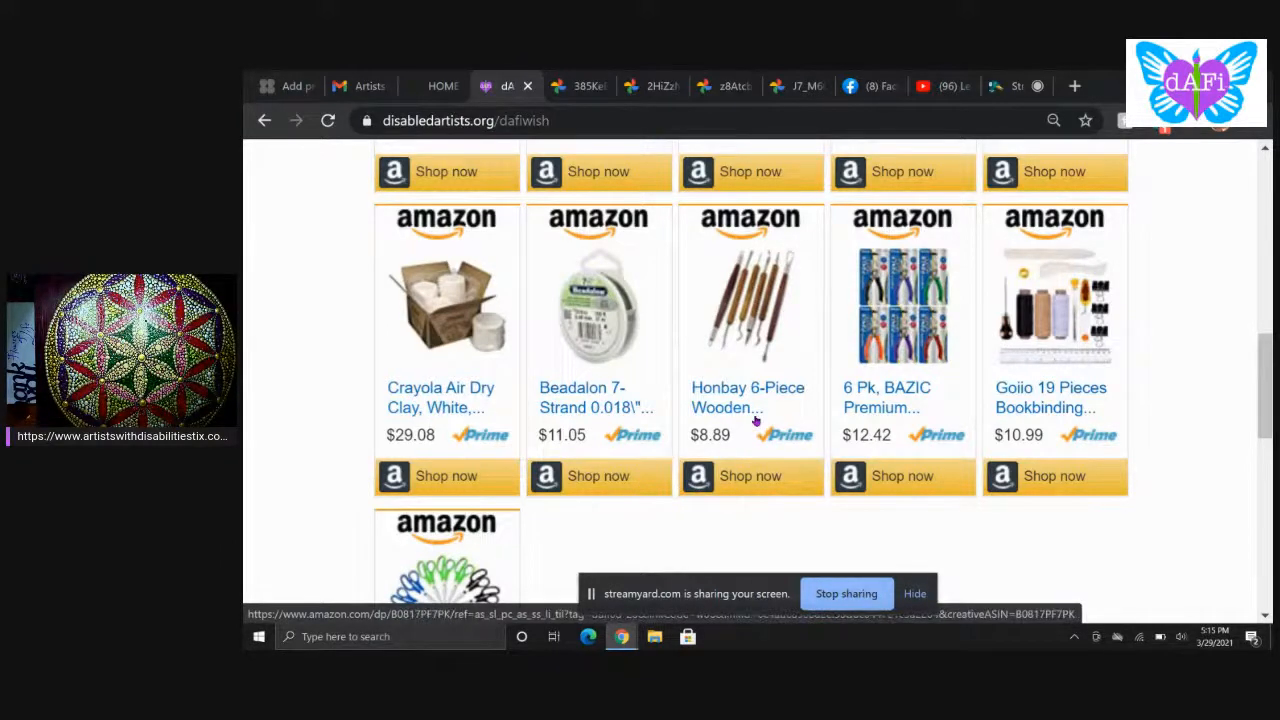
mouse_move(748, 408)
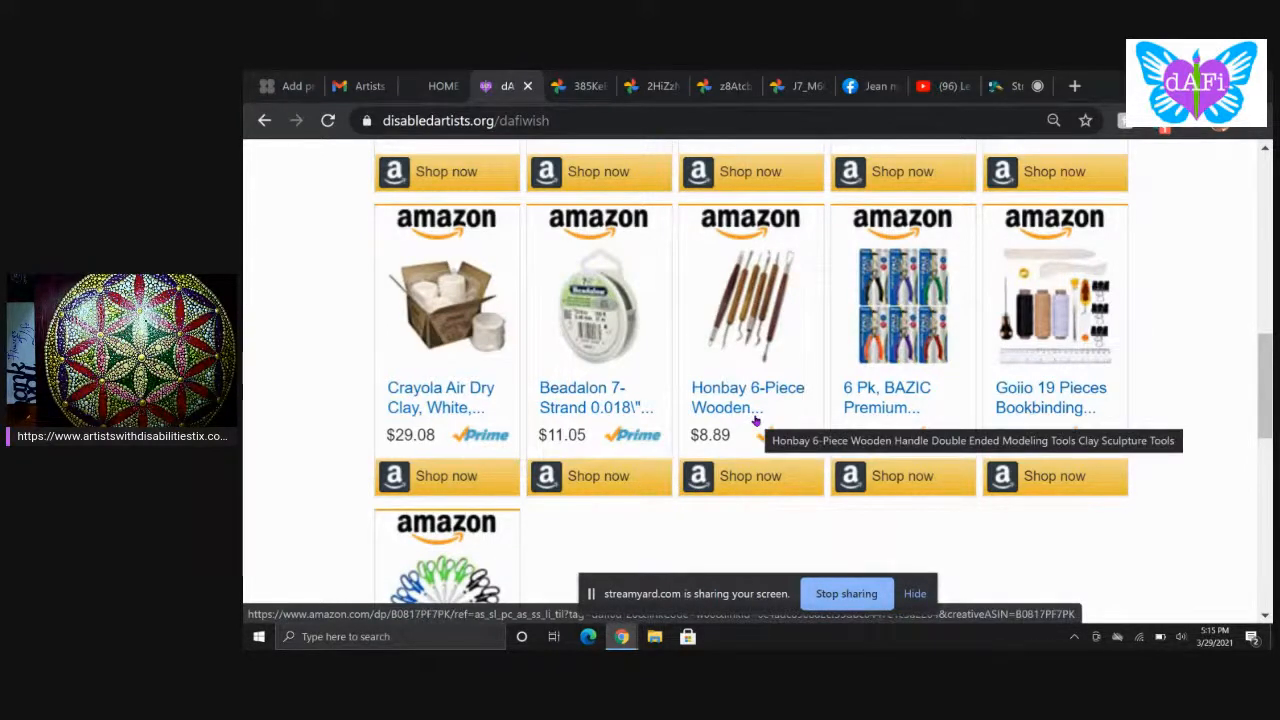
scroll(down, 3)
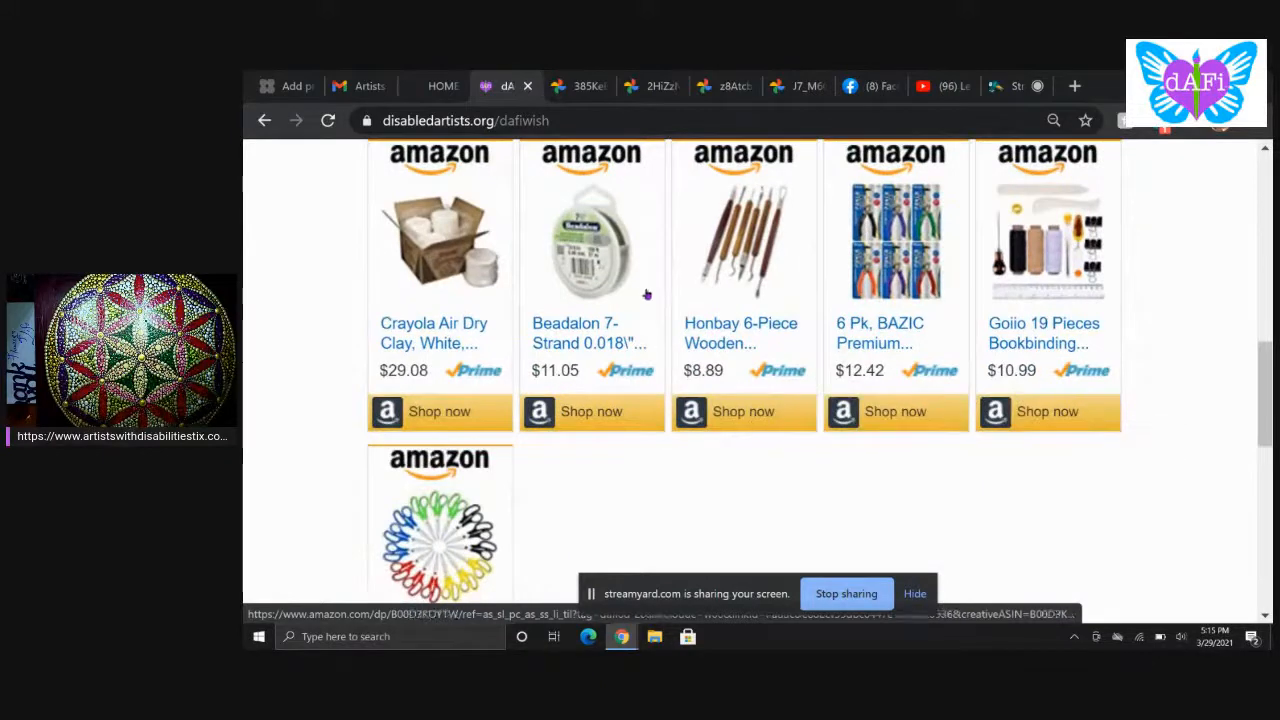
mouse_move(616, 344)
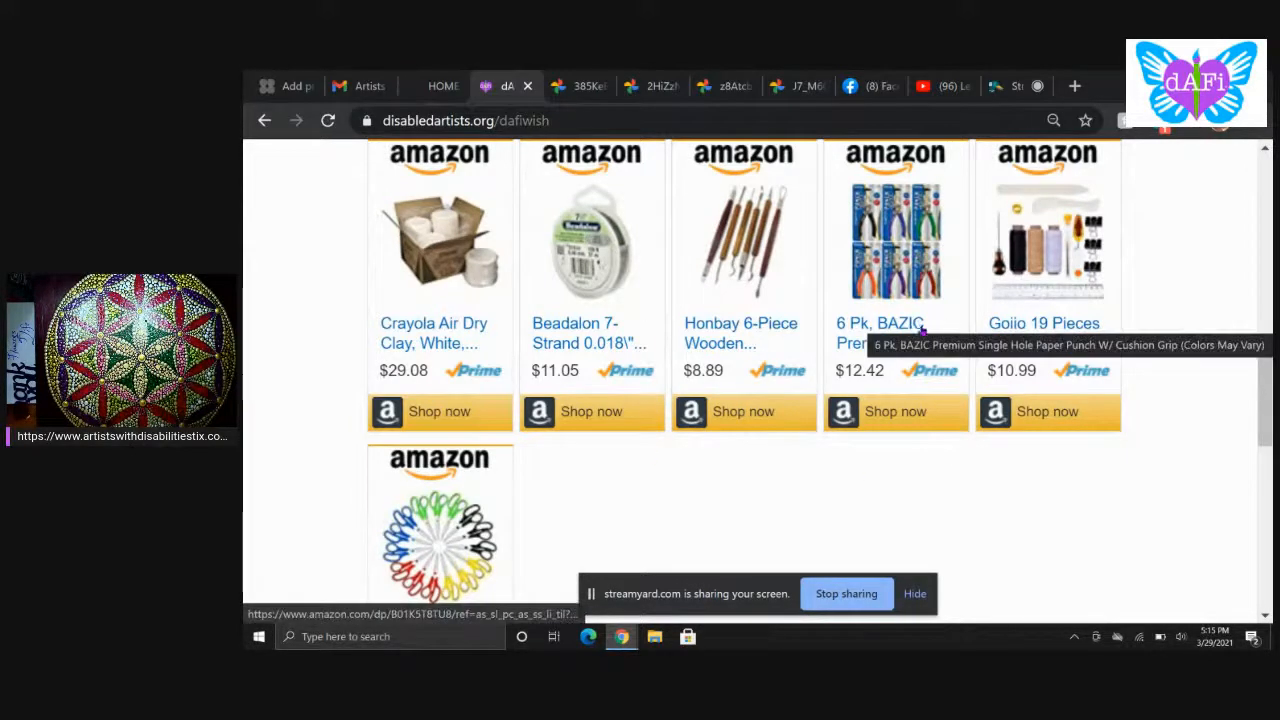
mouse_move(1070, 330)
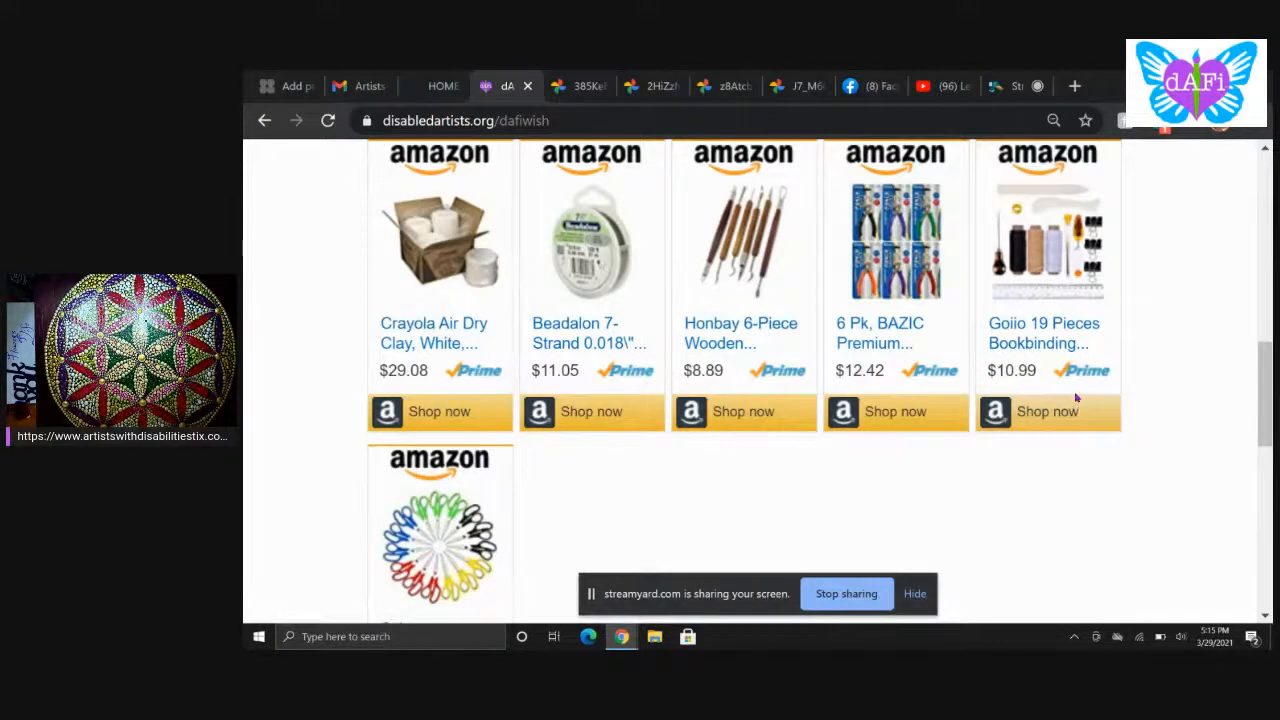
mouse_move(836, 492)
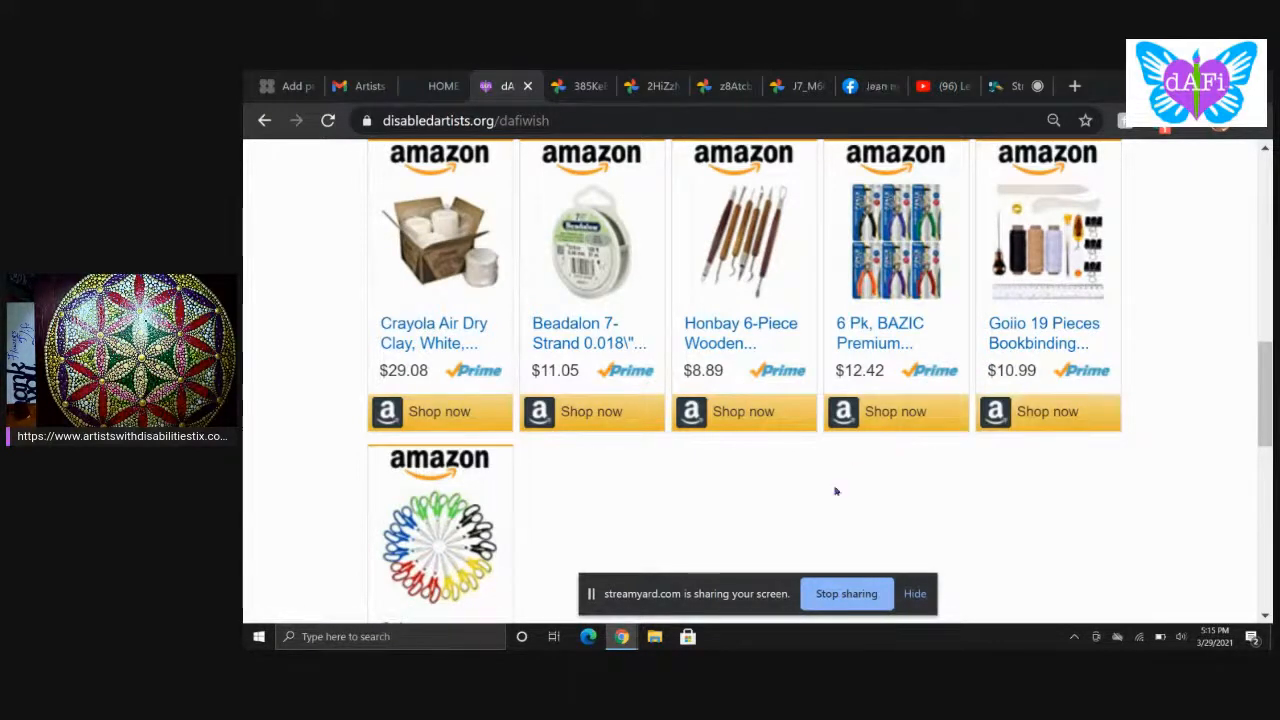
Step: Reach the final scissors item and Amazon wishlist link, then scroll back up to the NM and Headquarters mailing addresses
scroll(down, 3)
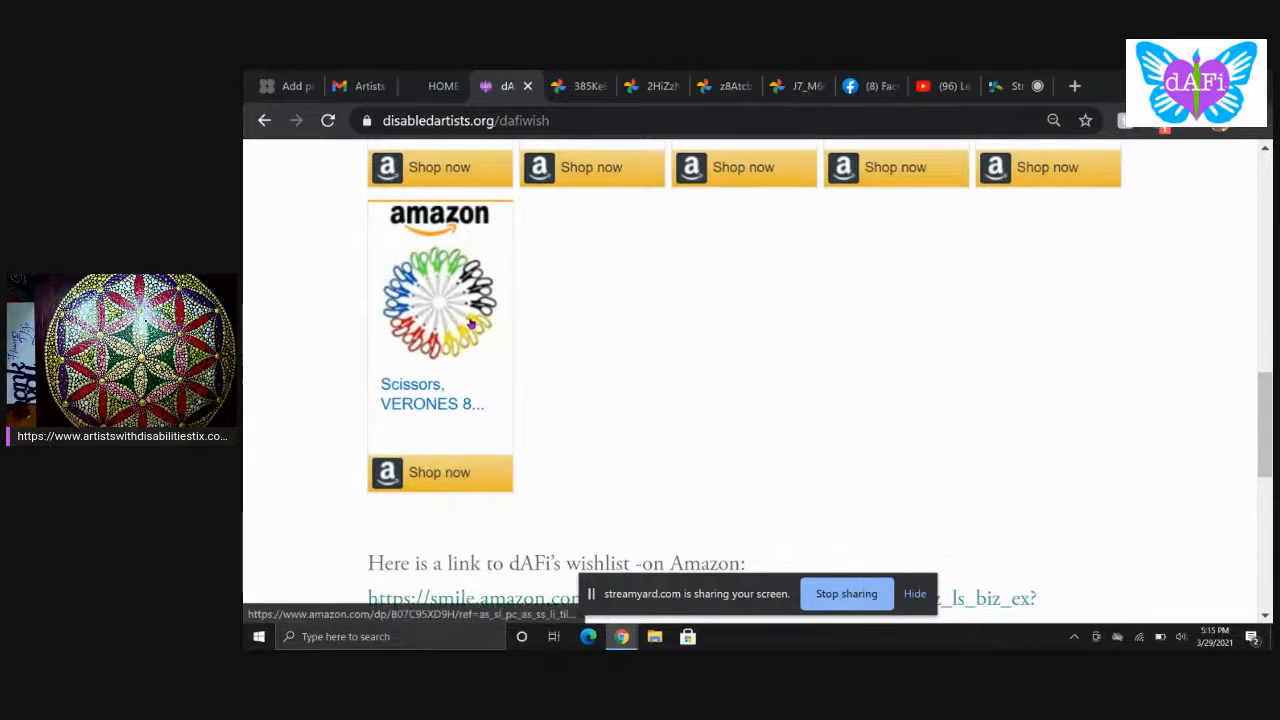
mouse_move(470, 320)
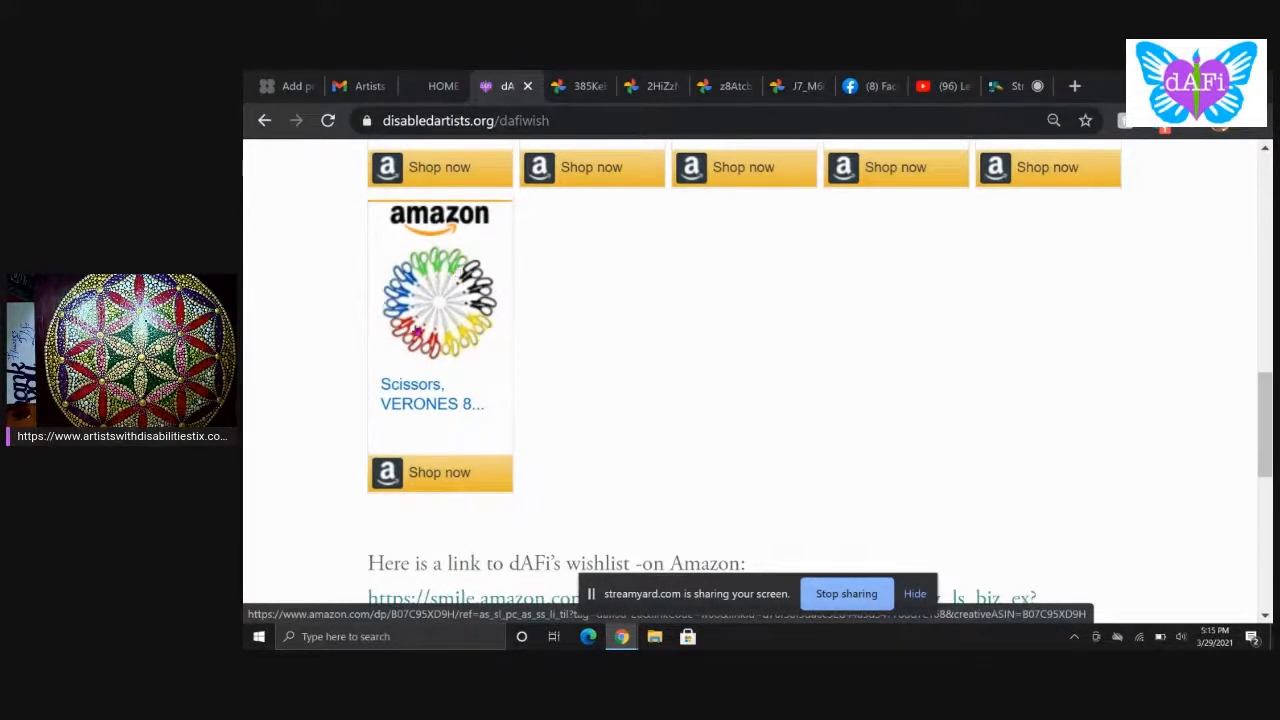
mouse_move(604, 356)
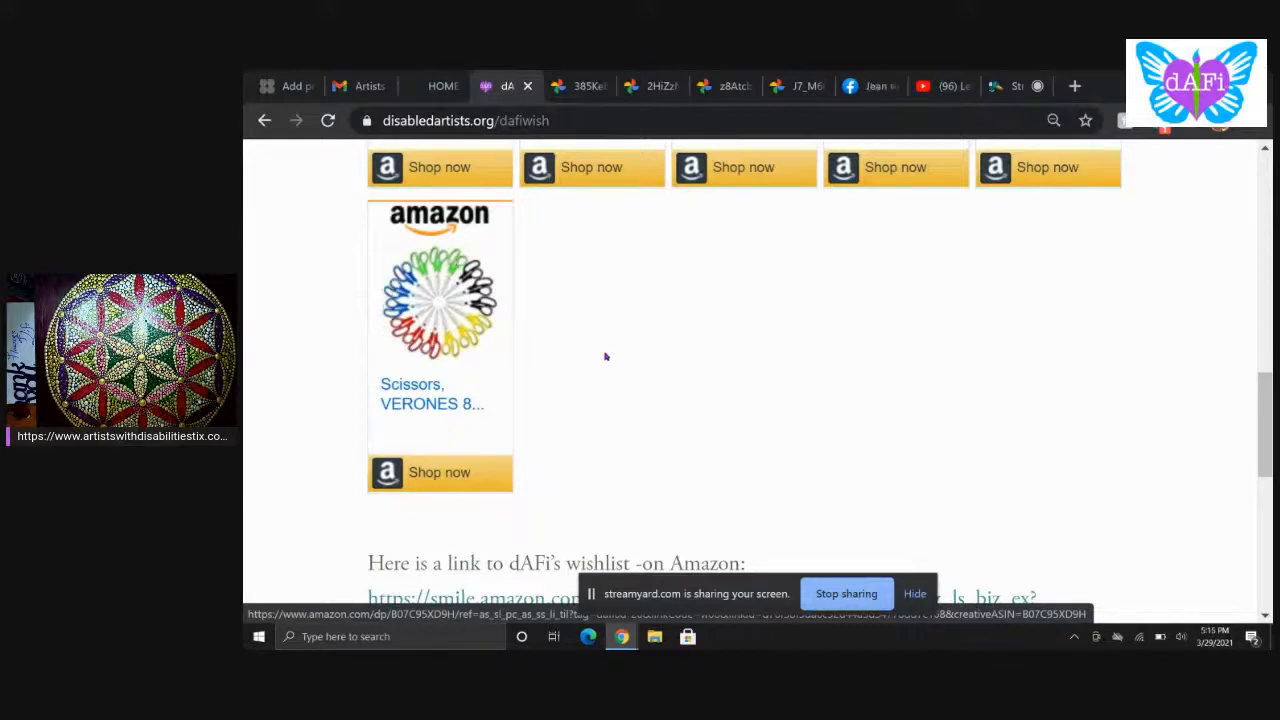
scroll(up, 3)
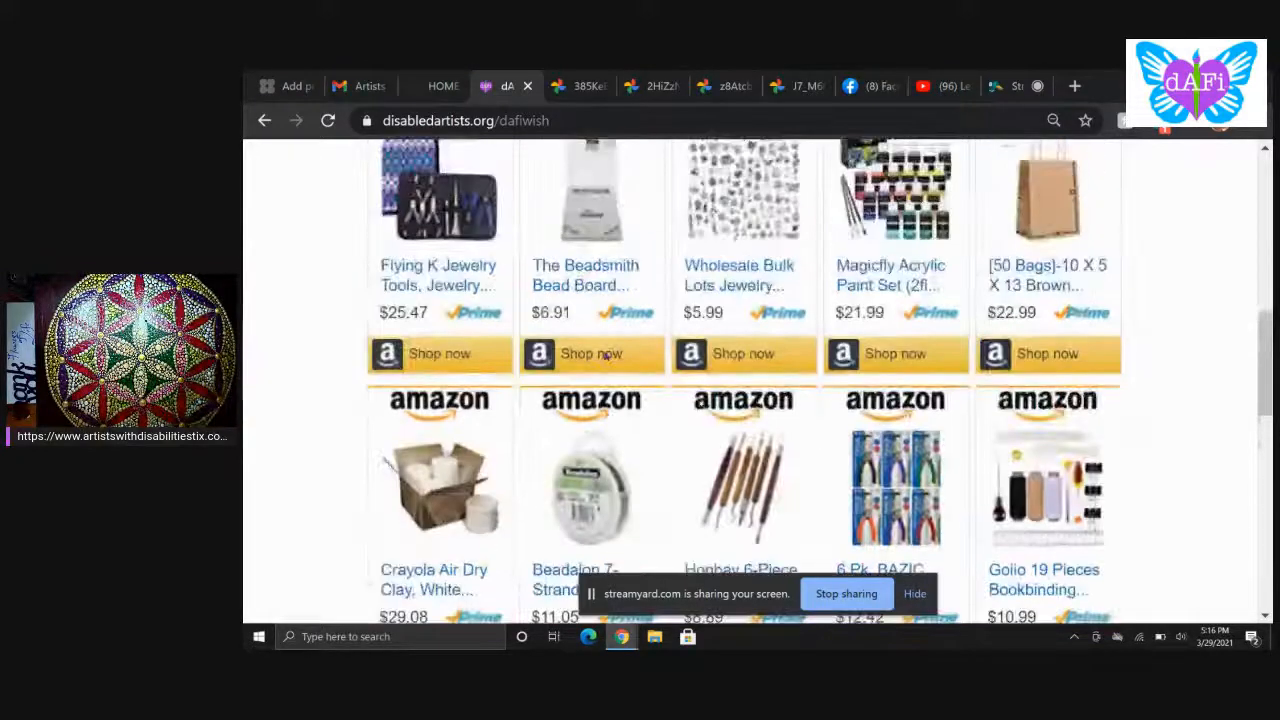
scroll(up, 3)
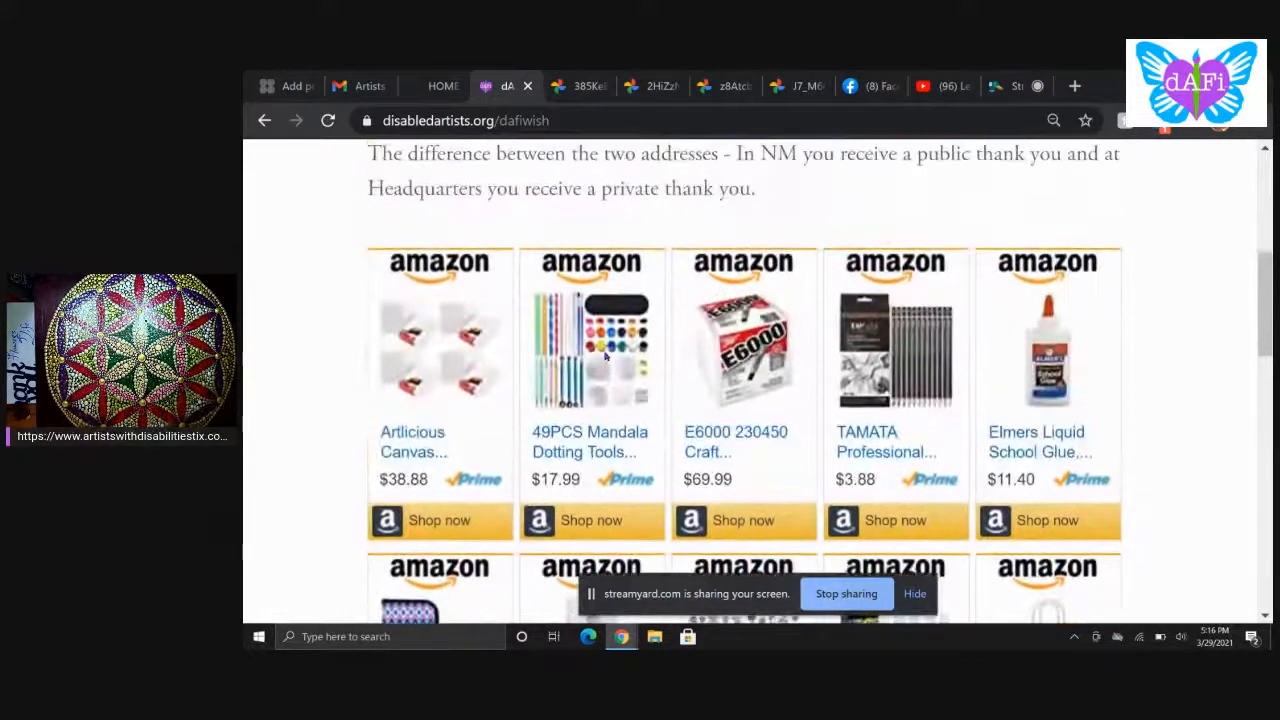
scroll(up, 3)
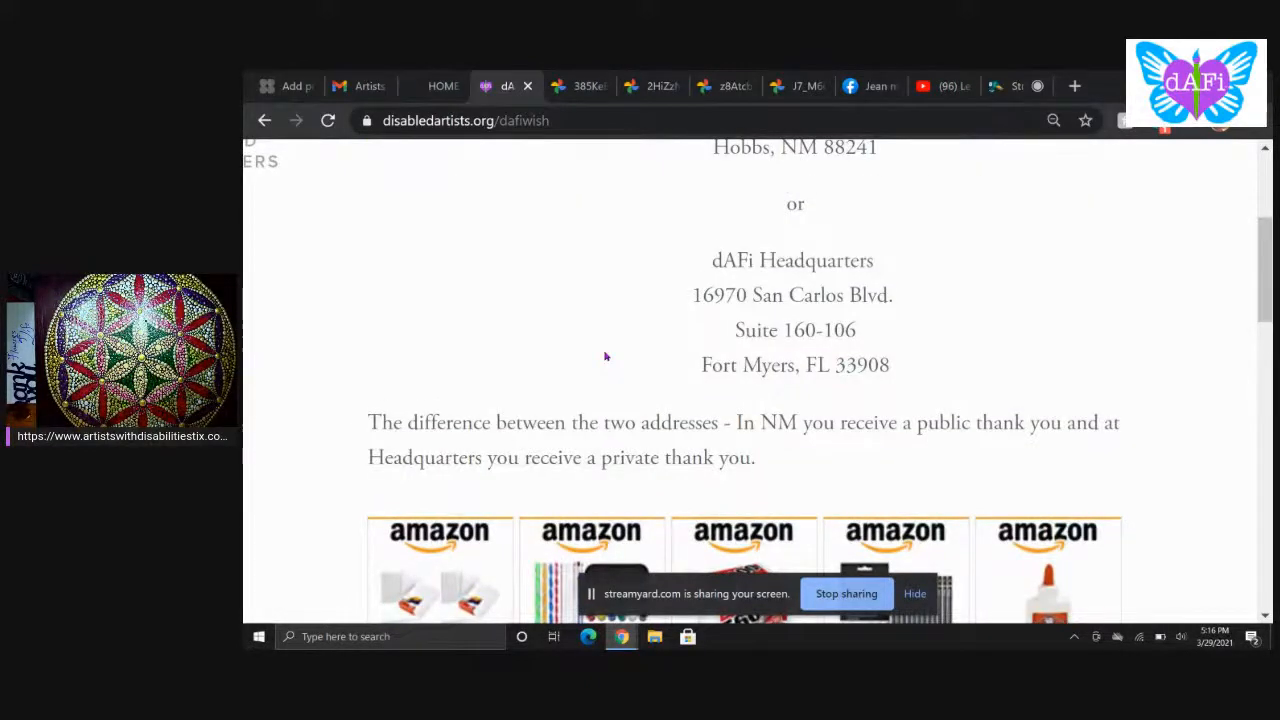
Step: Switch to the artistswithdisabilitiestix.com tab and scroll between the hero artwork photo and the April 16th call to action
click(436, 84)
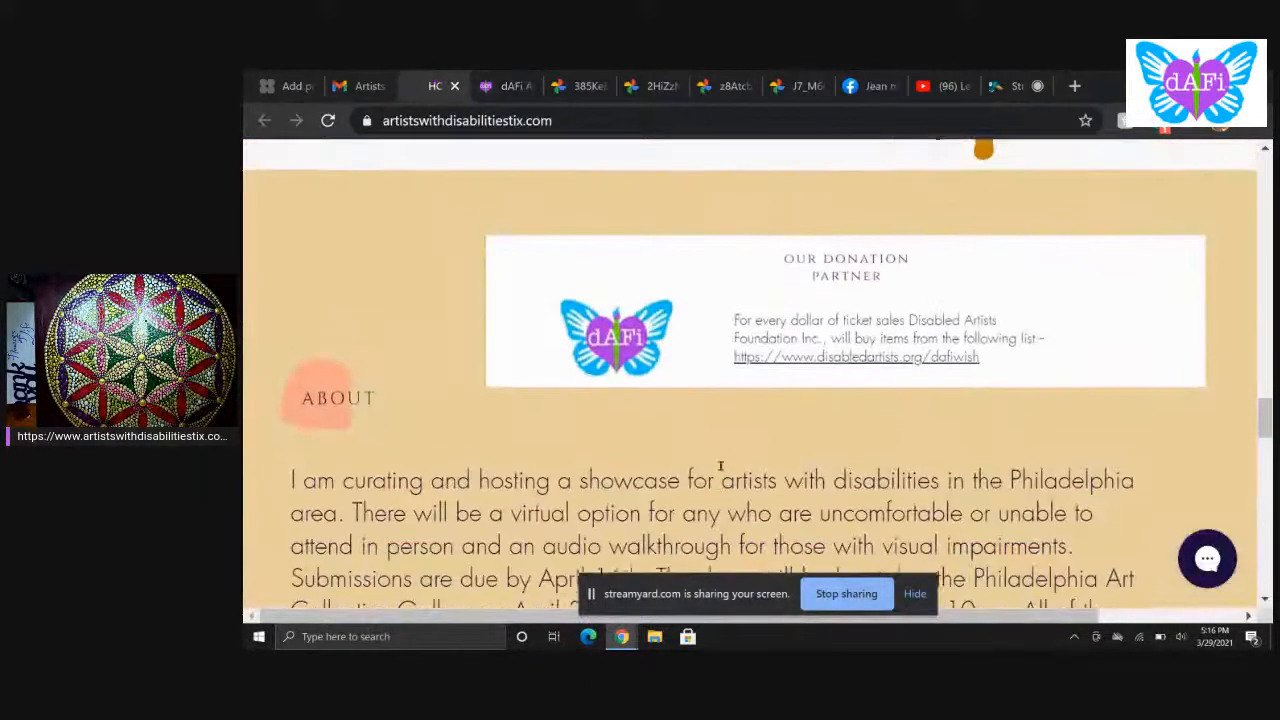
scroll(up, 3)
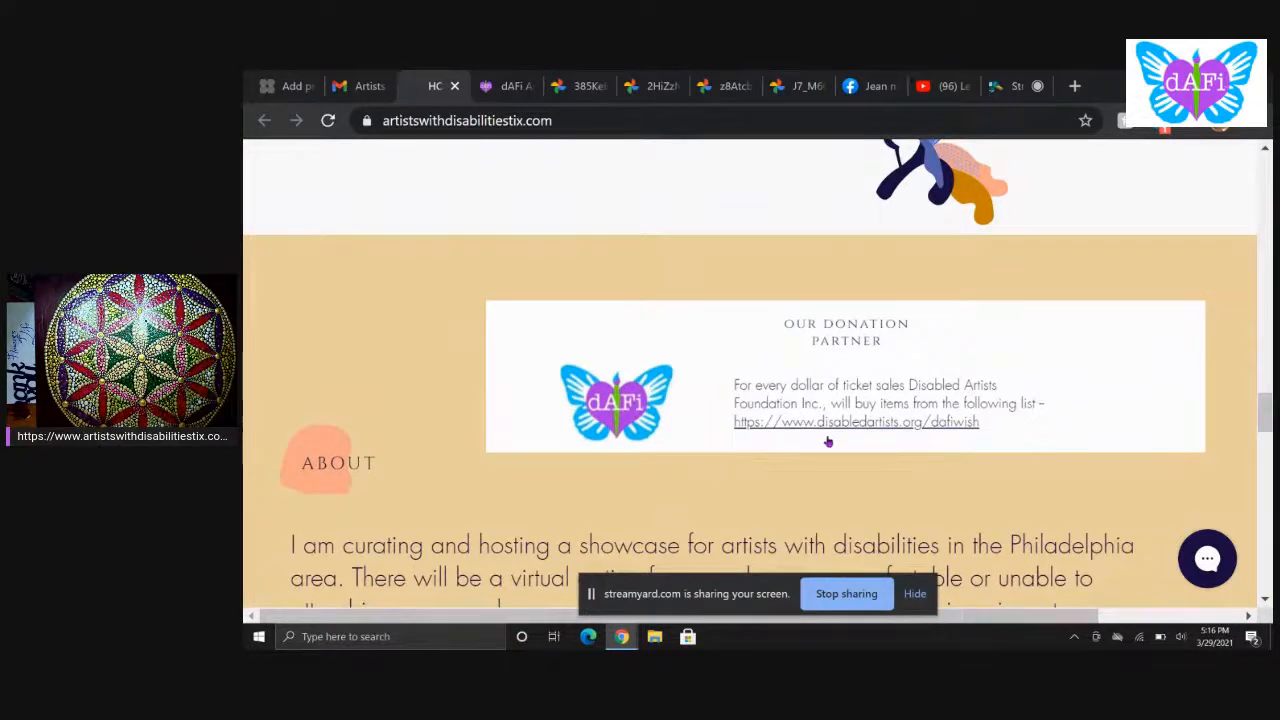
scroll(up, 3)
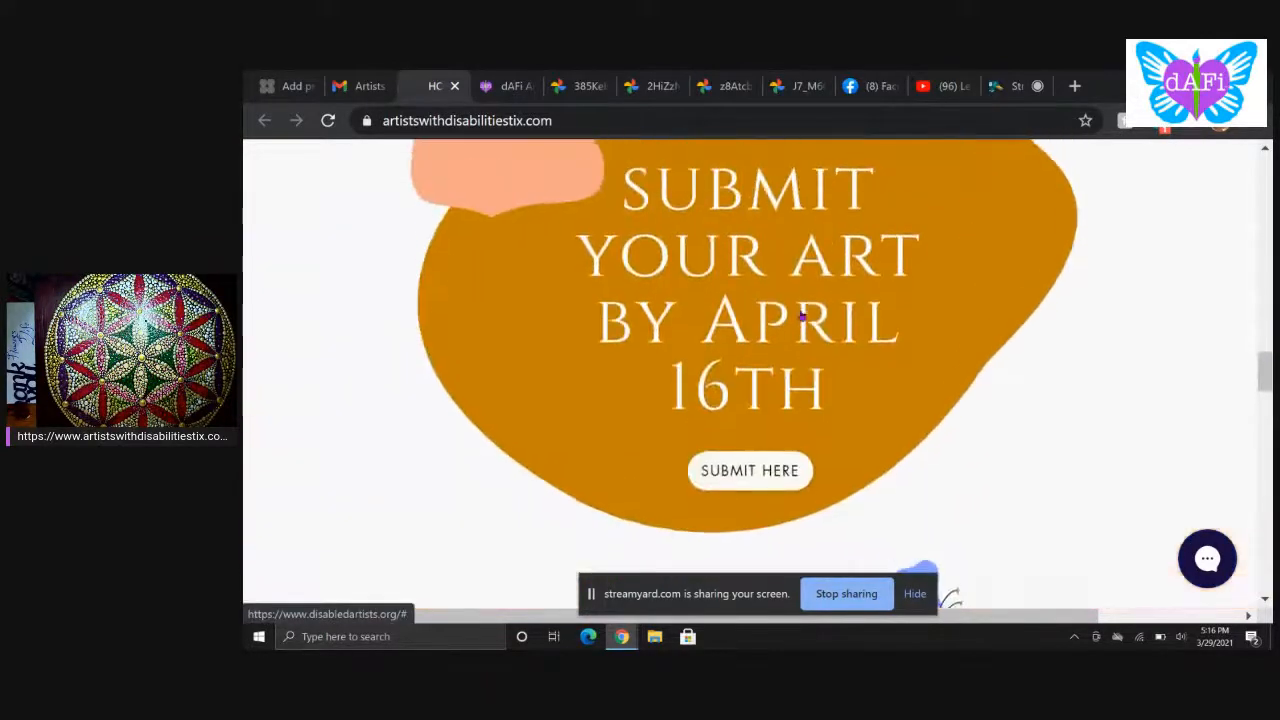
scroll(down, 3)
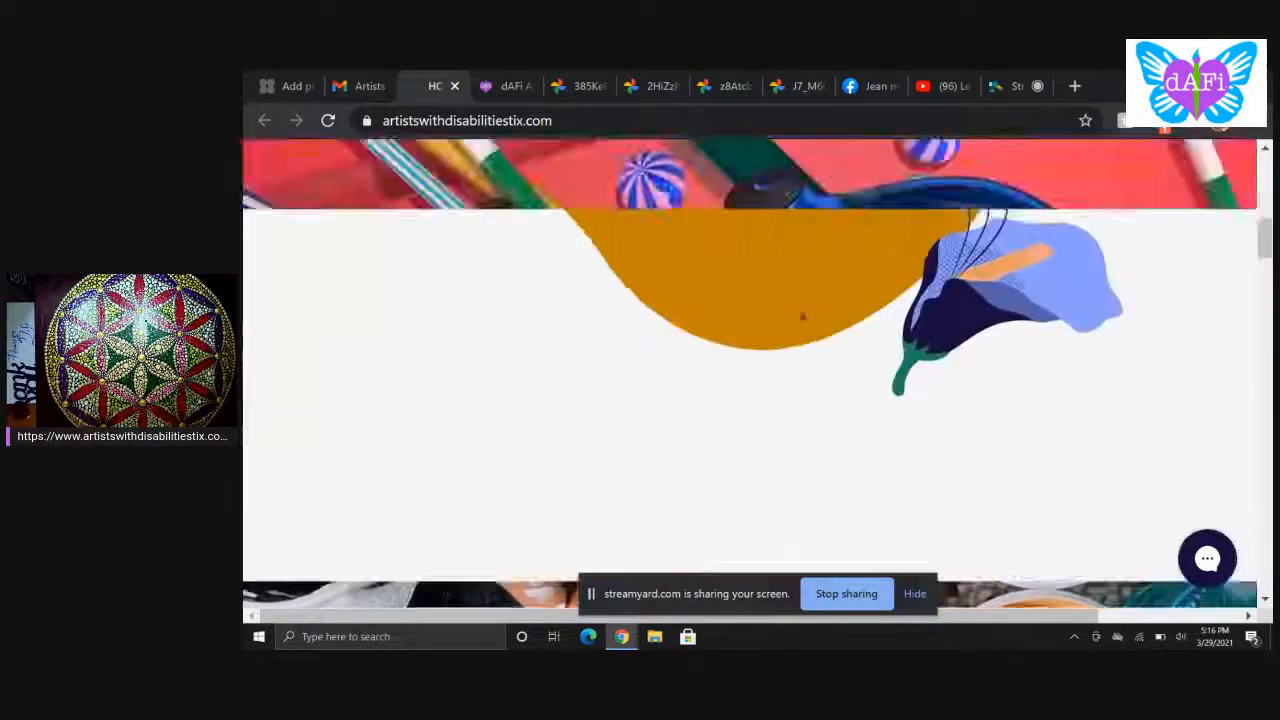
scroll(up, 3)
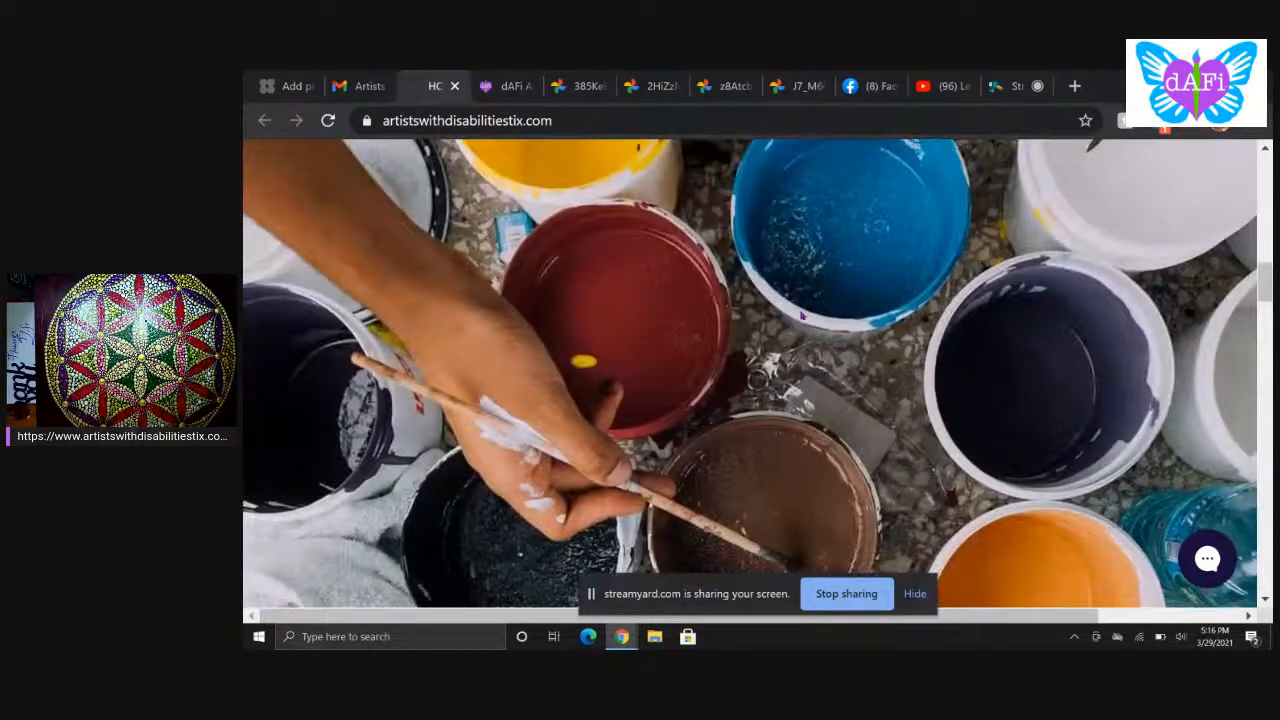
scroll(down, 3)
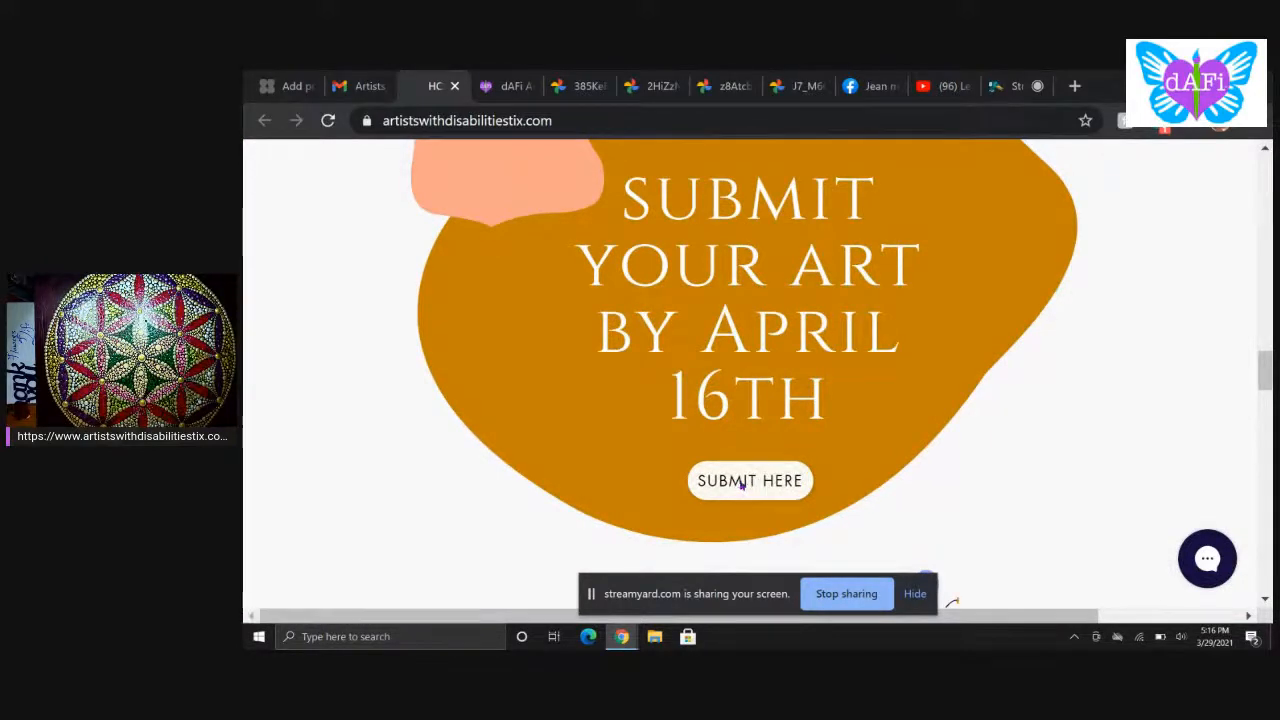
Step: Follow the site's SUBMIT HERE link into the Artist Application, landing on its Preferred Name and Pronouns fields
click(748, 480)
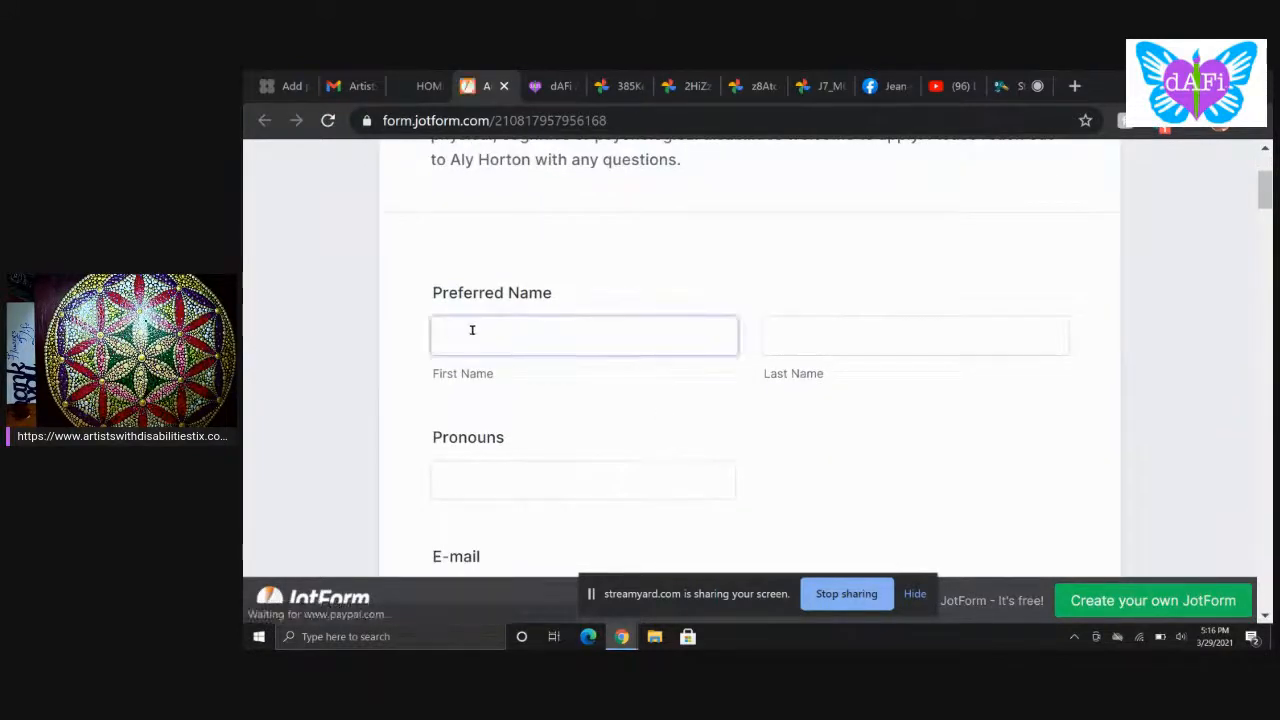
click(584, 480)
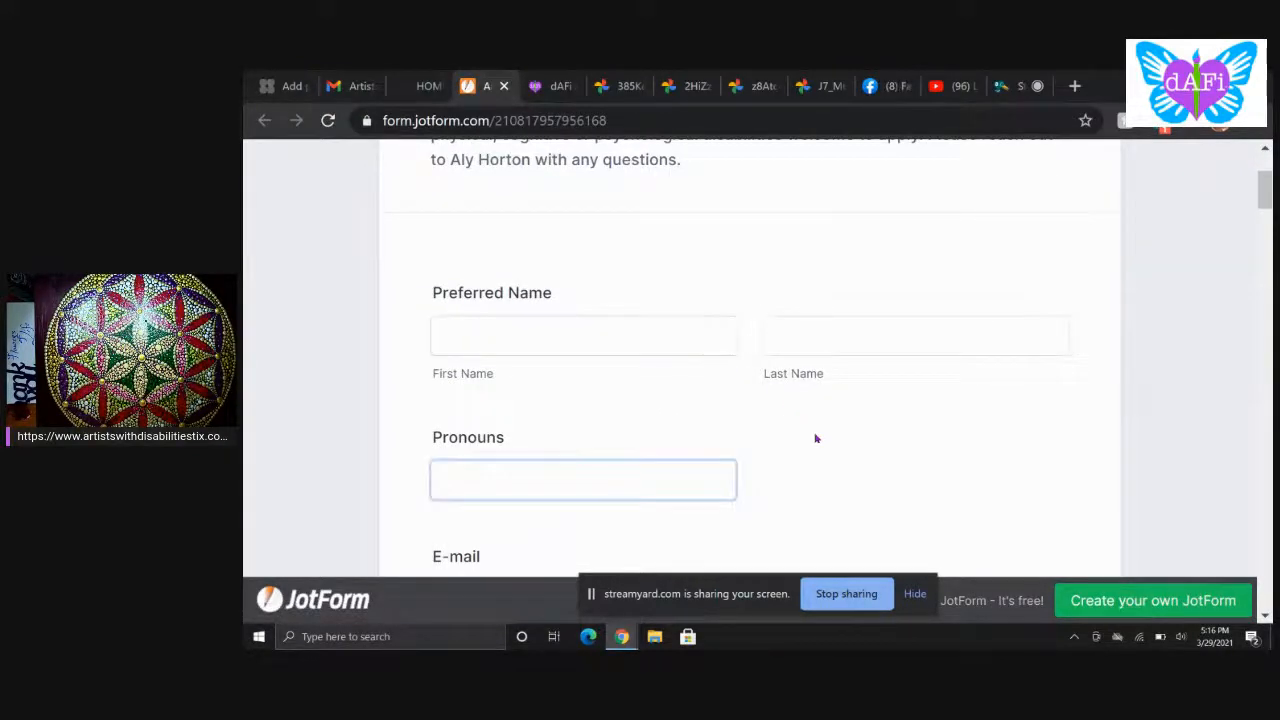
scroll(up, 3)
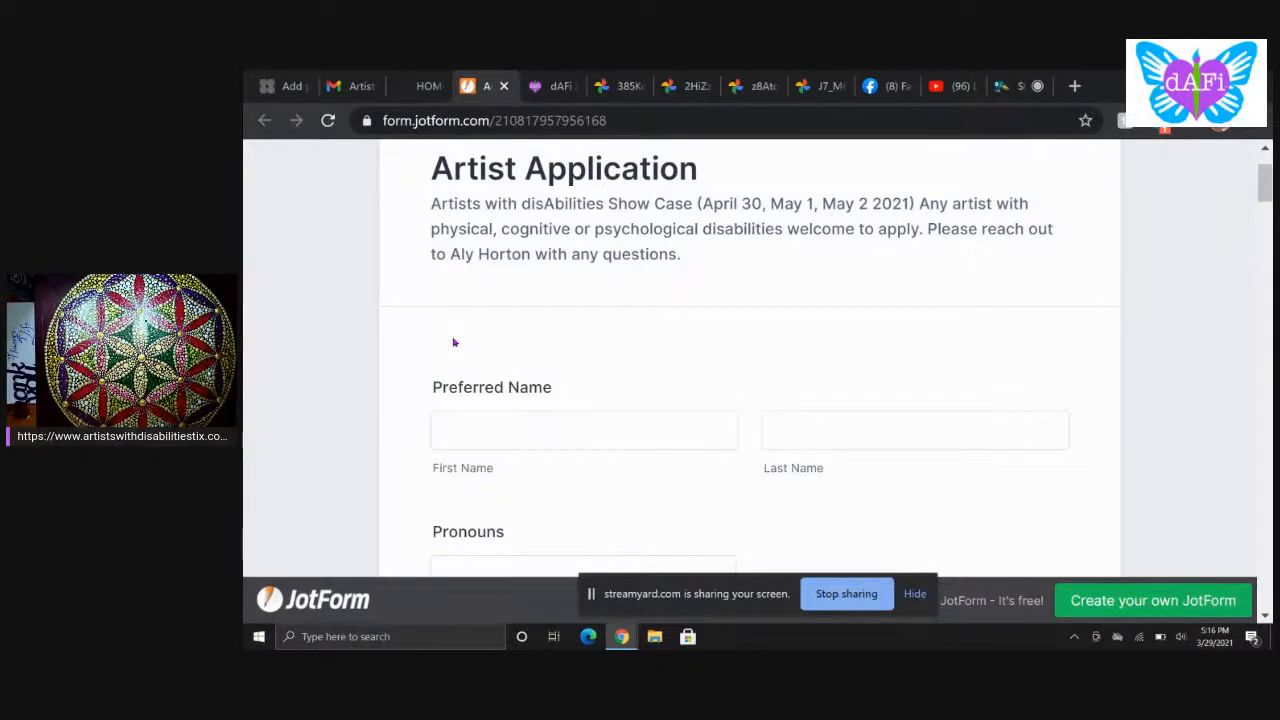
mouse_move(552, 220)
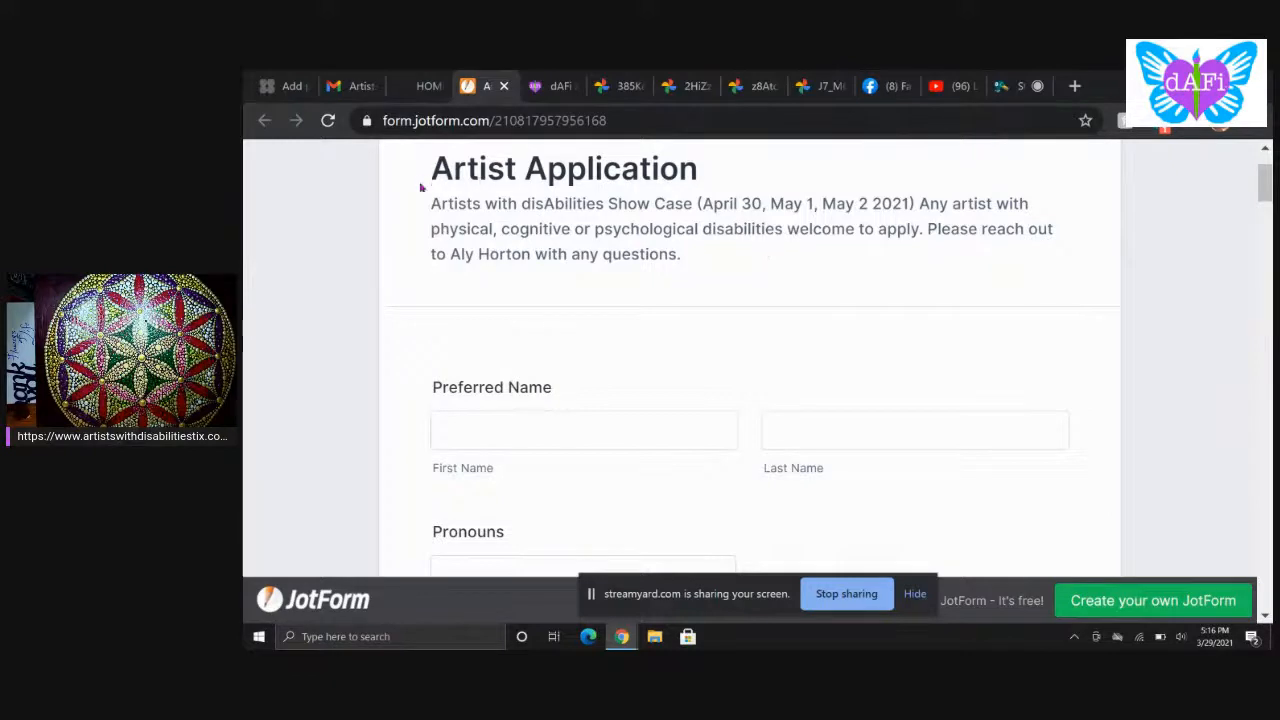
mouse_move(760, 244)
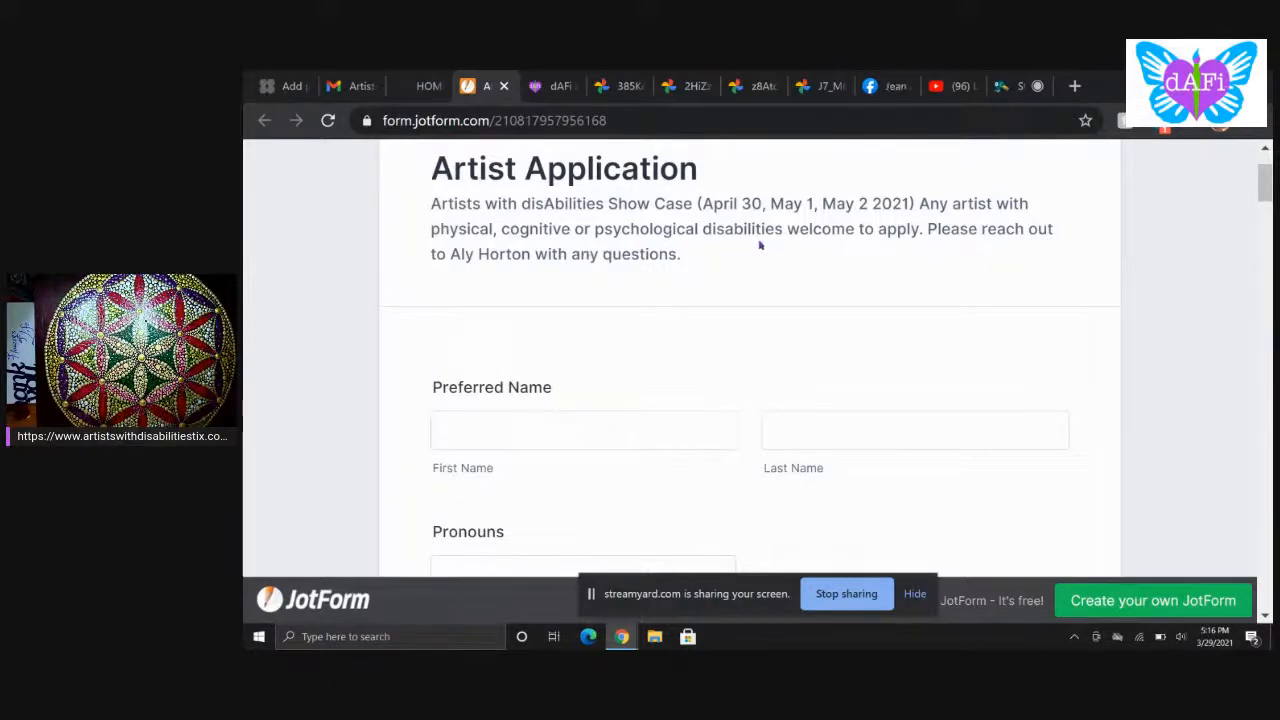
mouse_move(924, 264)
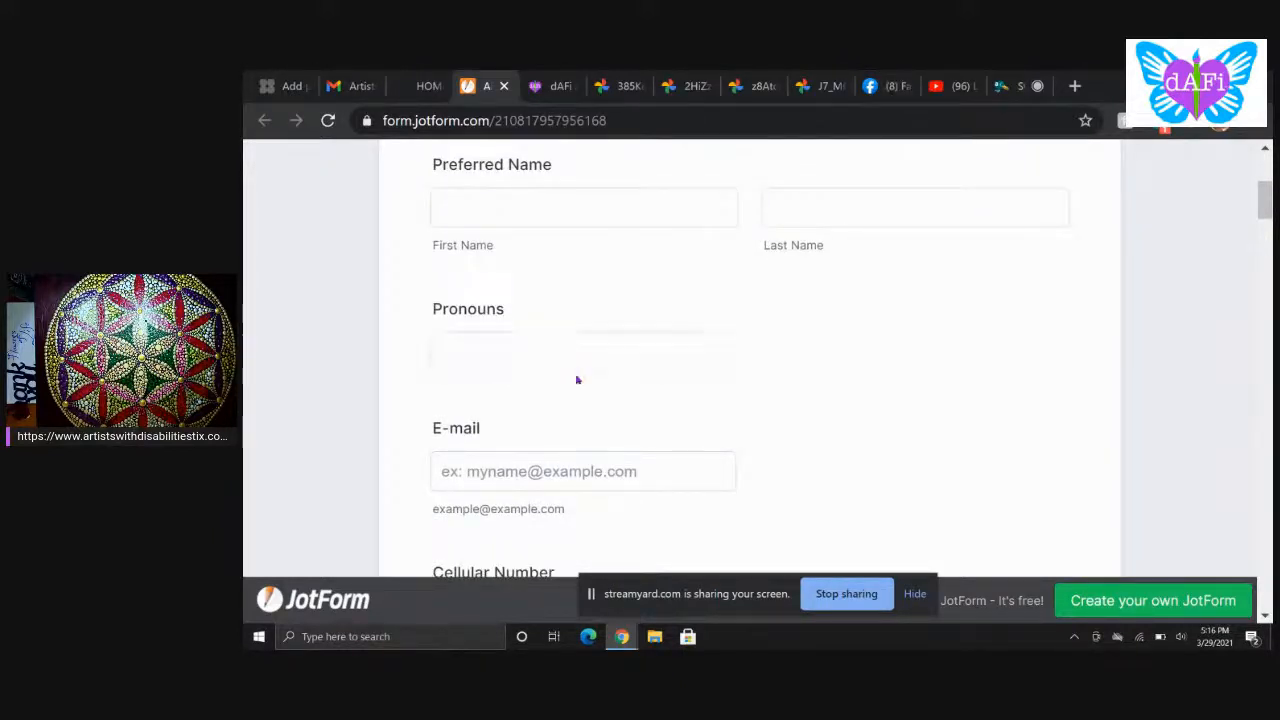
Step: Scroll past Artist Bio to the optional 'Artist Video Describing Art/Inspiration' upload and Artist Statement fields
scroll(down, 3)
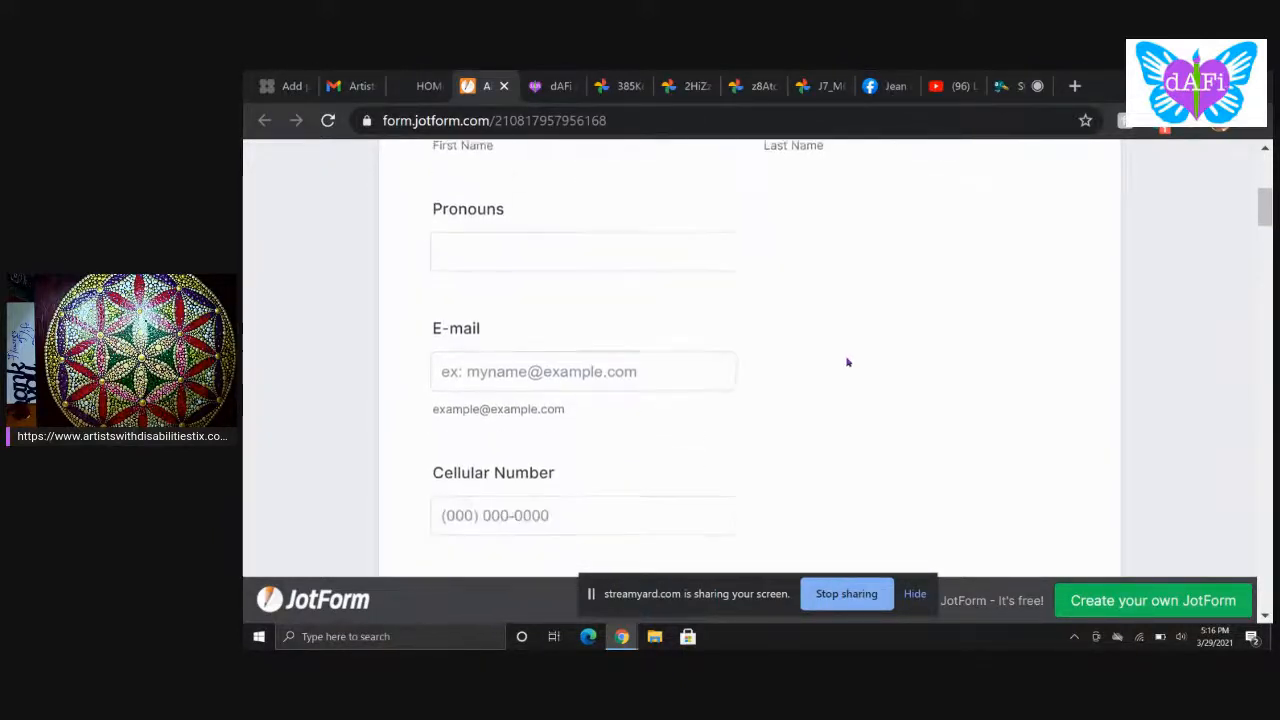
scroll(down, 3)
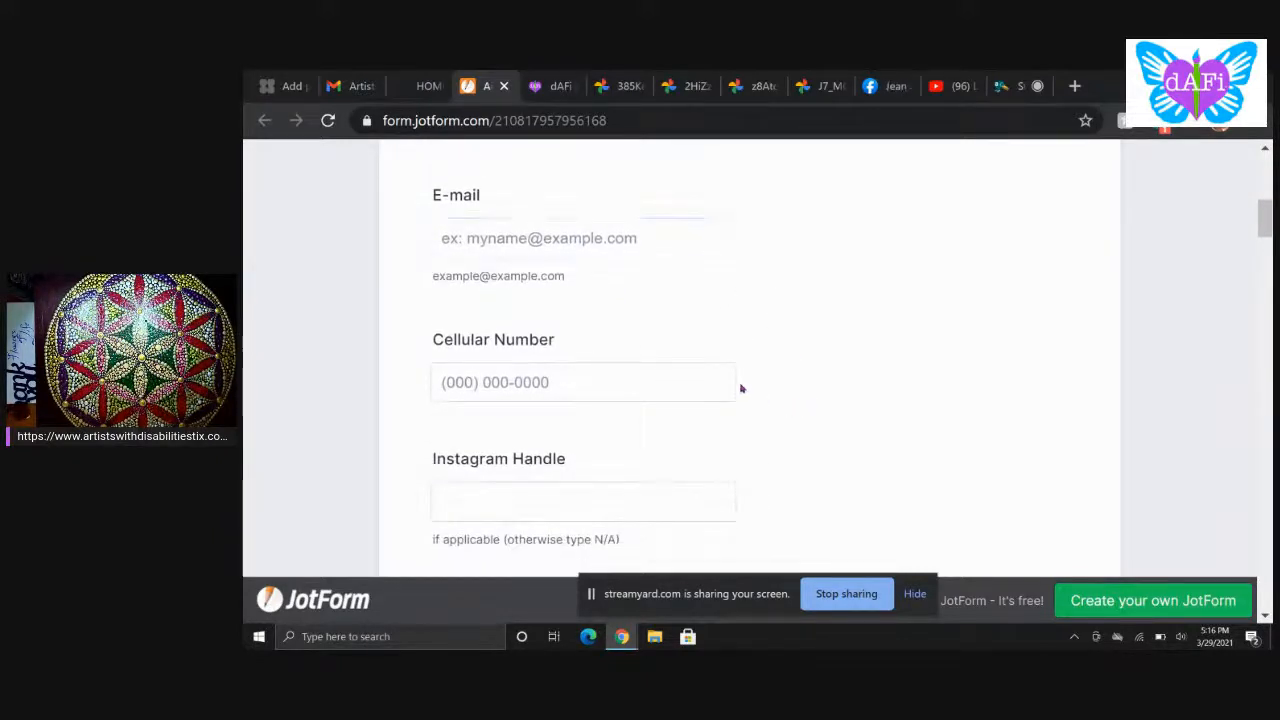
scroll(down, 3)
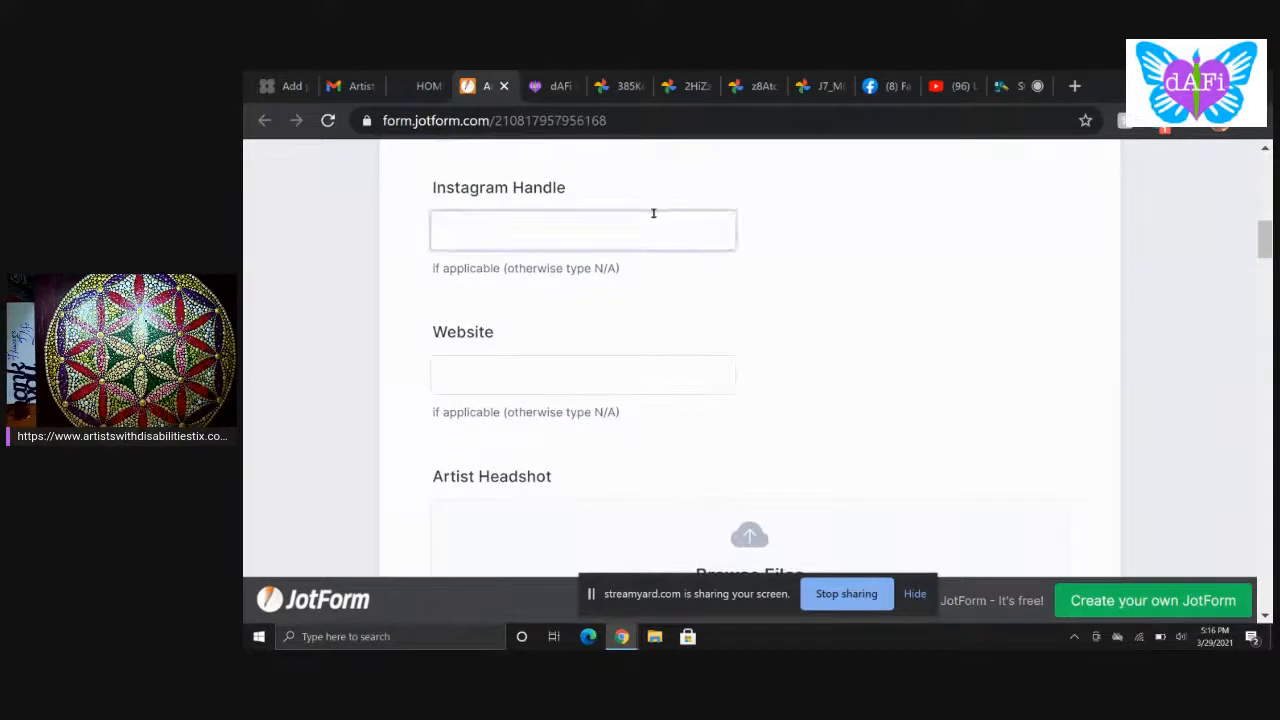
scroll(down, 3)
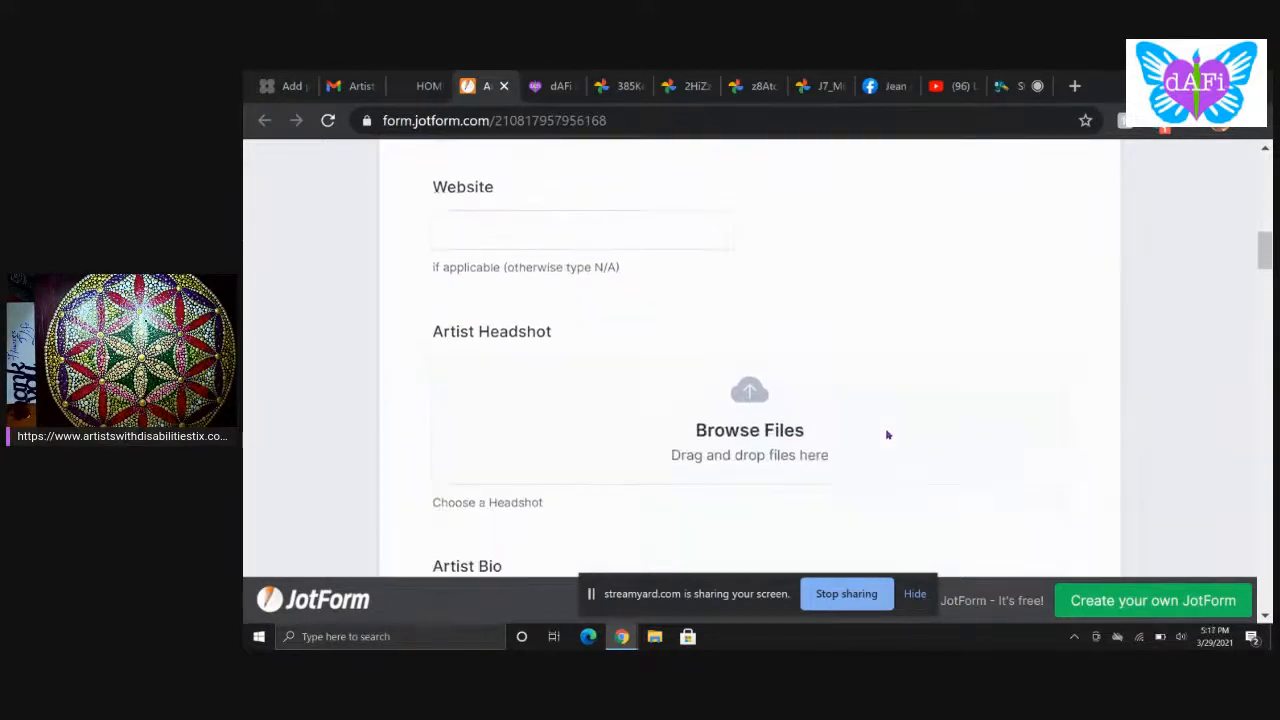
scroll(down, 3)
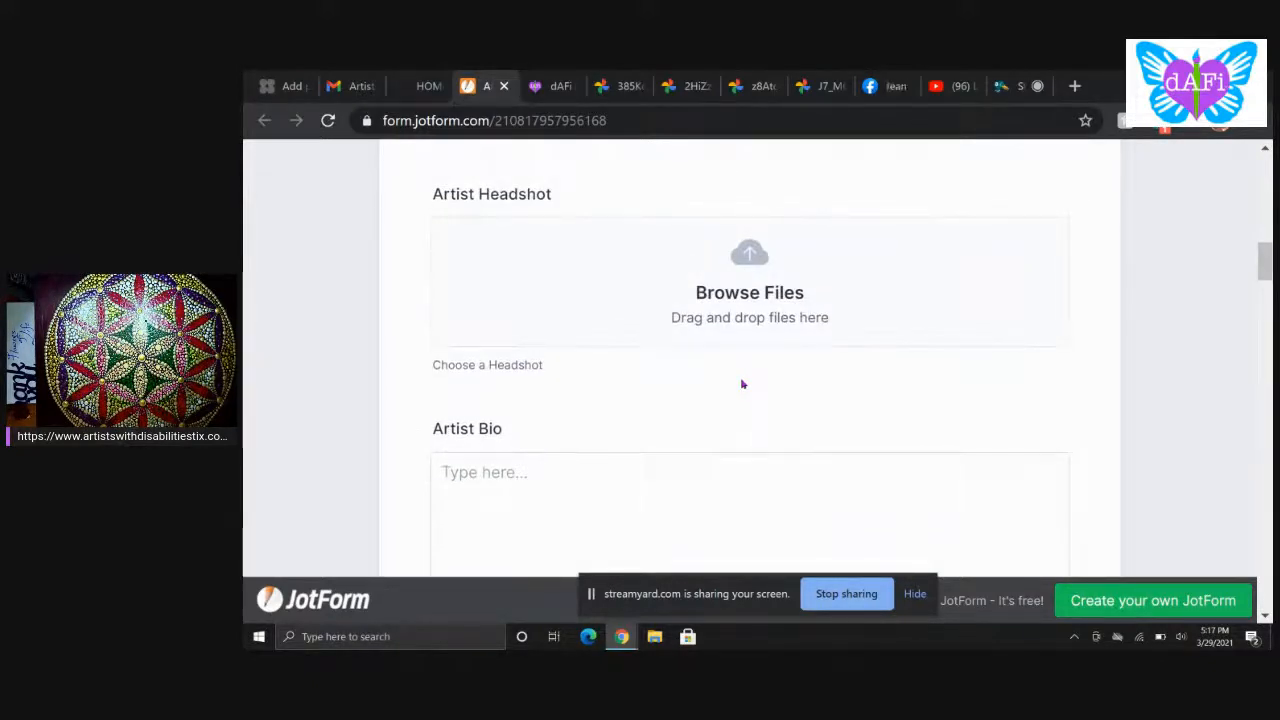
scroll(down, 3)
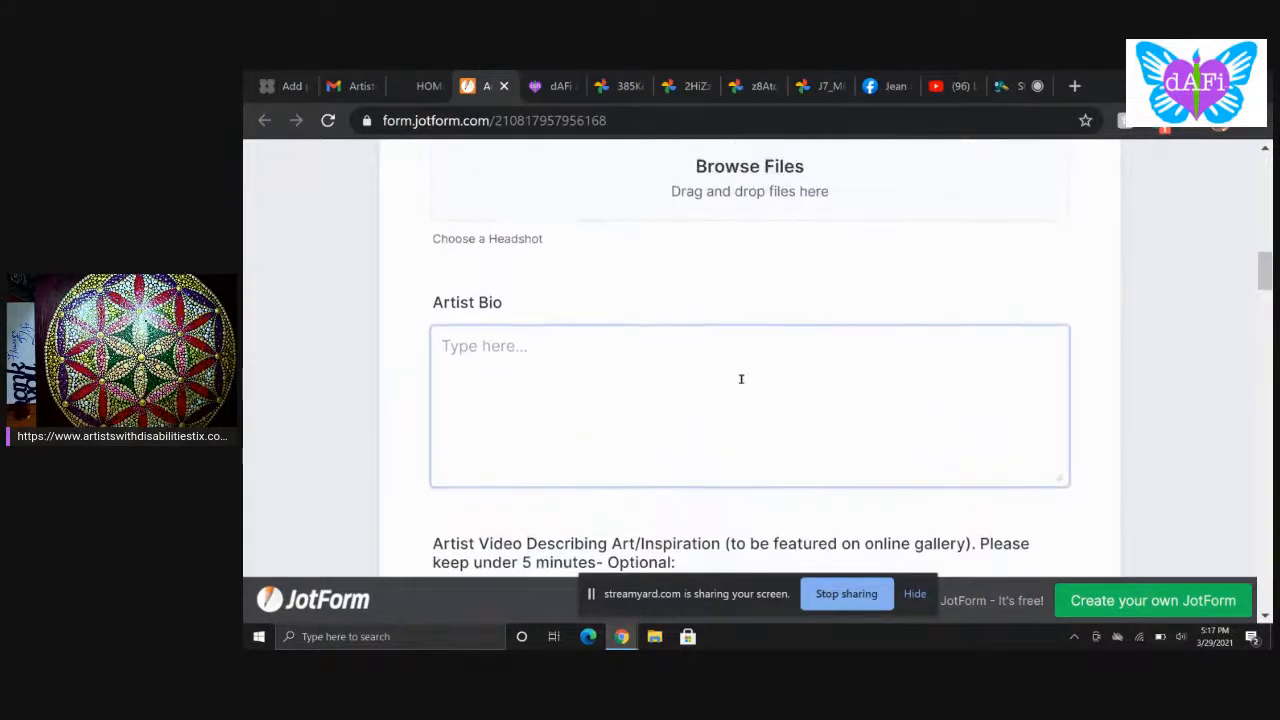
scroll(down, 3)
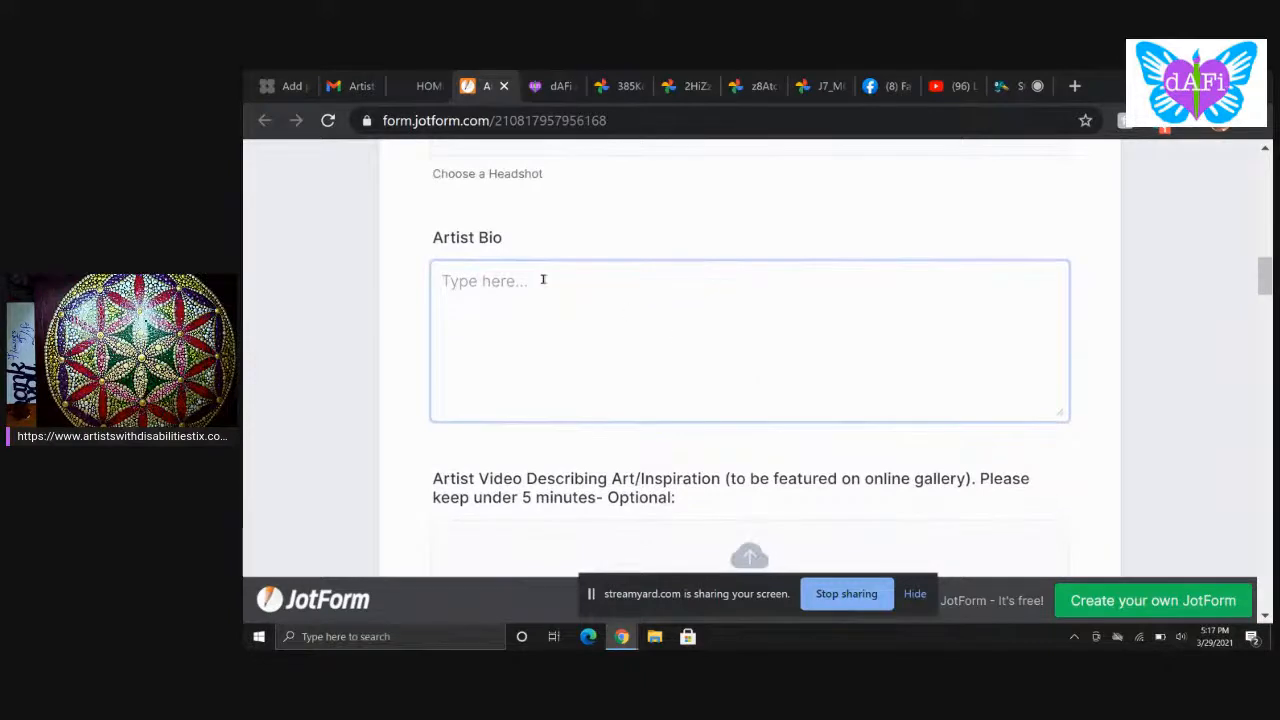
scroll(down, 3)
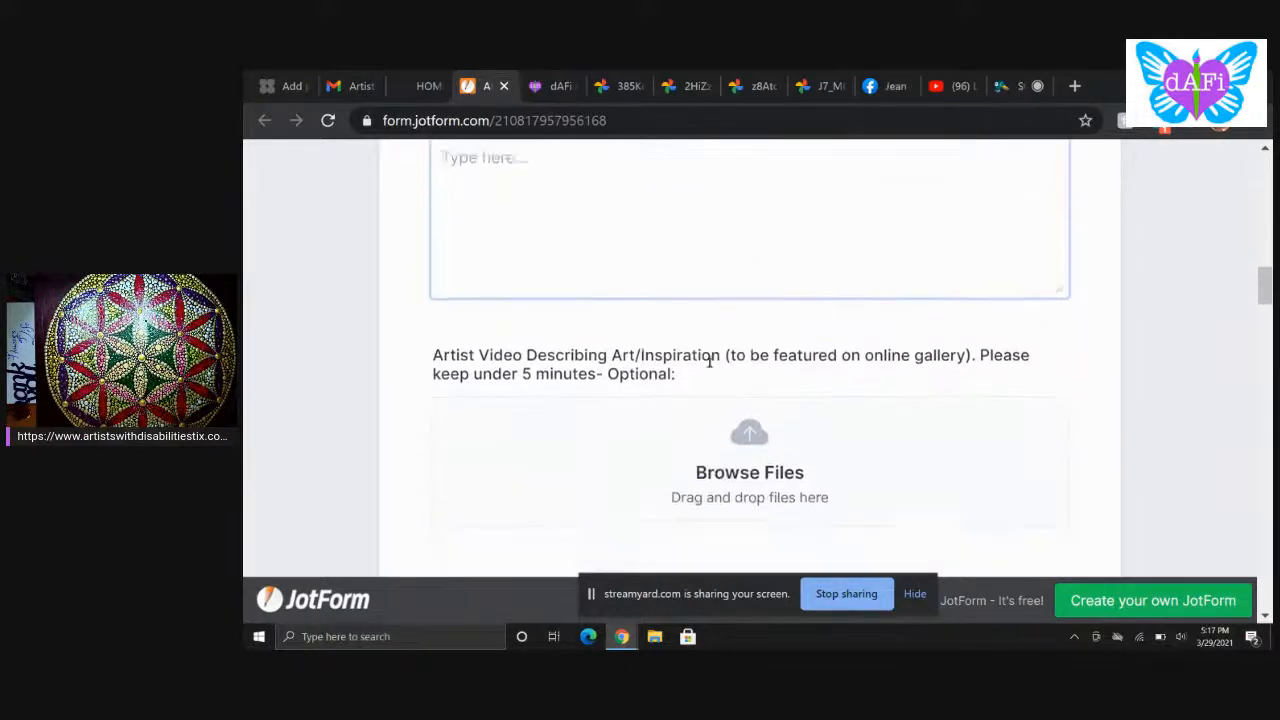
scroll(down, 3)
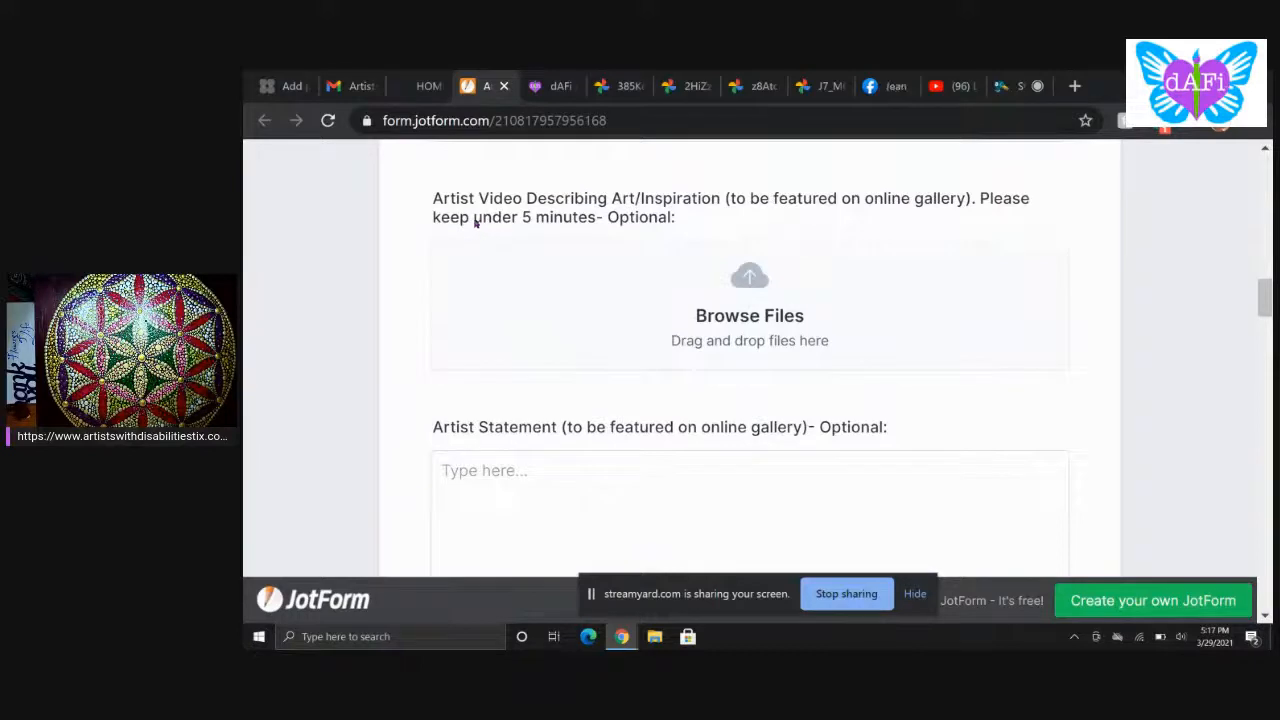
mouse_move(878, 232)
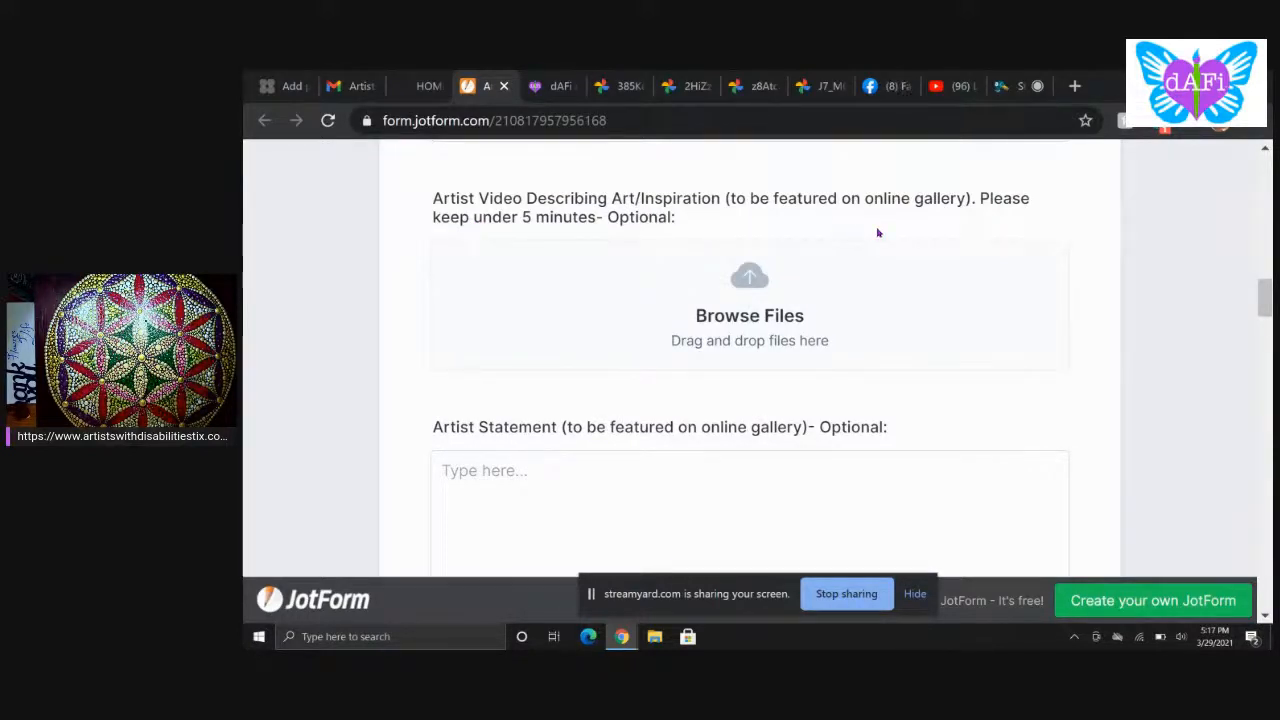
mouse_move(608, 214)
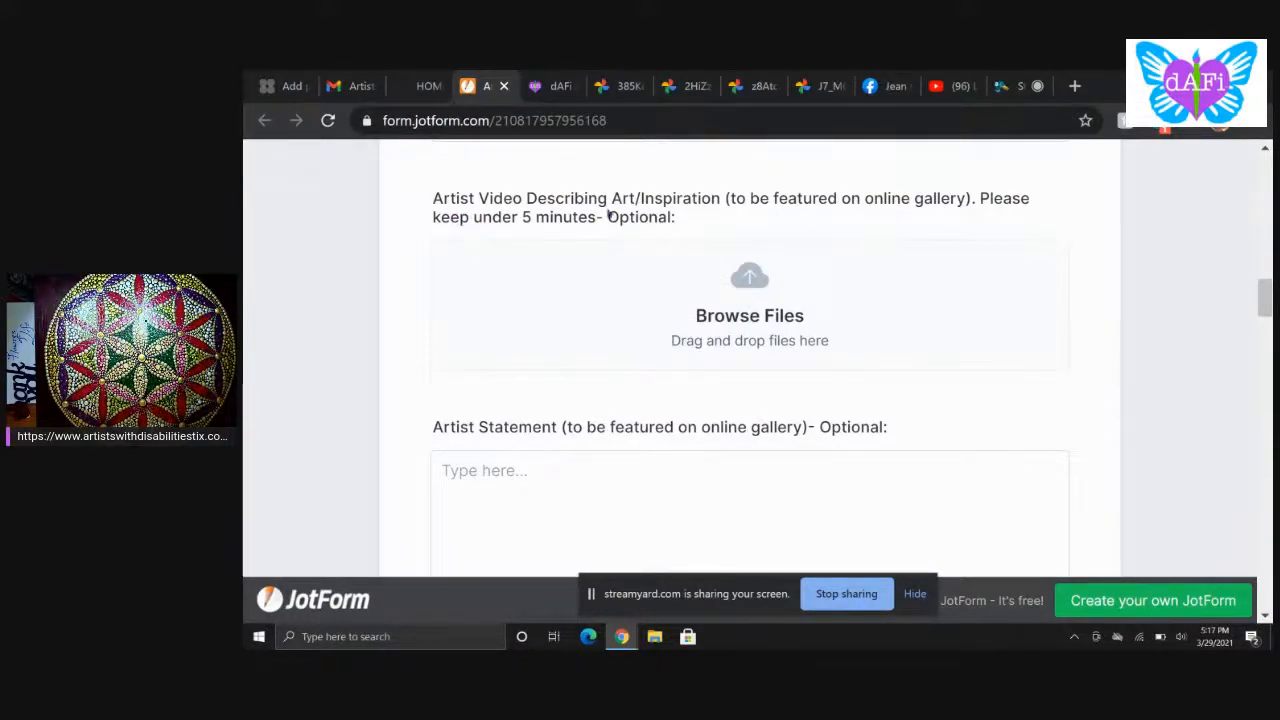
mouse_move(772, 230)
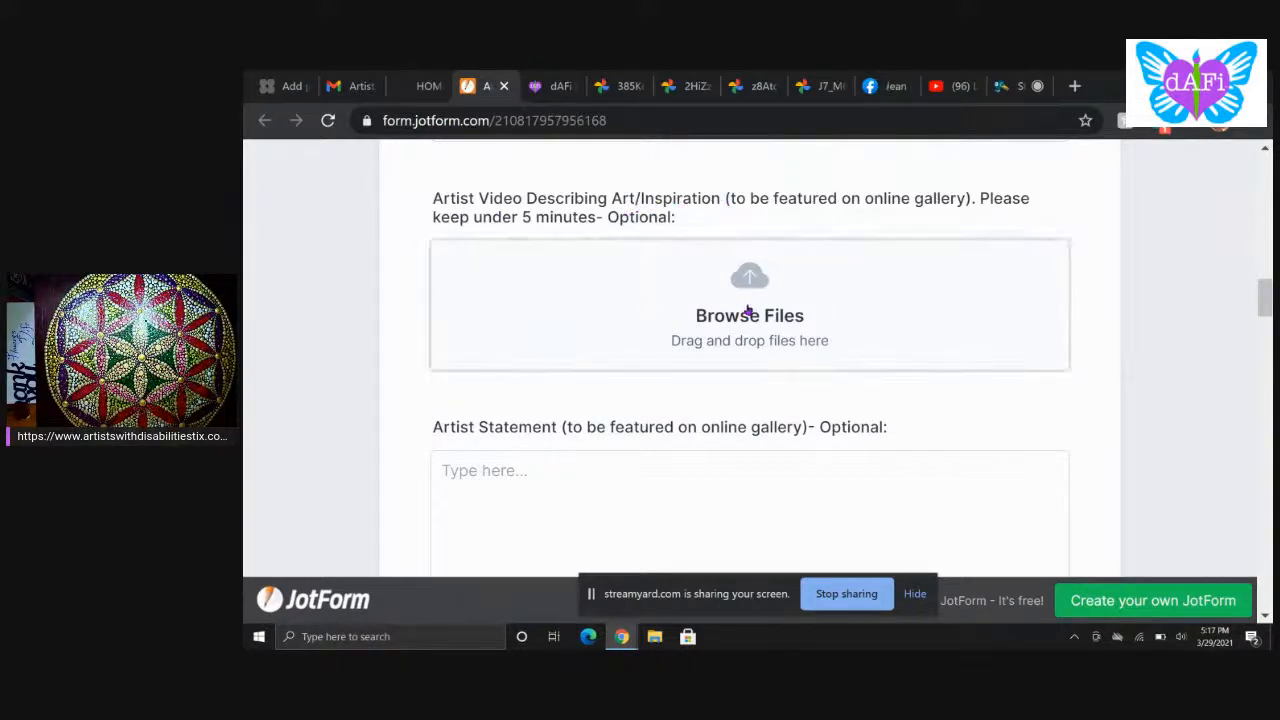
click(748, 316)
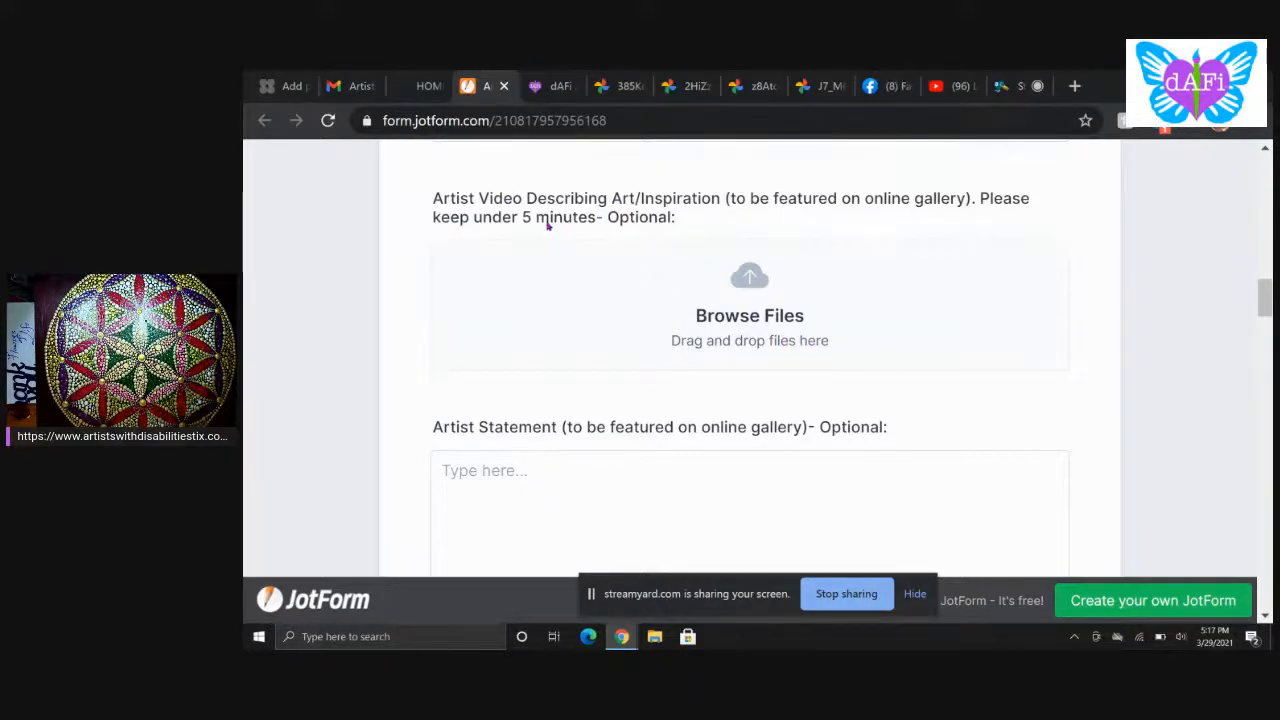
Step: Scroll past the Artist Statement and Piece 1 upload/description fields to Piece 2's upload
scroll(down, 3)
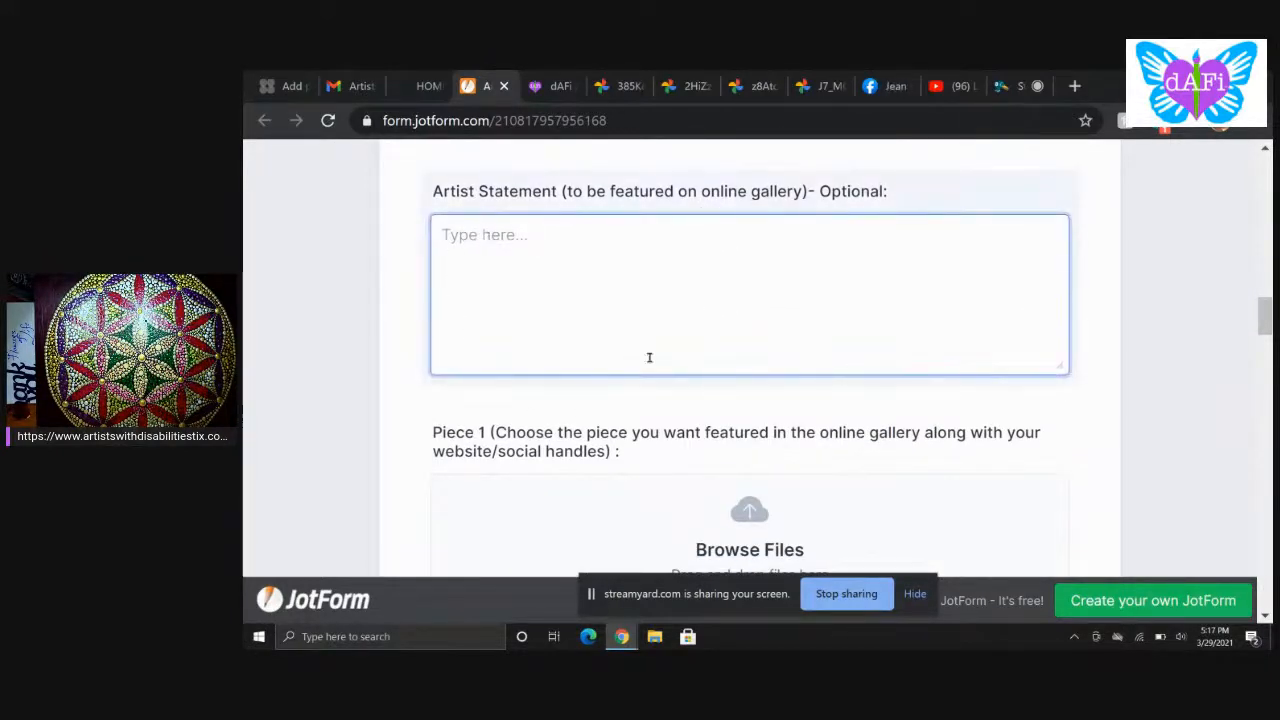
mouse_move(734, 318)
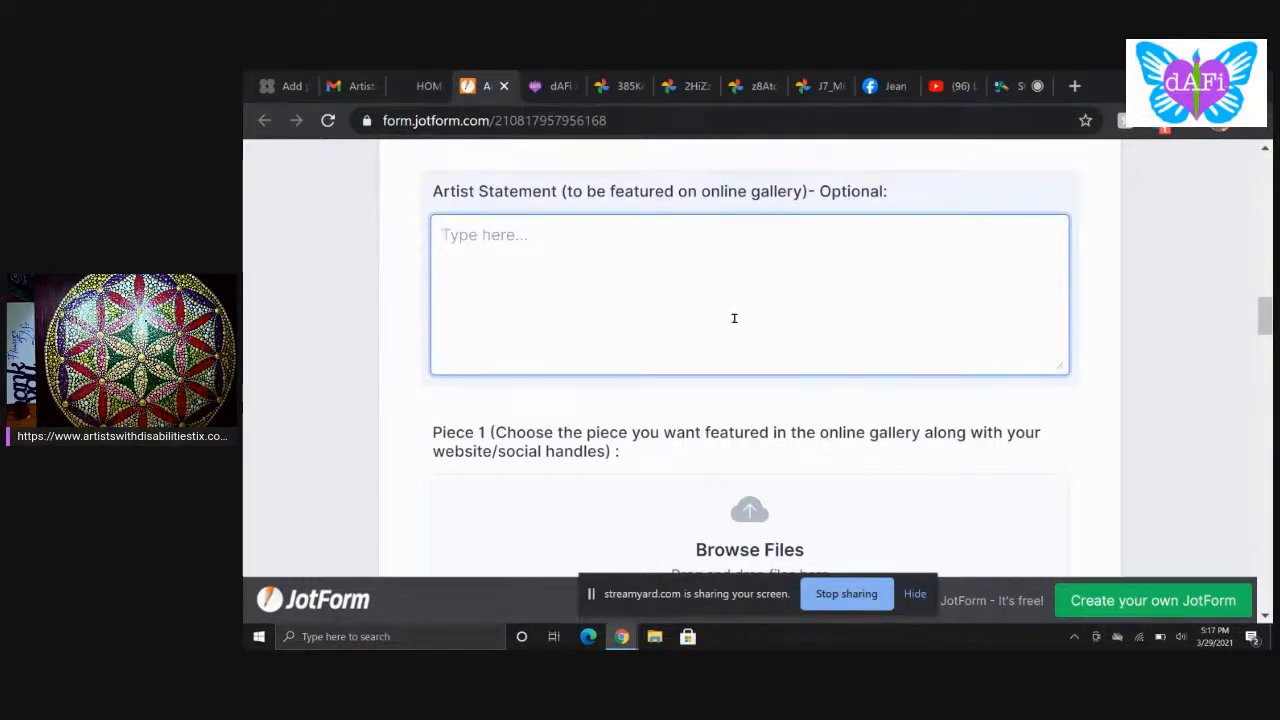
scroll(down, 3)
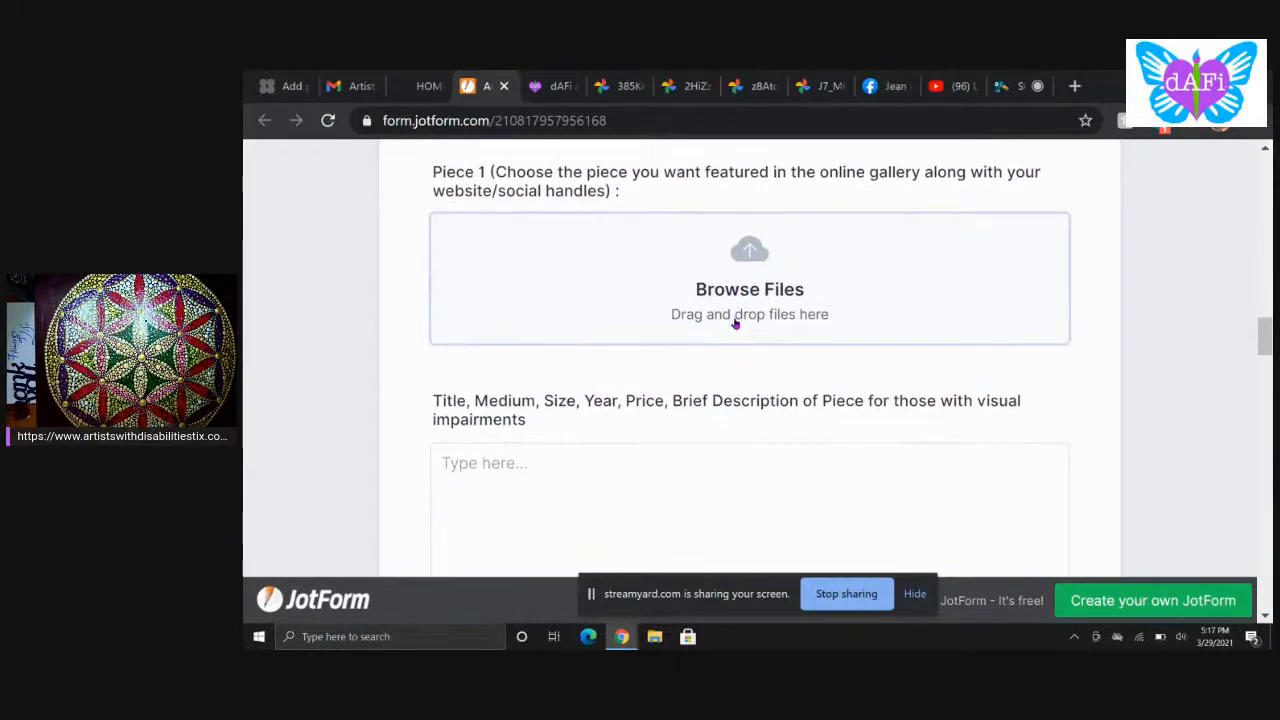
mouse_move(532, 268)
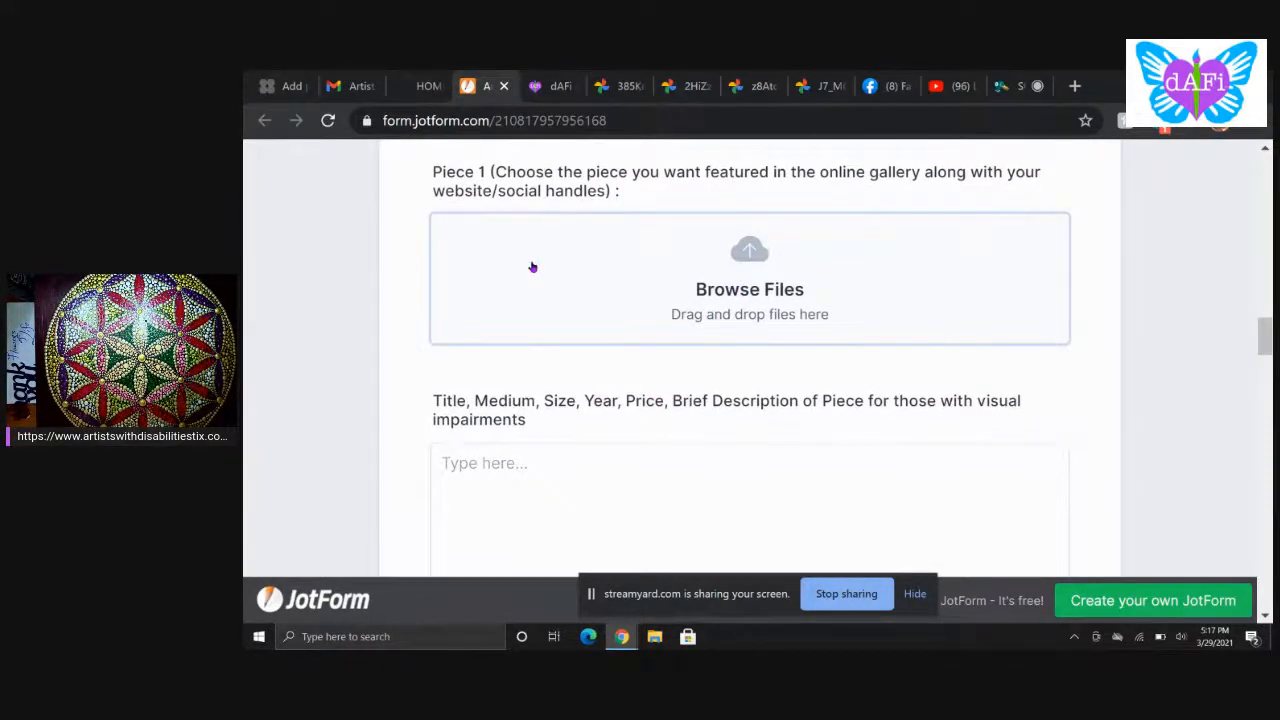
scroll(down, 3)
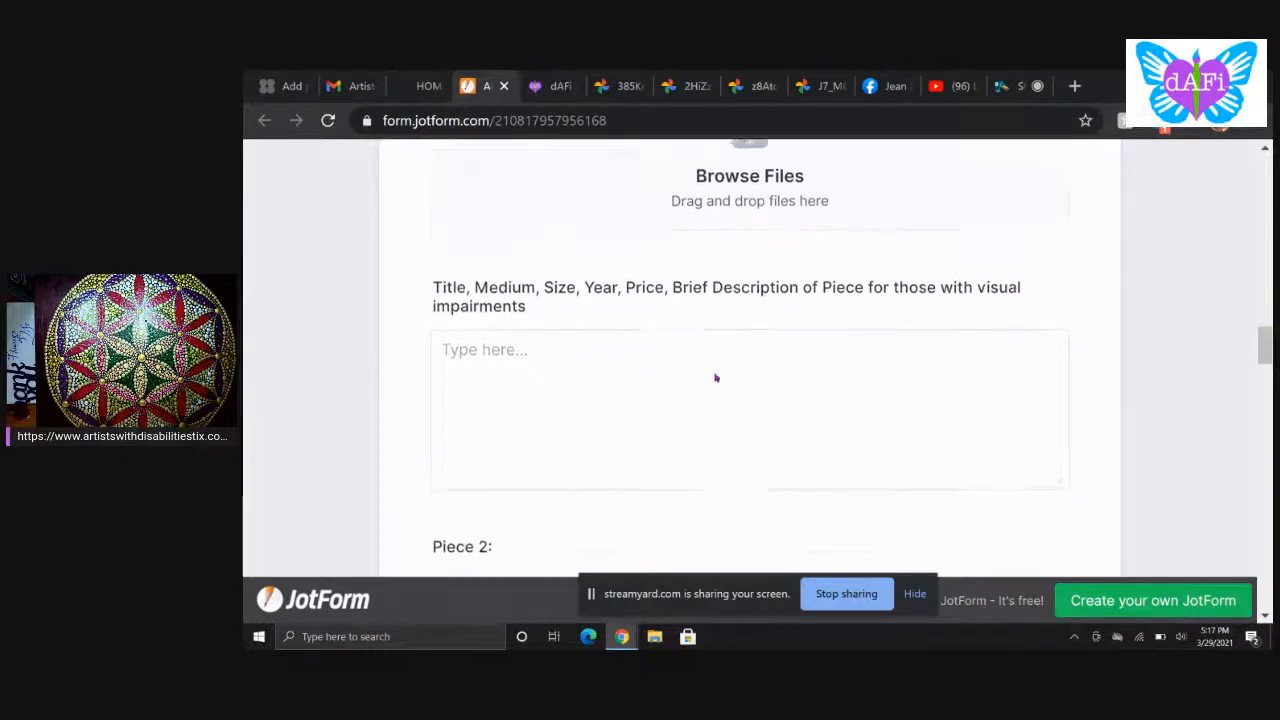
scroll(down, 3)
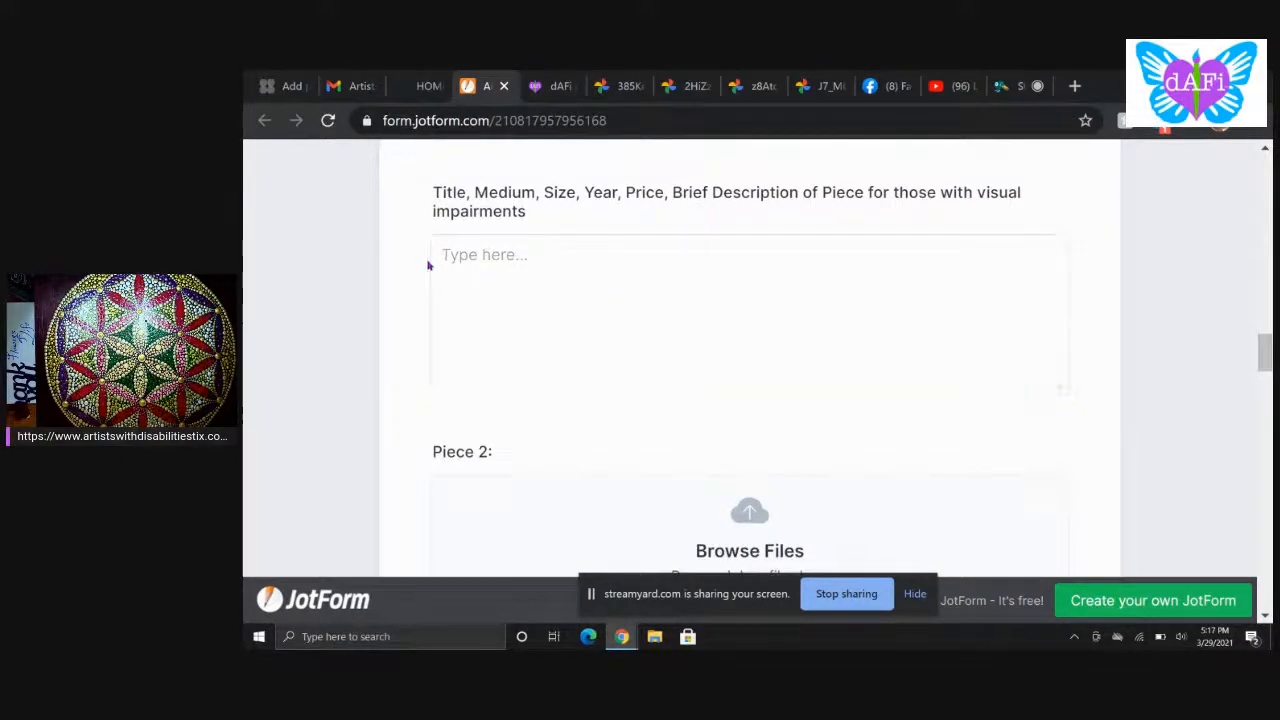
click(748, 314)
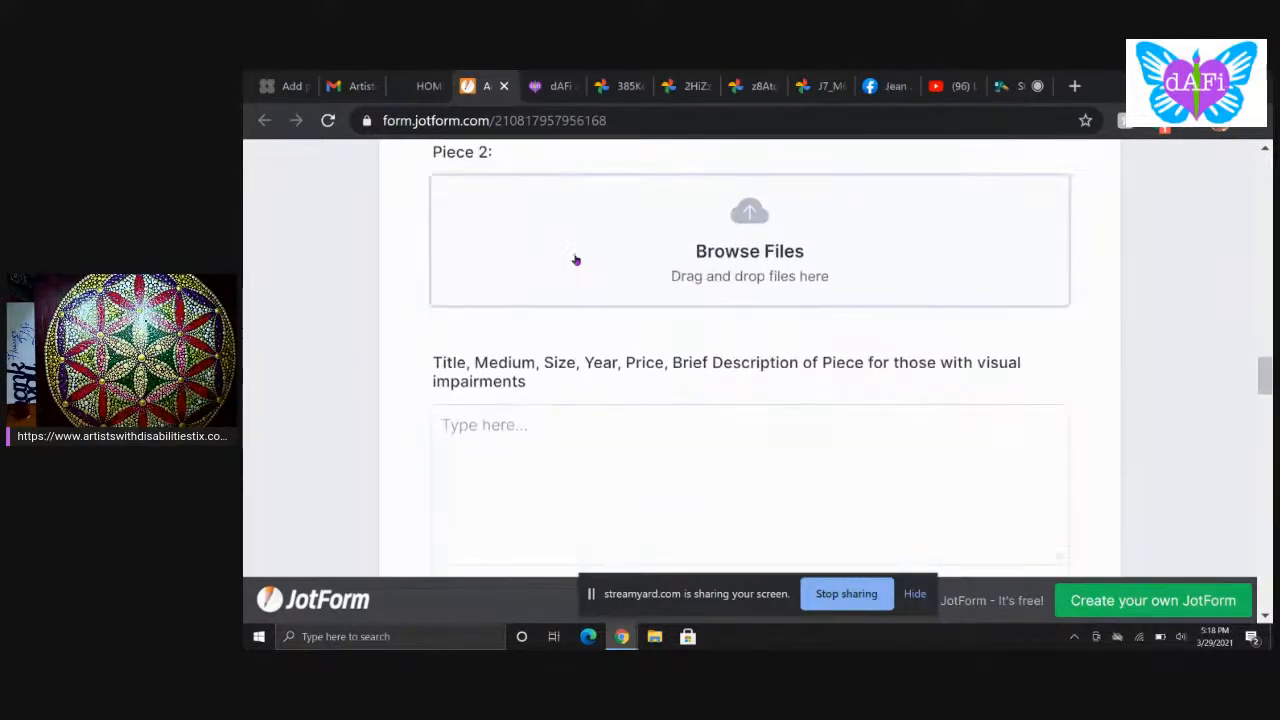
Step: Scroll past Pieces 4–6, accommodations and the $20 host fee to the Payment Methods and Submit buttons
scroll(down, 3)
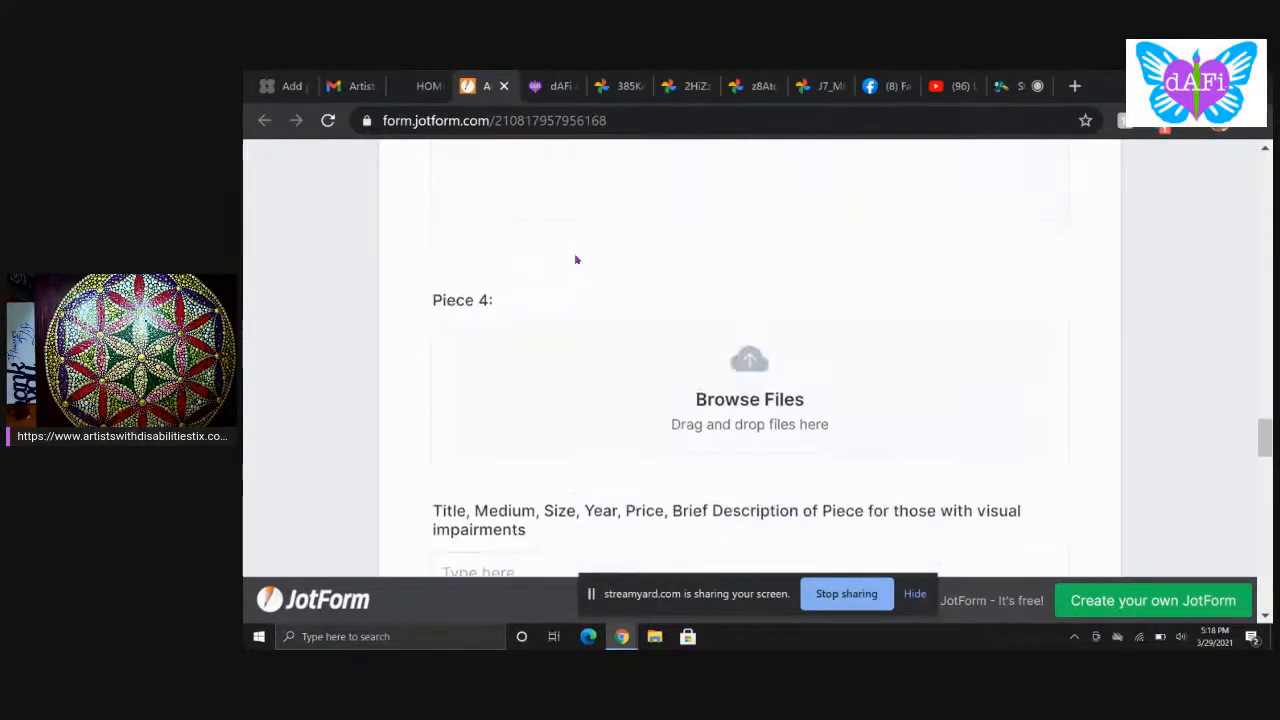
scroll(down, 3)
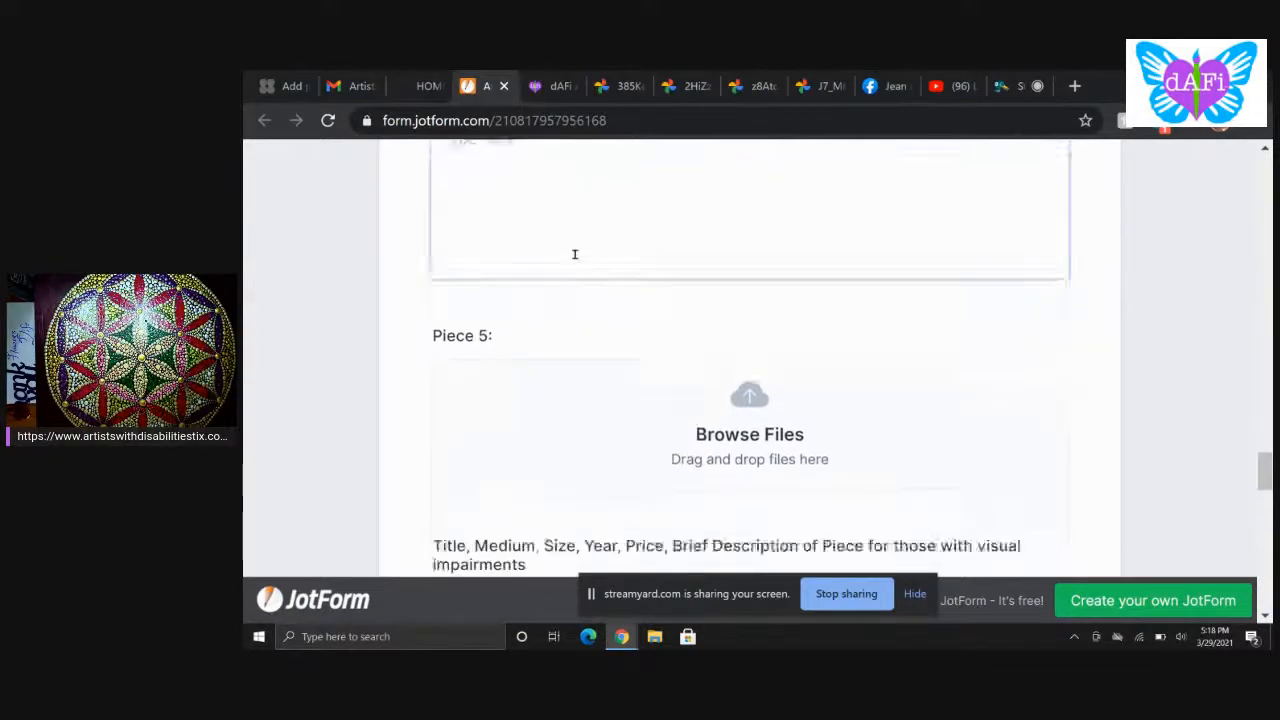
scroll(down, 3)
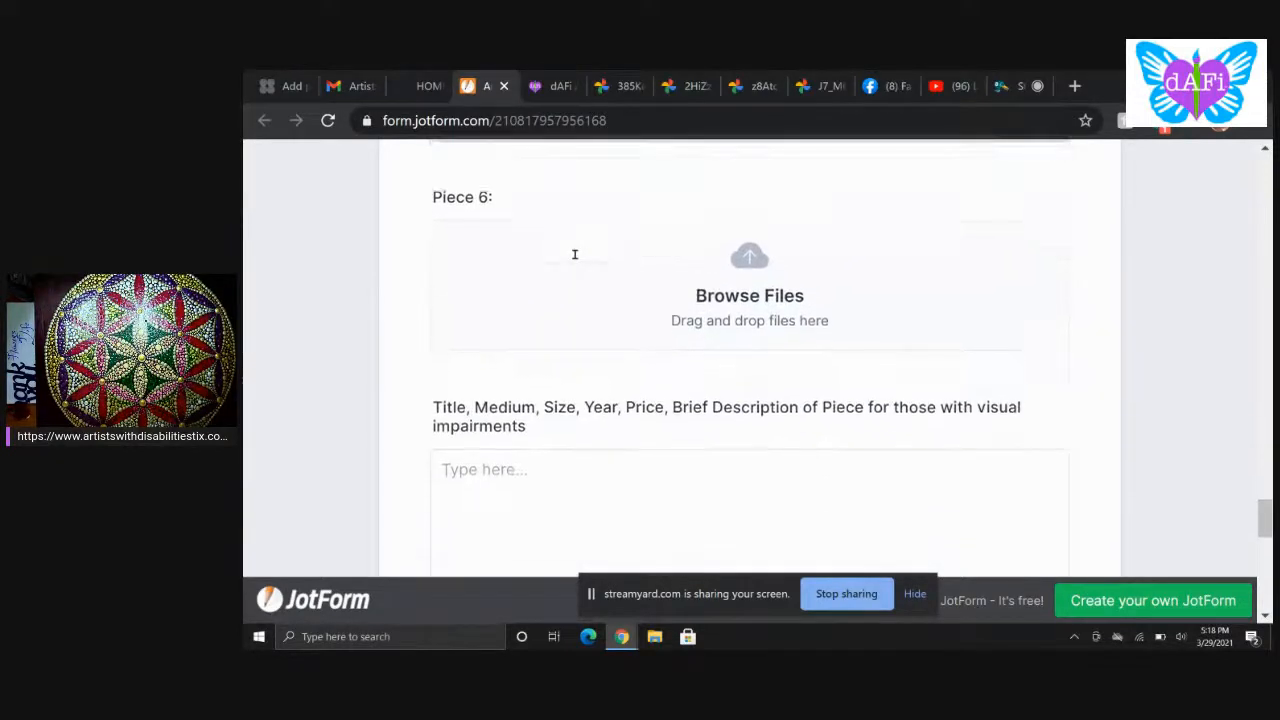
scroll(down, 3)
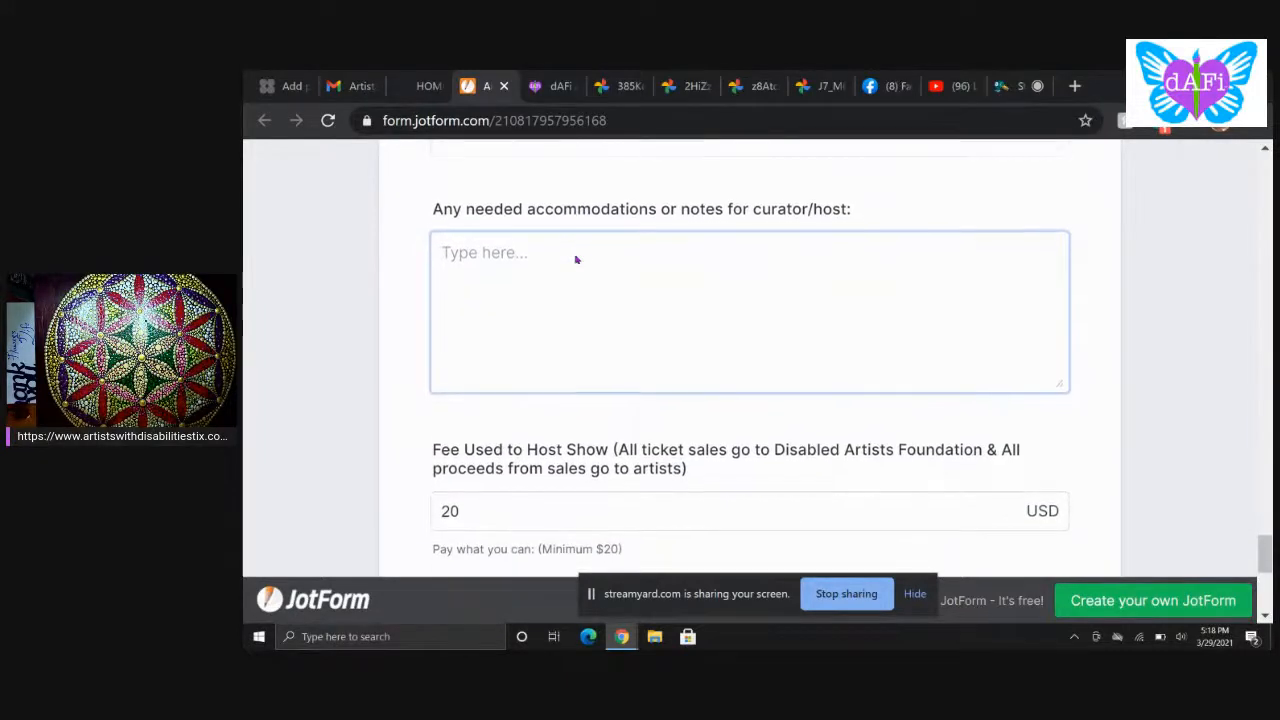
scroll(up, 3)
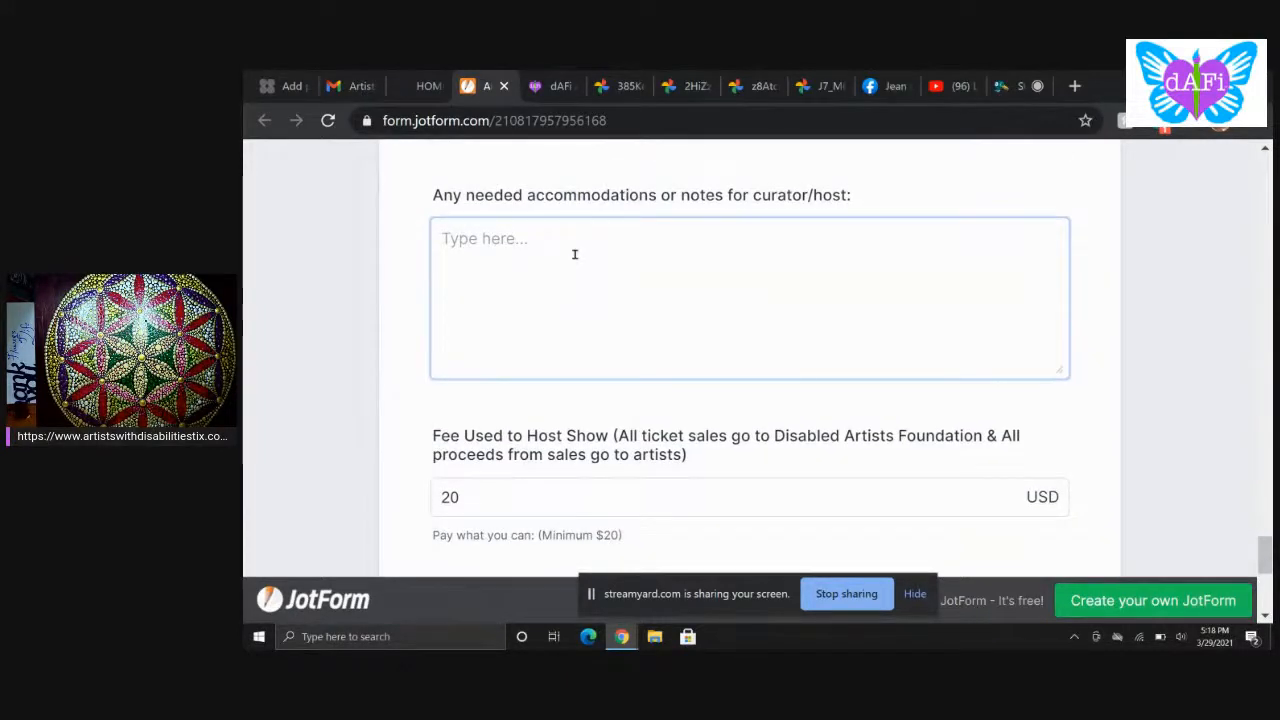
scroll(down, 3)
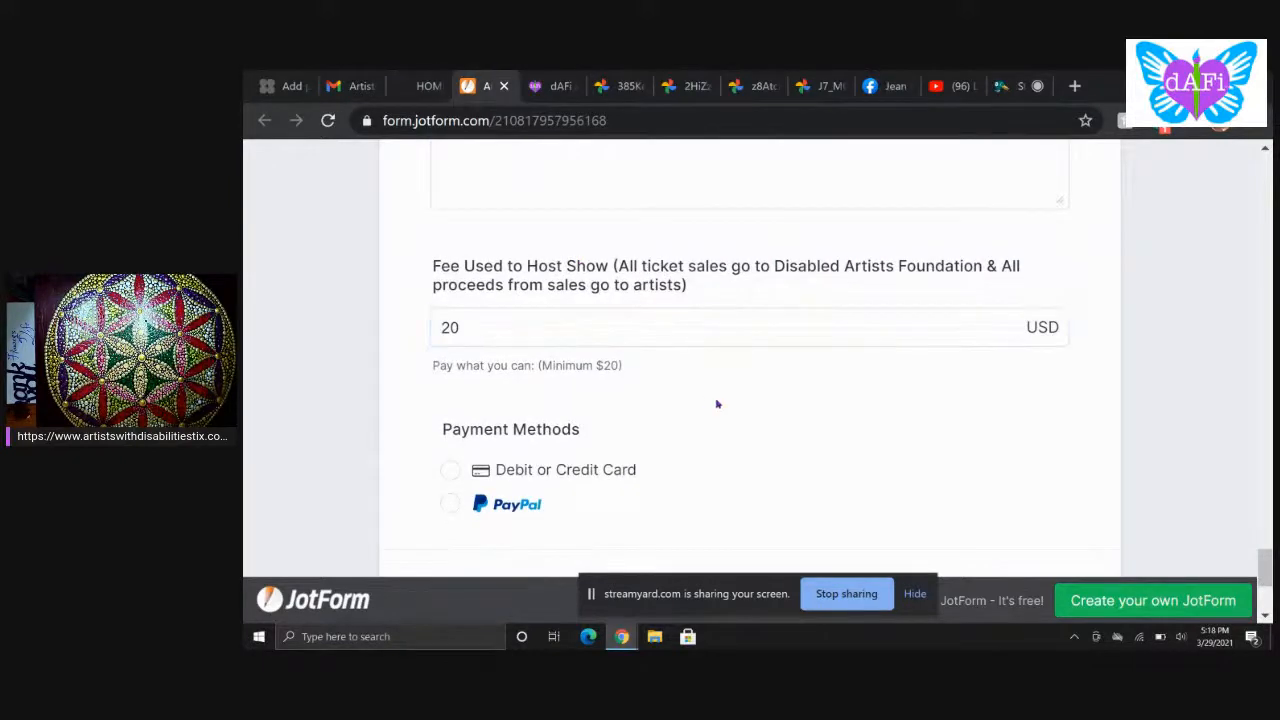
mouse_move(524, 292)
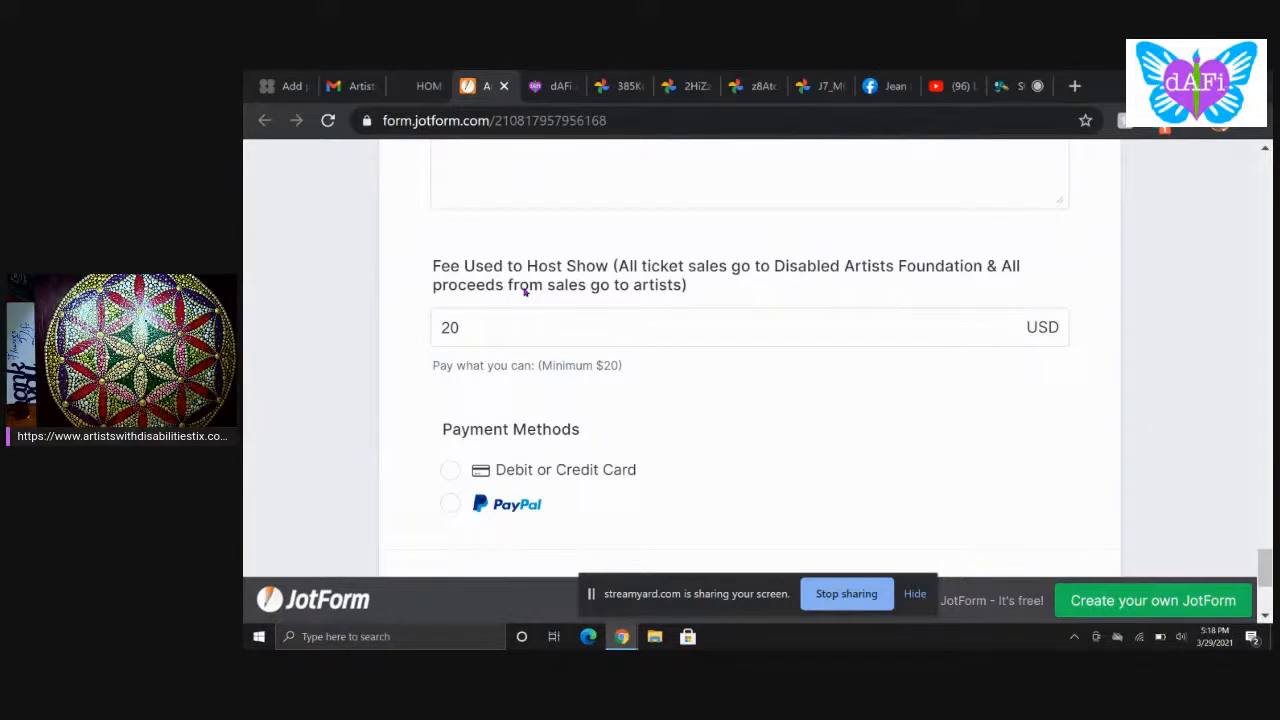
mouse_move(700, 290)
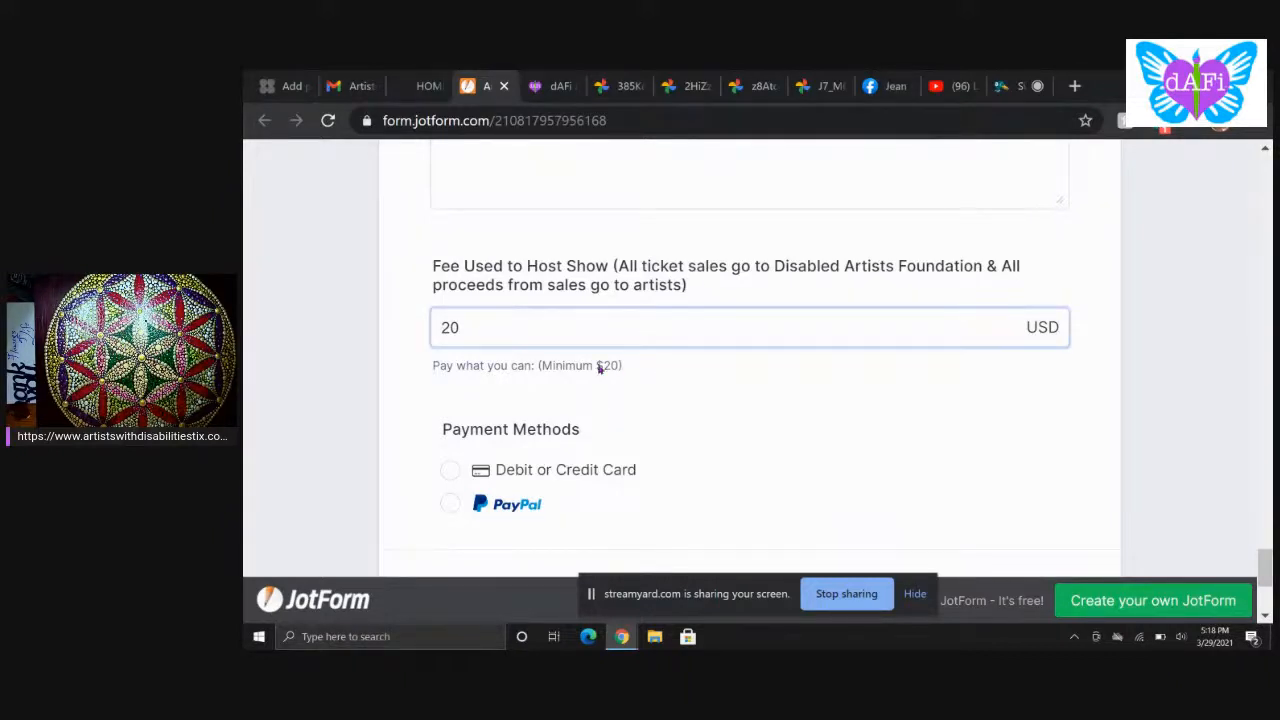
scroll(down, 3)
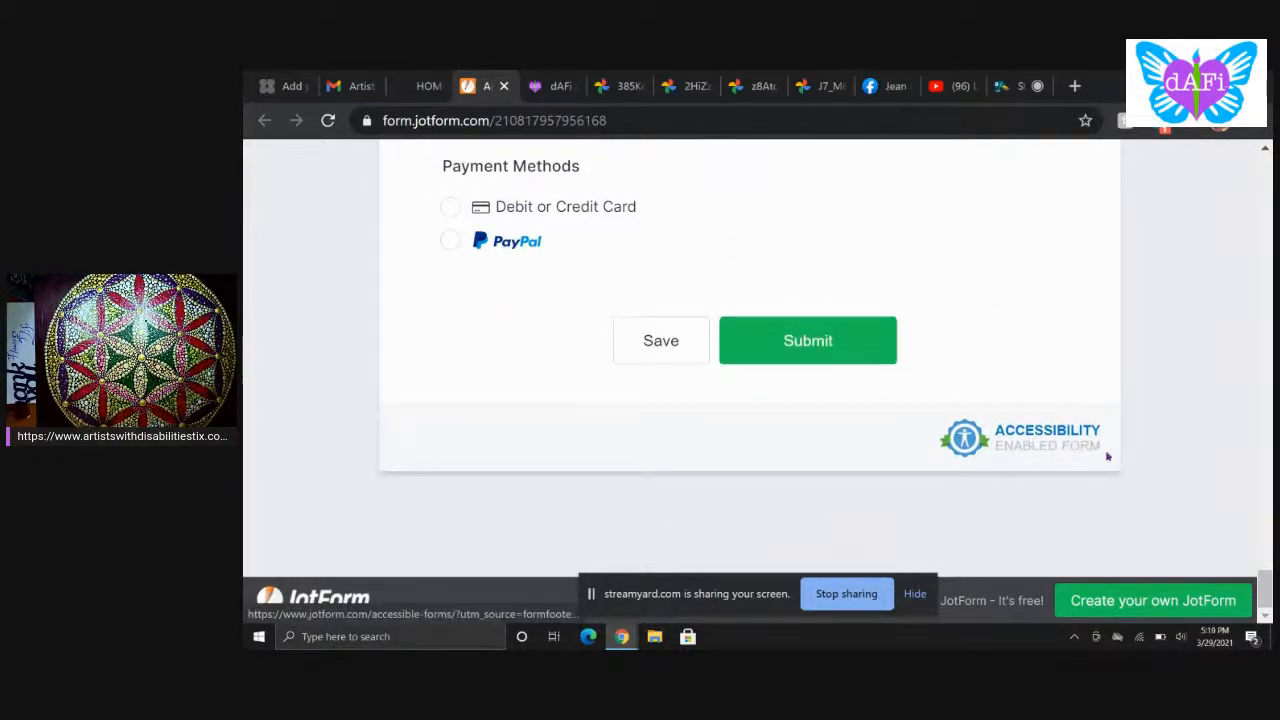
mouse_move(1084, 444)
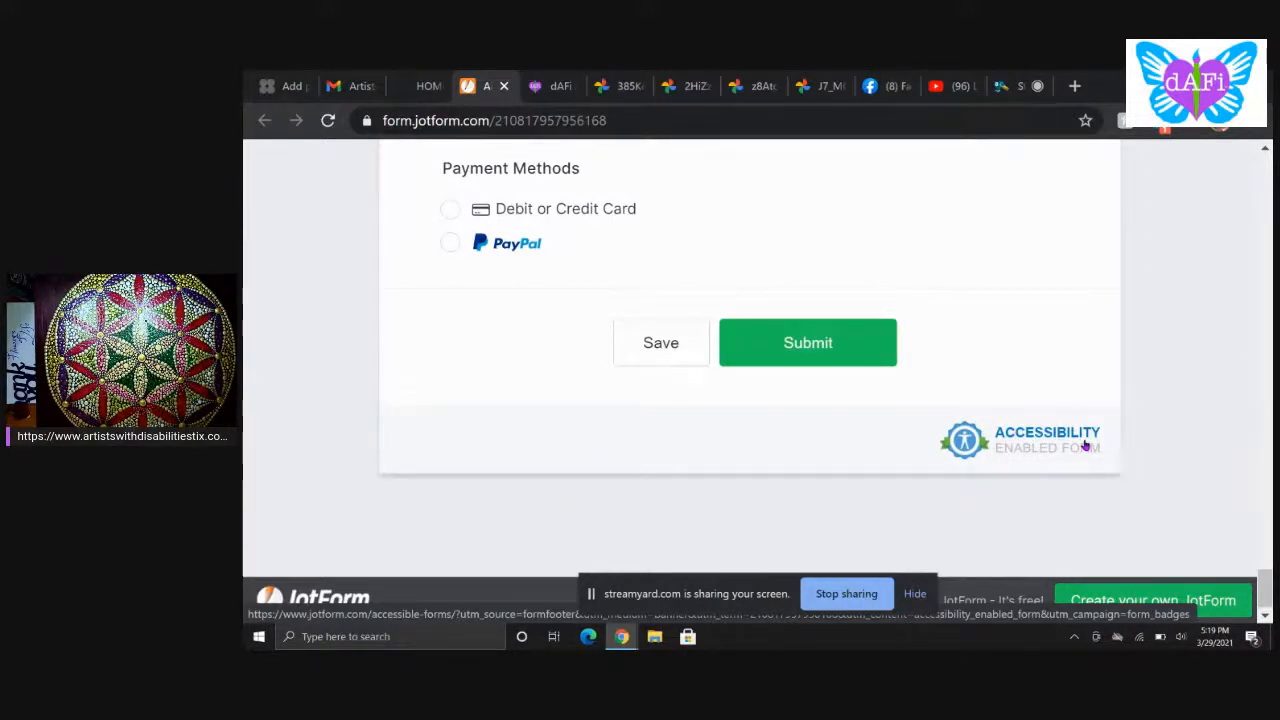
Step: Scroll back up to the showcase site's banner, then return to the StreamYard studio tab
scroll(up, 3)
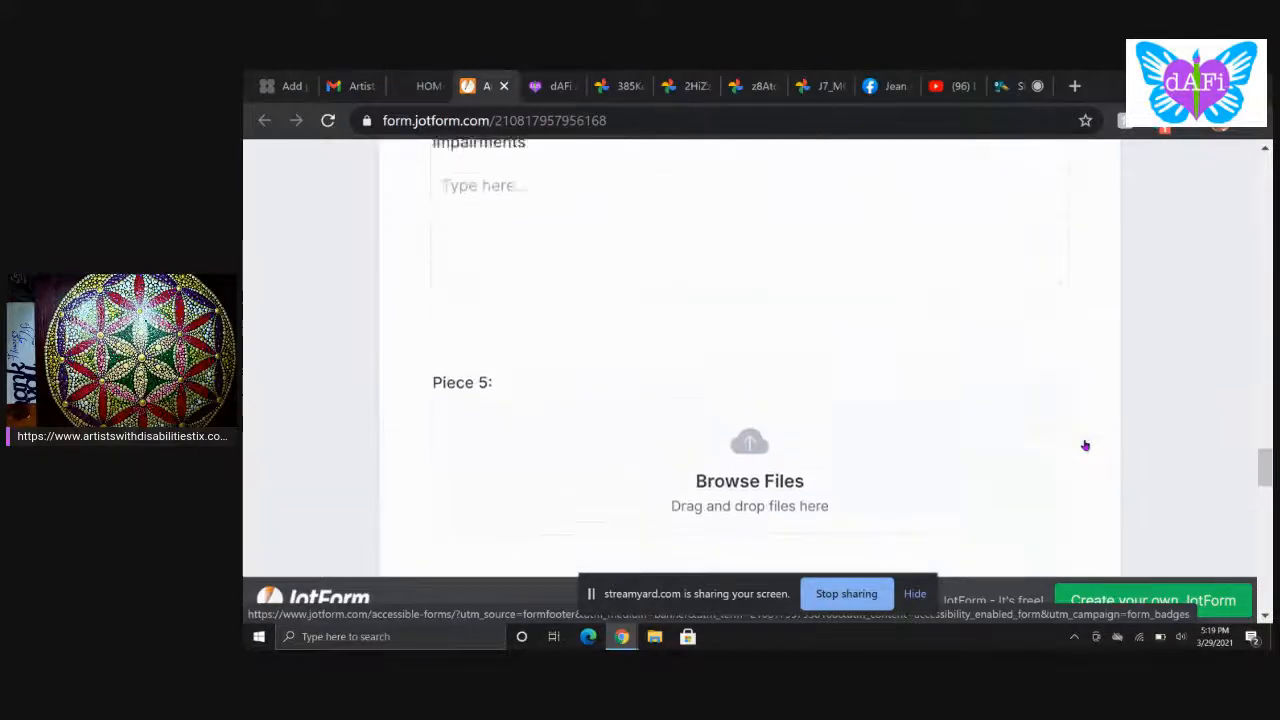
scroll(up, 3)
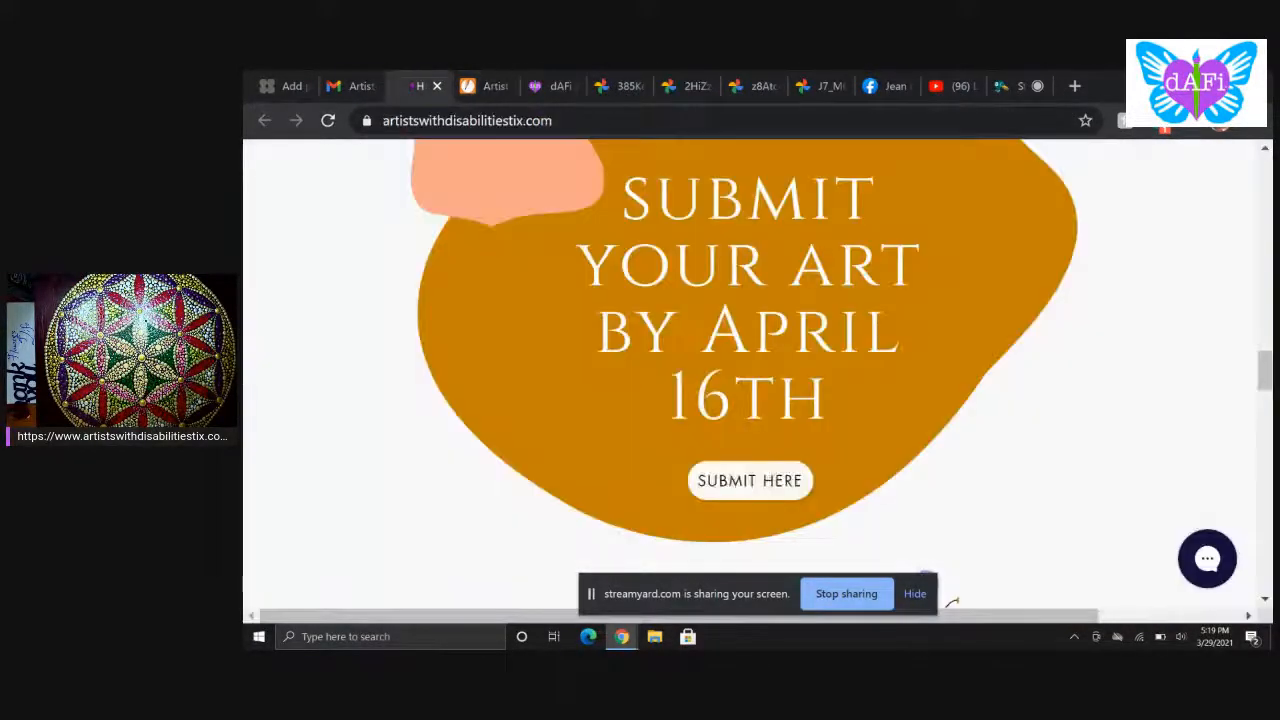
scroll(up, 3)
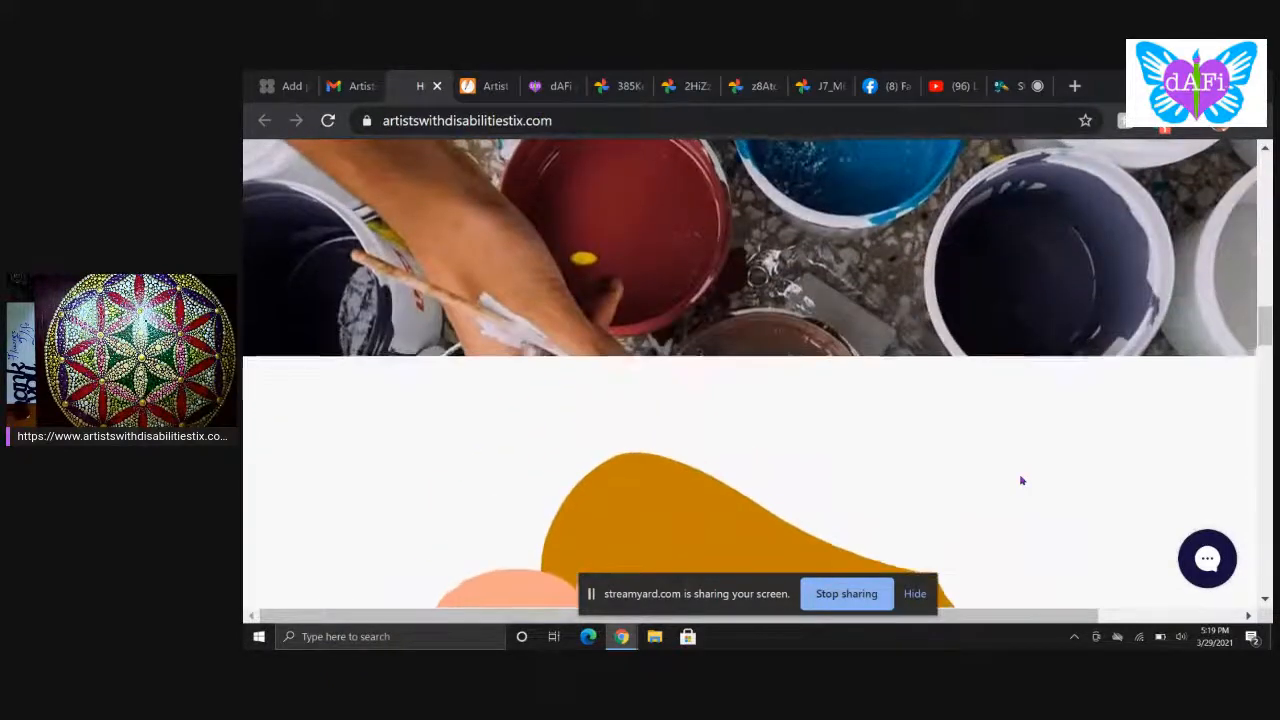
scroll(up, 3)
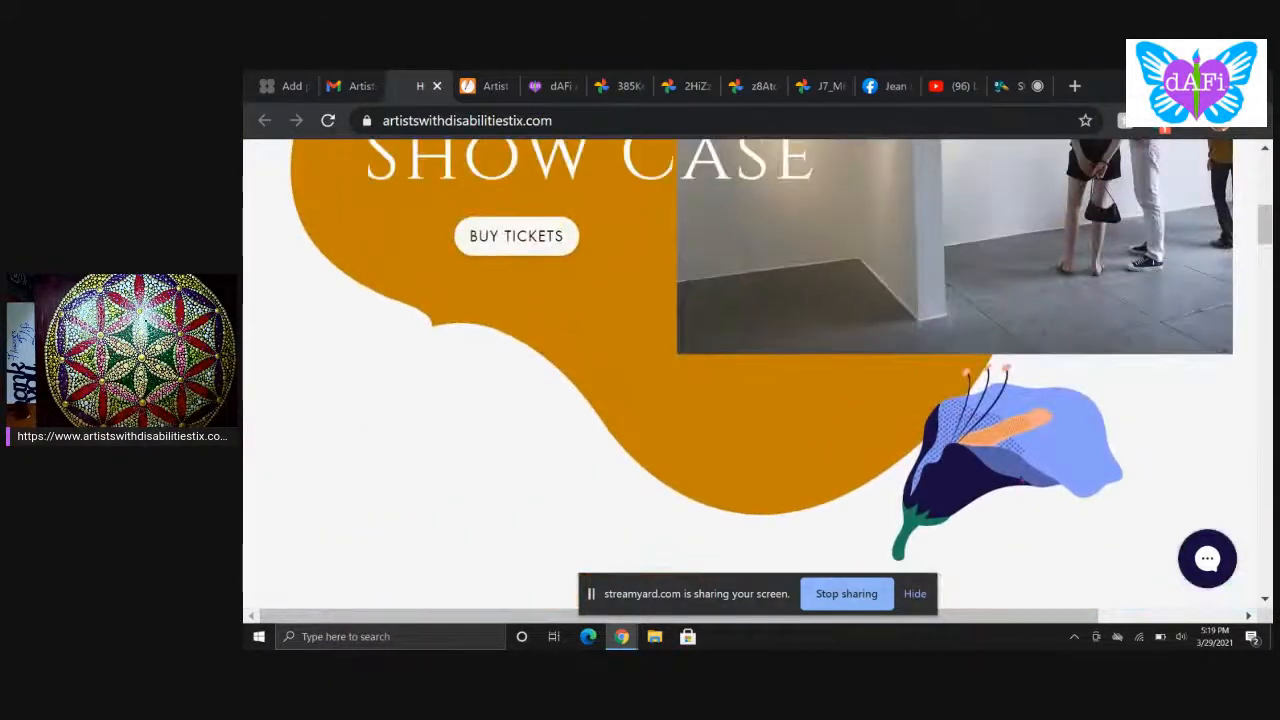
scroll(up, 3)
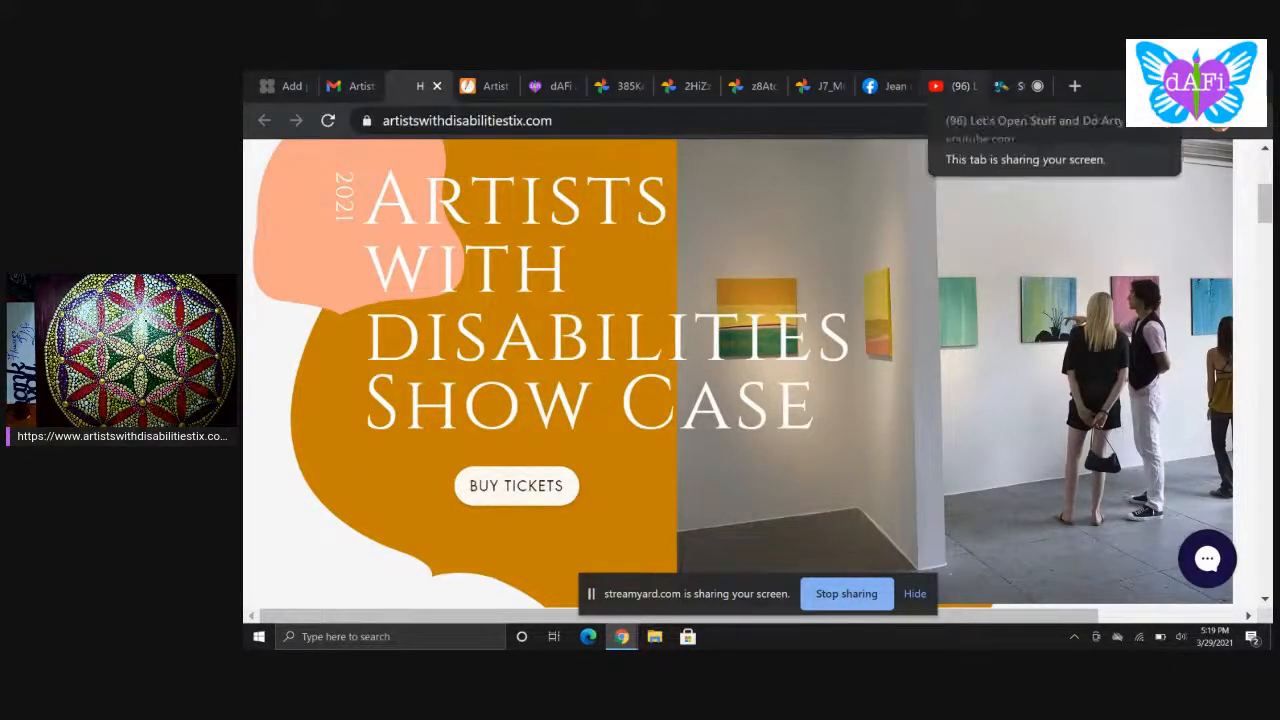
click(1004, 86)
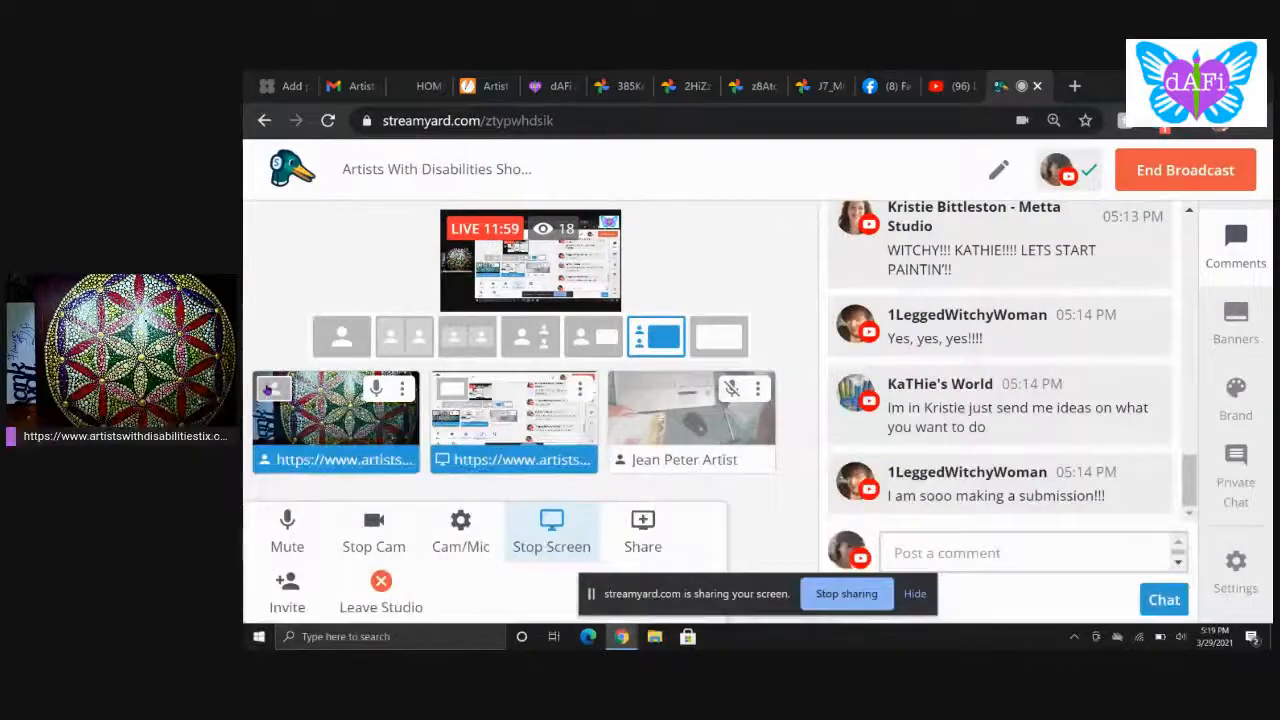